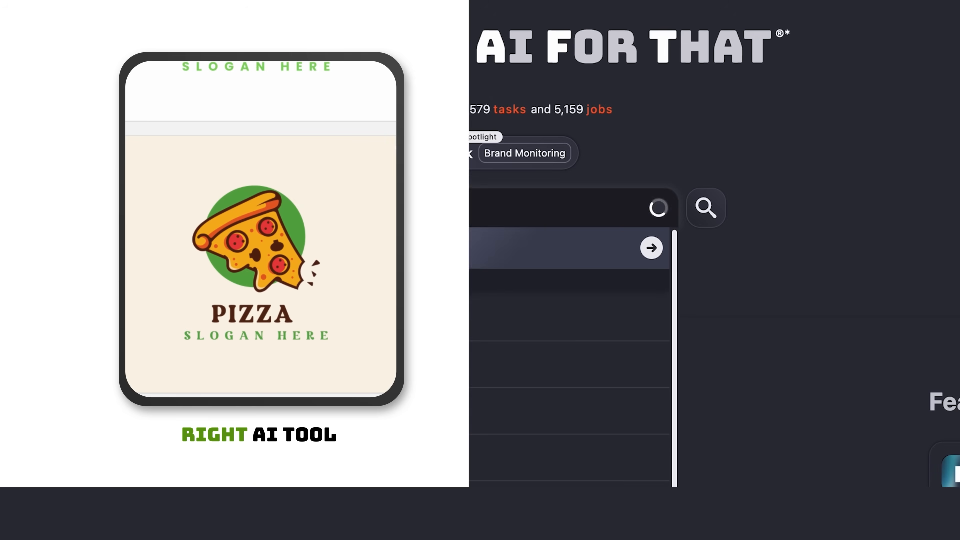
Search for a logo maker, browse the Discover and Remix gallery and replace SKYWALL with 'Audio Tools'.
{"action": "type", "text": "logo maker"}
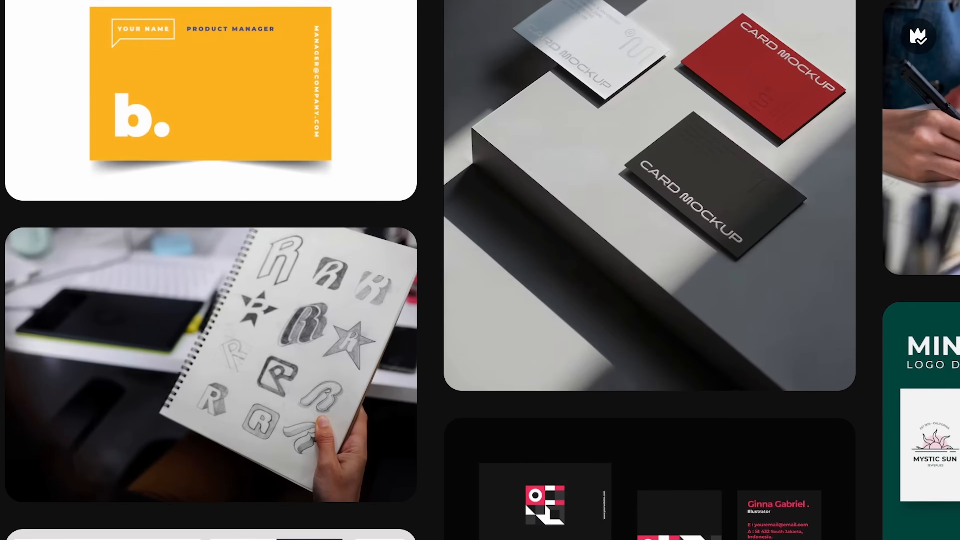
{"action": "scroll", "scroll_direction": "down", "scroll_amount": 3}
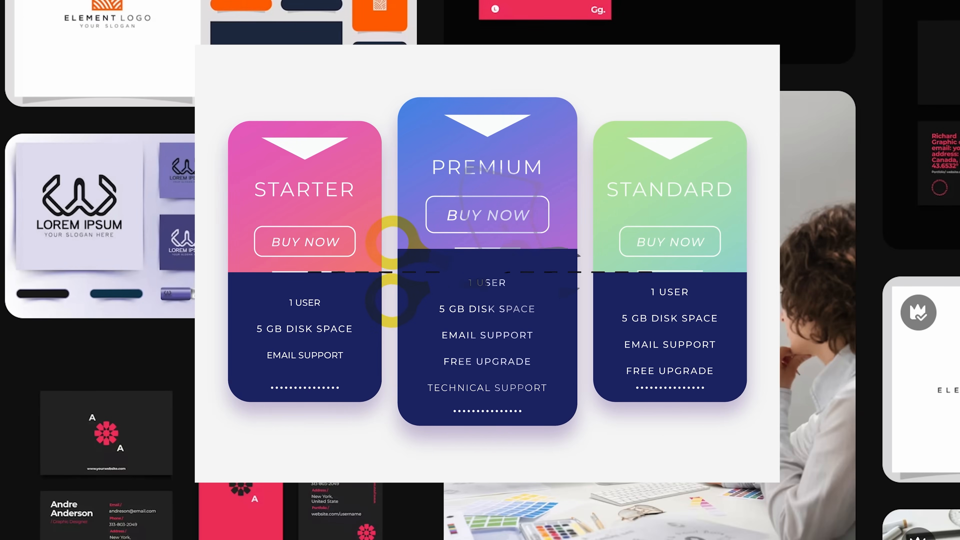
{"action": "scroll", "scroll_direction": "down", "scroll_amount": 3}
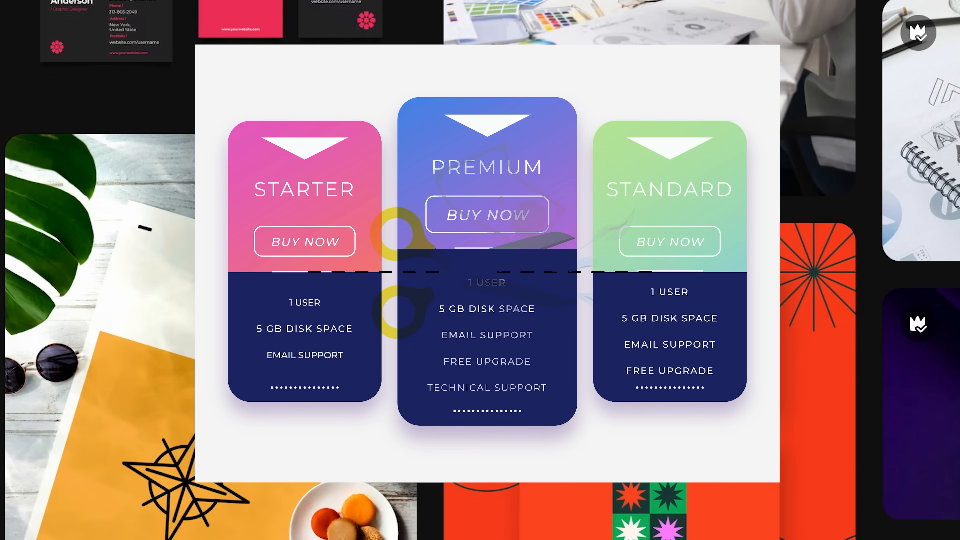
{"action": "scroll", "scroll_direction": "down", "scroll_amount": 3}
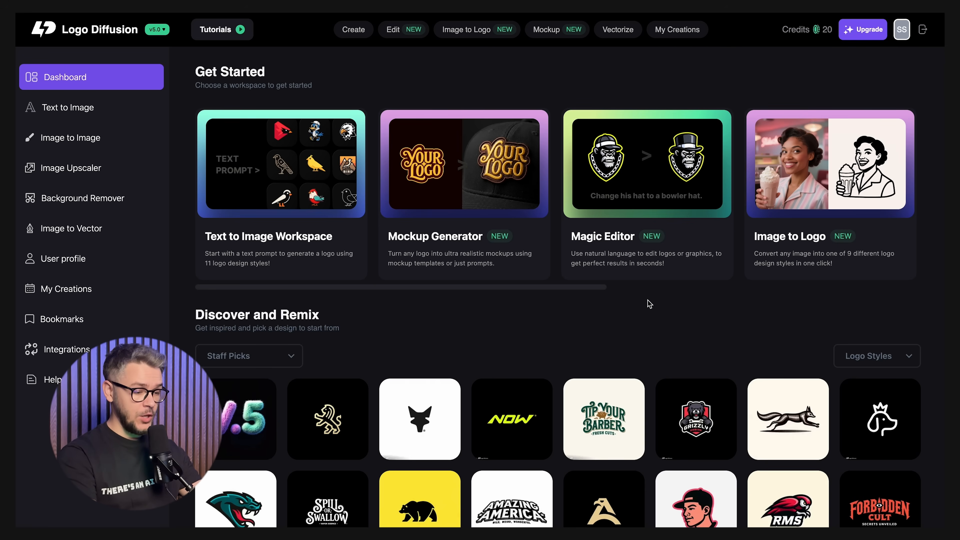
{"action": "scroll", "scroll_direction": "down", "scroll_amount": 3}
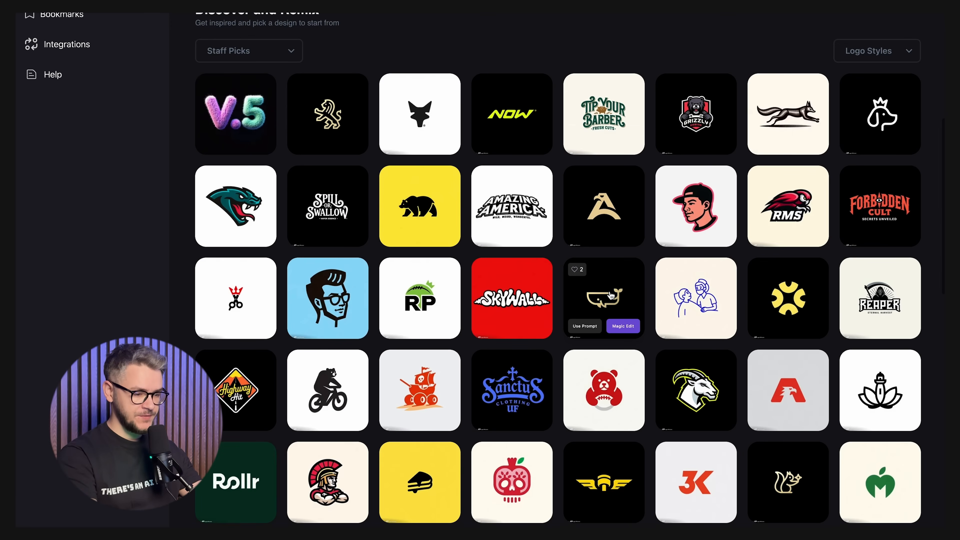
{"action": "scroll", "scroll_direction": "down", "scroll_amount": 3}
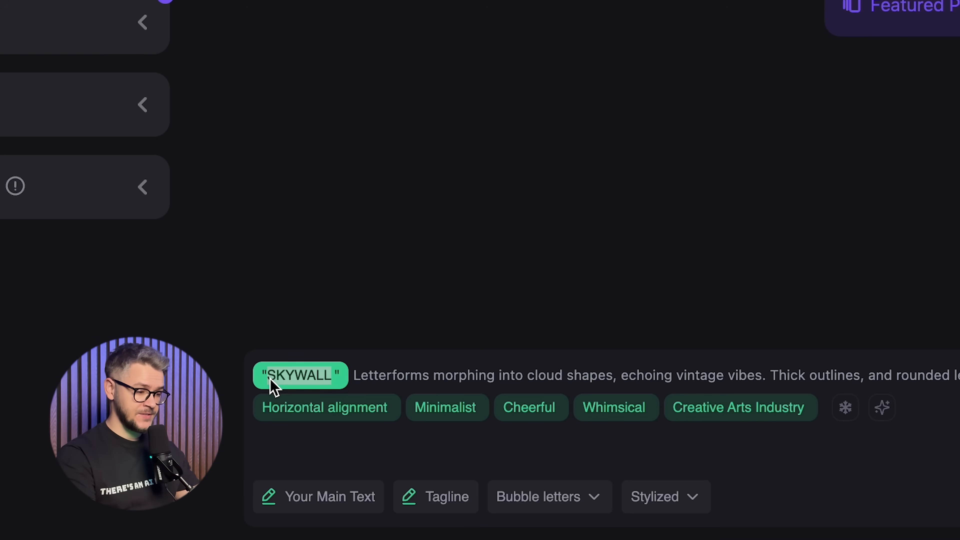
{"action": "type", "text": "Audio Tools"}
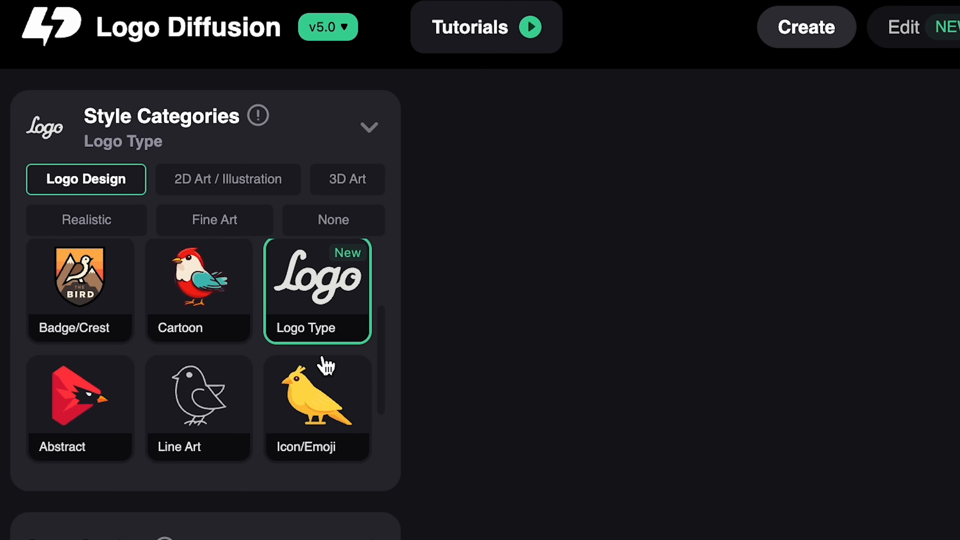
Browse the style categories, pick Mascot and enhance the Audio Kings brand prompt before generating.
{"action": "left_click", "coordinate": [223, 179]}
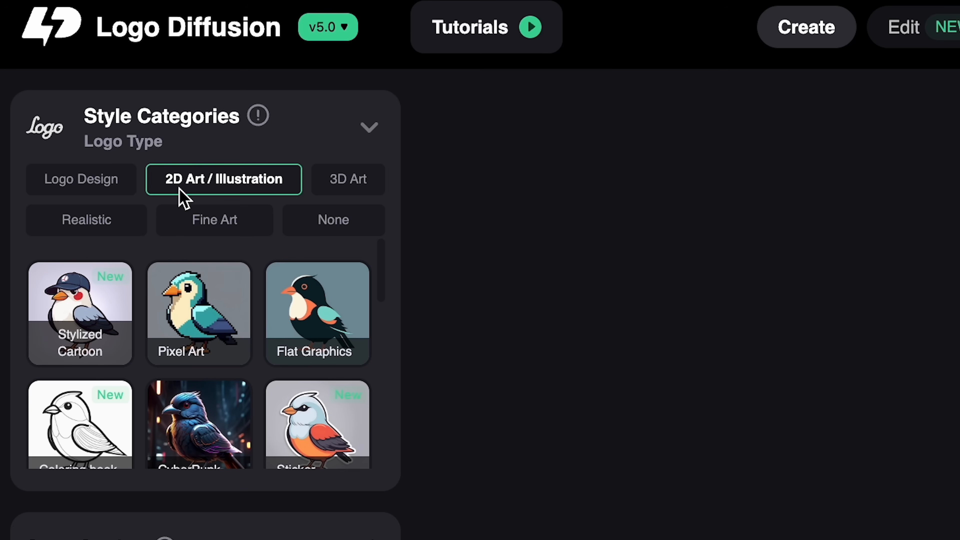
{"action": "left_click", "coordinate": [87, 220]}
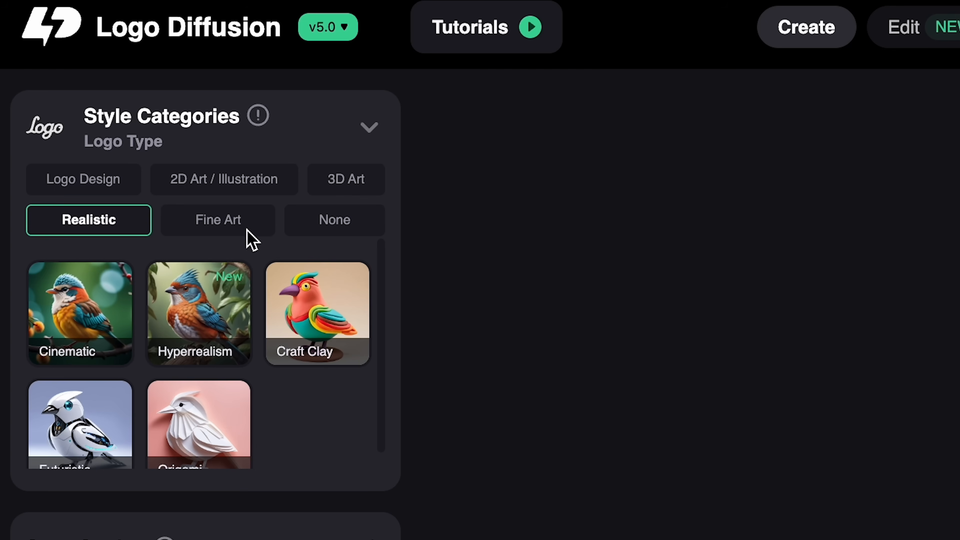
{"action": "left_click", "coordinate": [84, 179]}
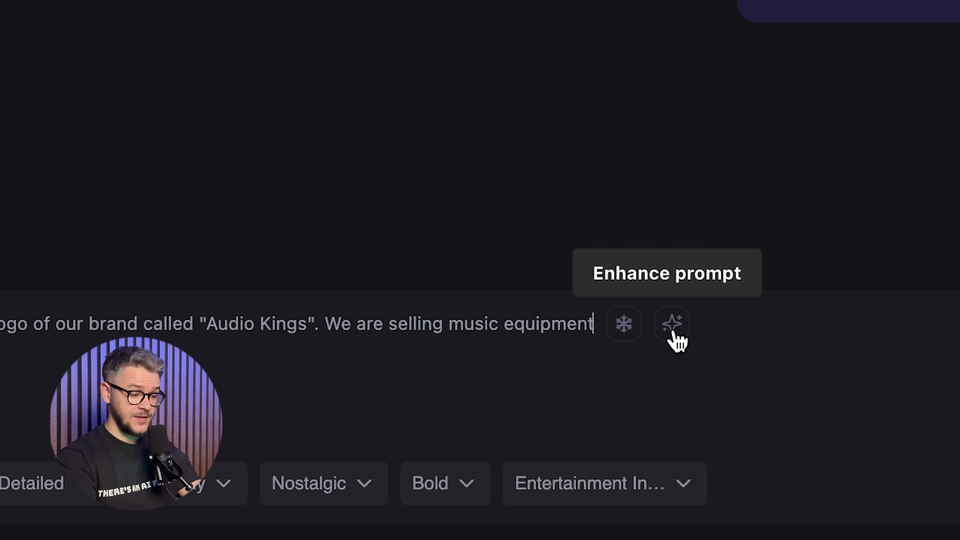
{"action": "left_click", "coordinate": [672, 324]}
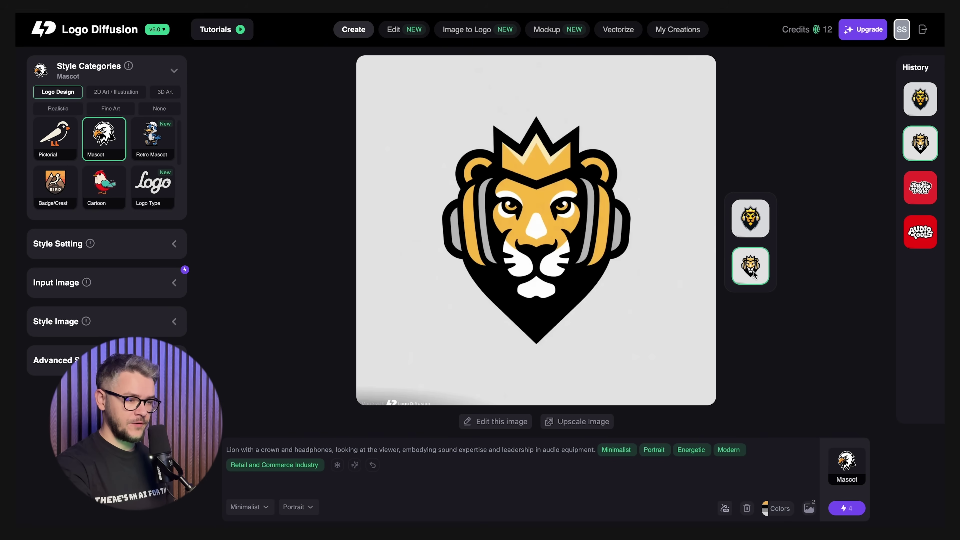
Compare the star-crowned and round-eared lion mascot variations.
{"action": "left_click", "coordinate": [750, 218]}
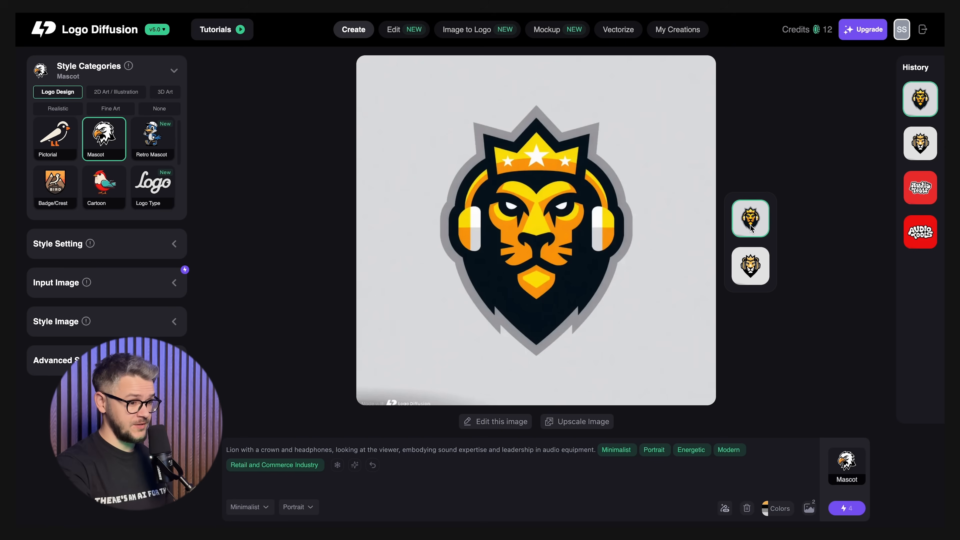
{"action": "left_click", "coordinate": [749, 265]}
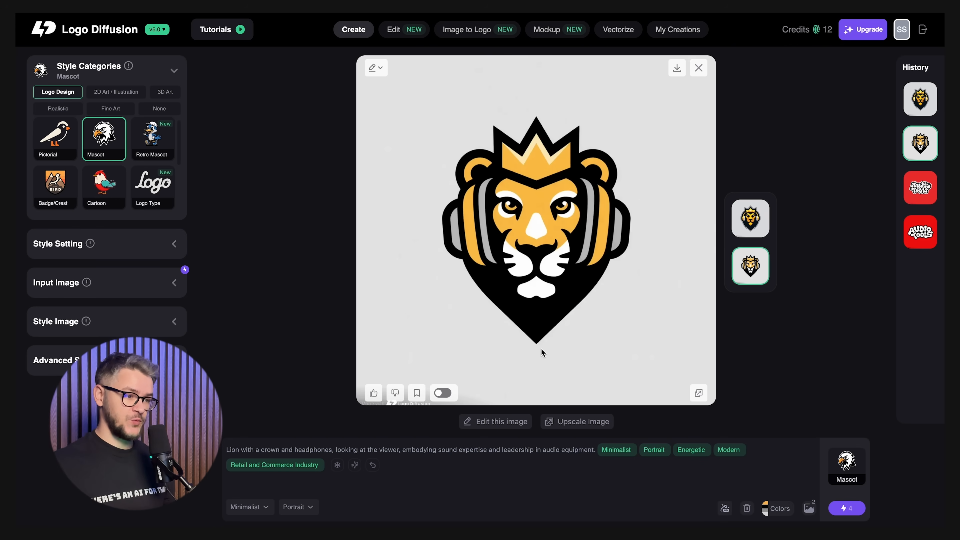
{"action": "left_click", "coordinate": [750, 218]}
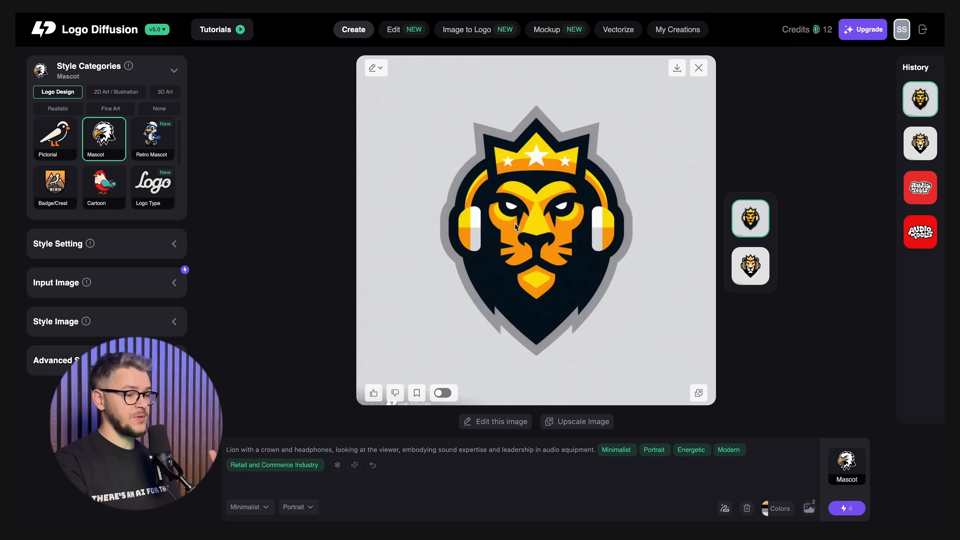
{"action": "left_click", "coordinate": [749, 266]}
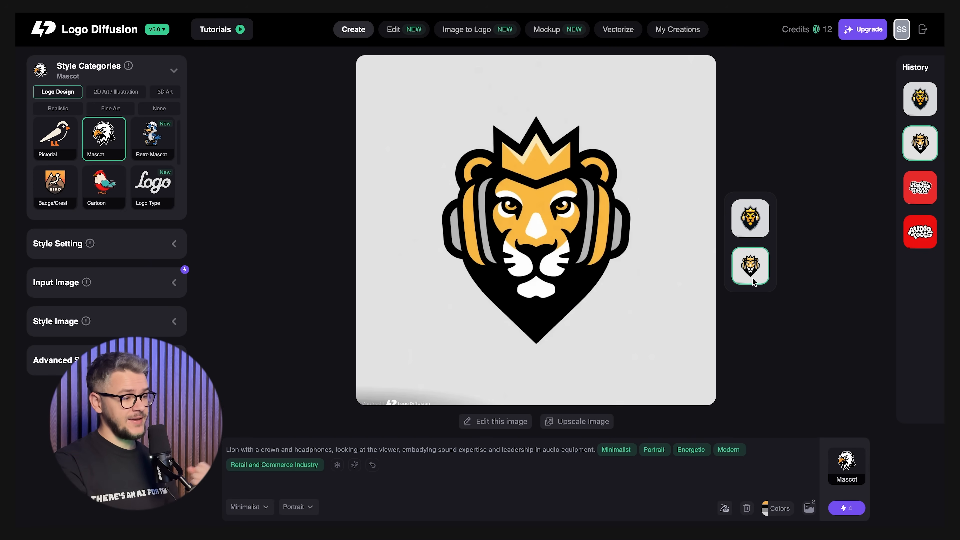
Generate Audio Kings wordmark logos in Logo Type style, then bring the lion logo back for editing.
{"action": "left_click", "coordinate": [152, 183]}
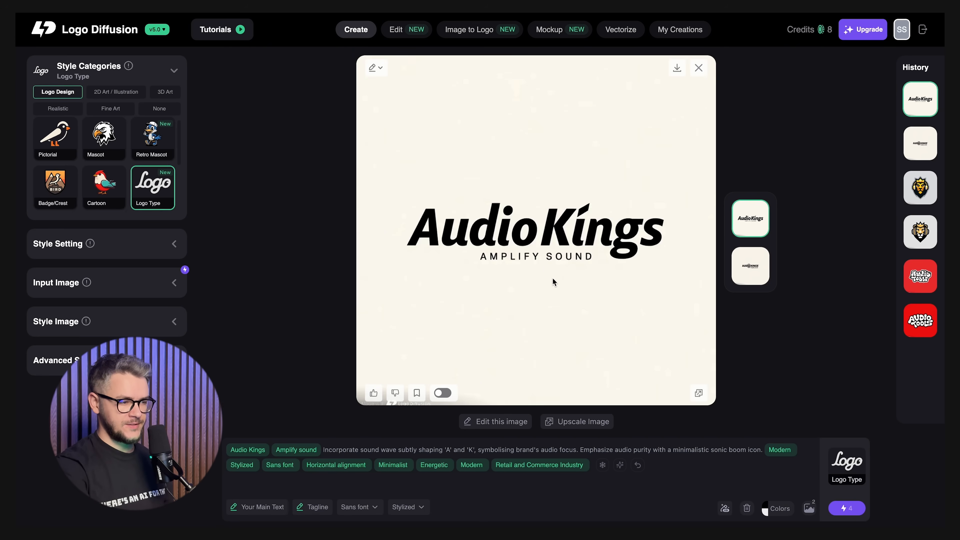
{"action": "left_click", "coordinate": [749, 265]}
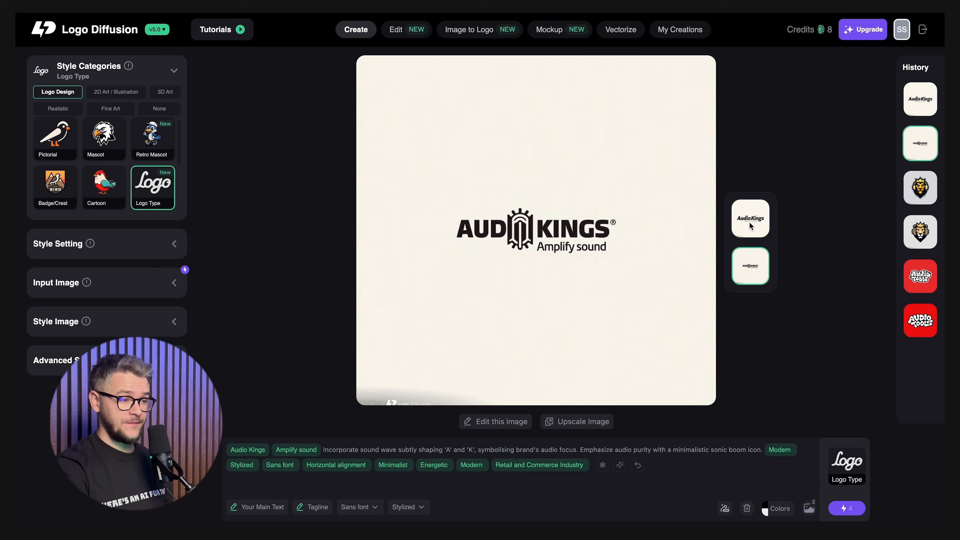
{"action": "left_click", "coordinate": [919, 232]}
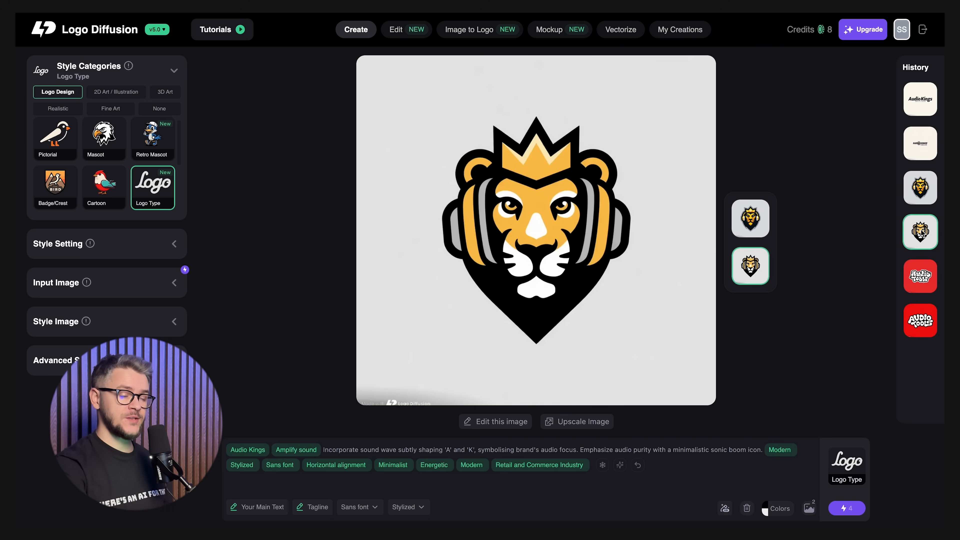
{"action": "left_click", "coordinate": [394, 29]}
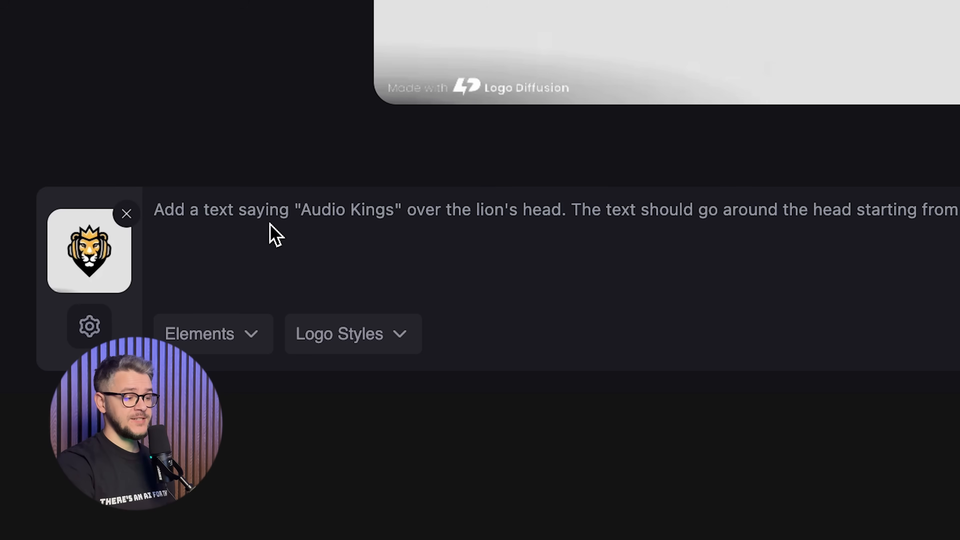
{"action": "mouse_move", "coordinate": [689, 211]}
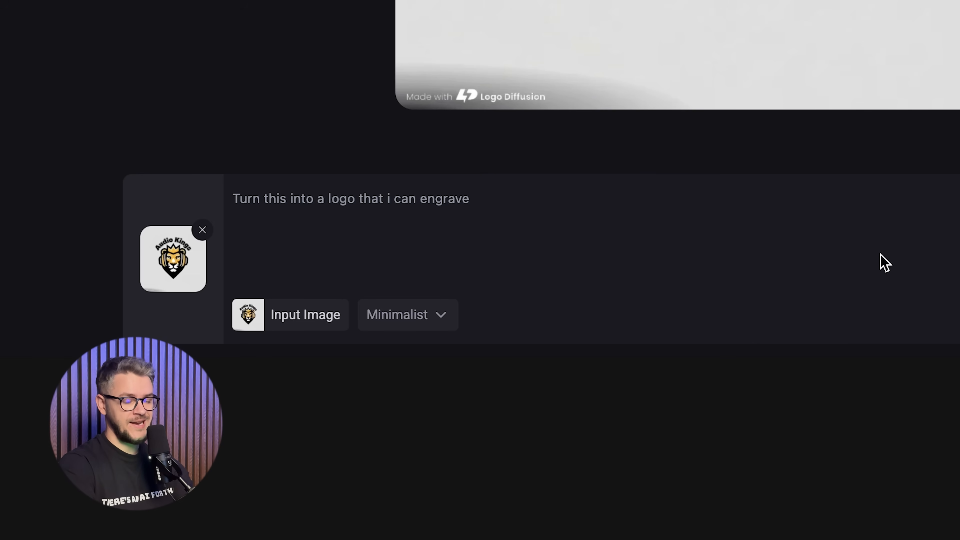
Generate a black-and-white engravable version of the lion logo via Image to Logo.
{"action": "left_click", "coordinate": [406, 314]}
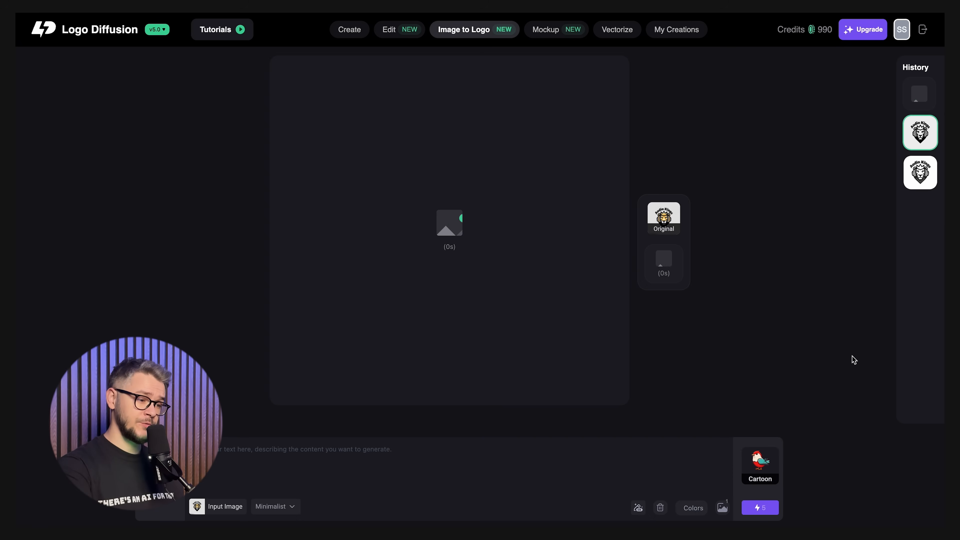
{"action": "left_click", "coordinate": [616, 29]}
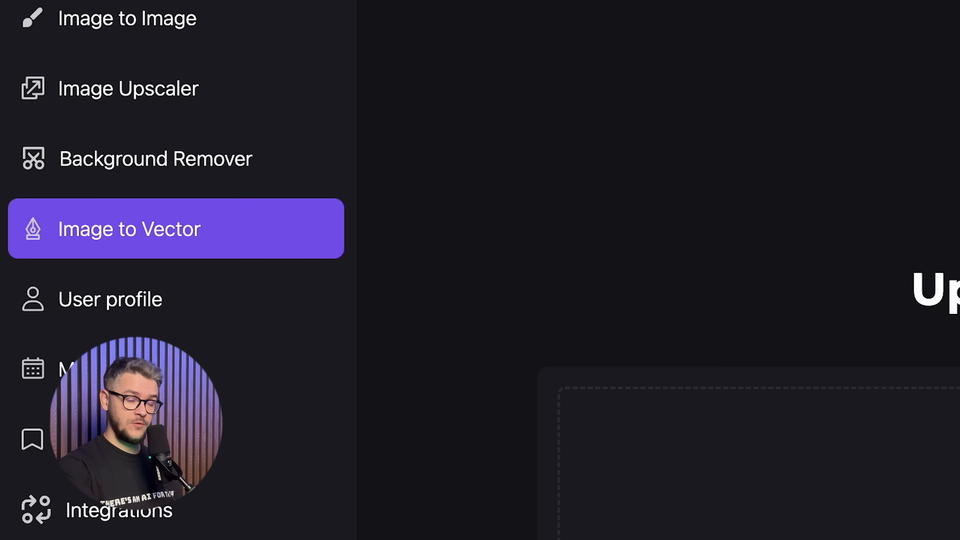
Convert the lion logo with Image to Vector and save it as an SVG file.
{"action": "left_click", "coordinate": [557, 503]}
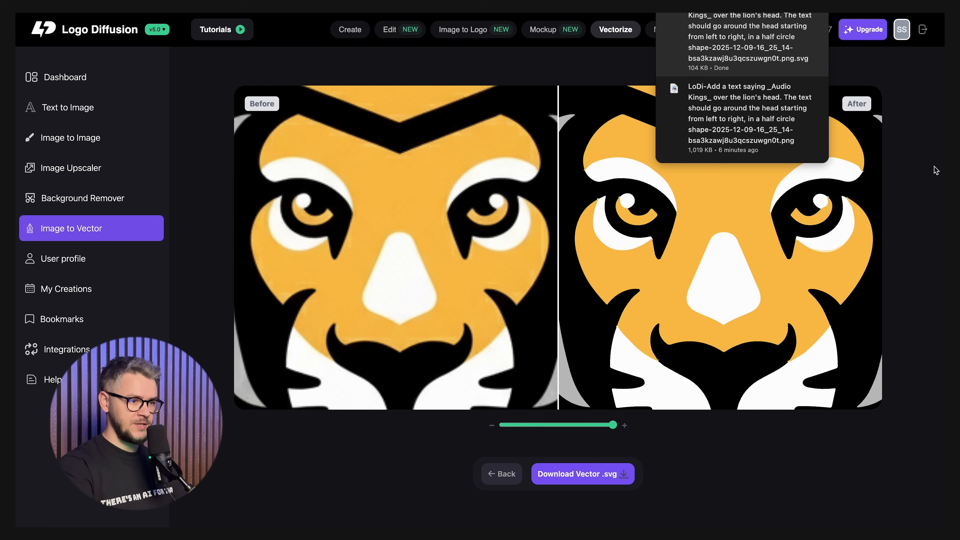
{"action": "left_click", "coordinate": [349, 30]}
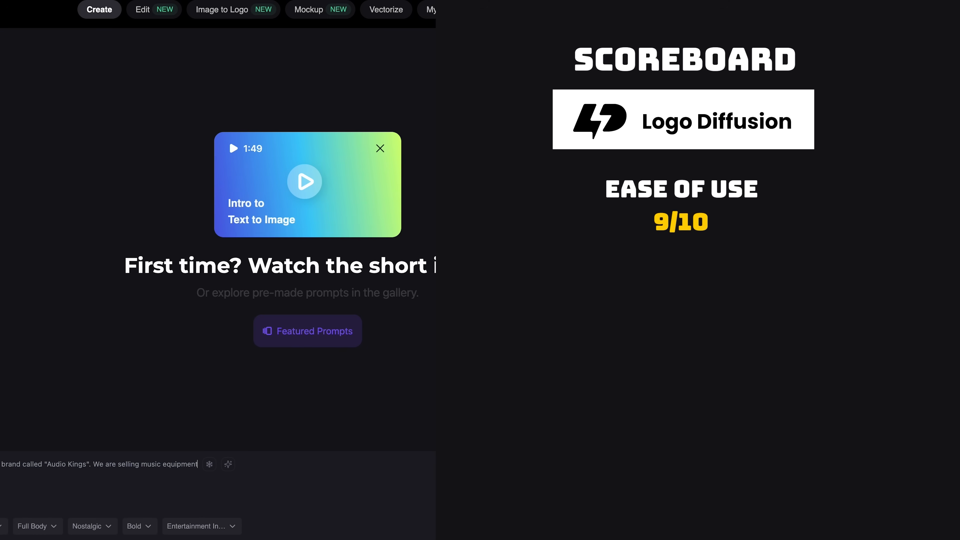
{"action": "mouse_move", "coordinate": [120, 481]}
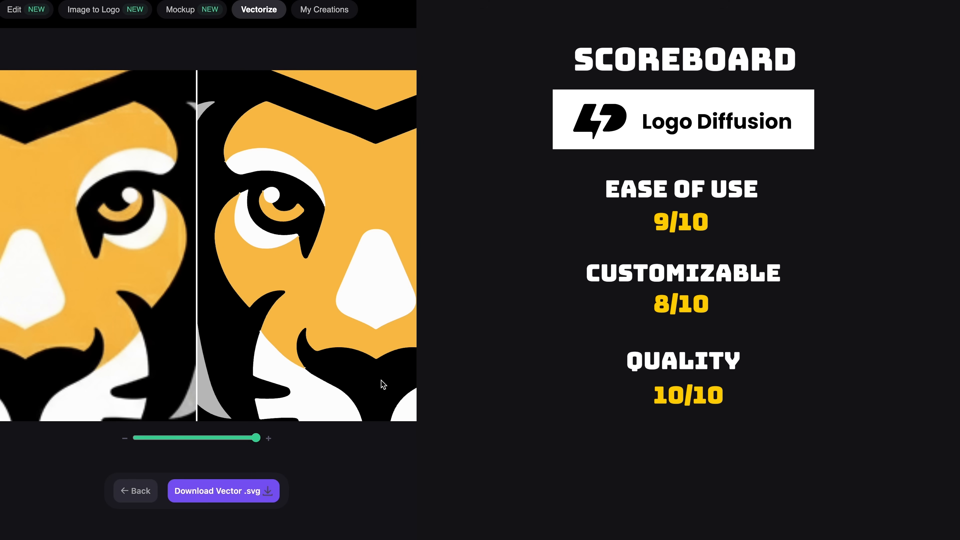
{"action": "mouse_move", "coordinate": [229, 496]}
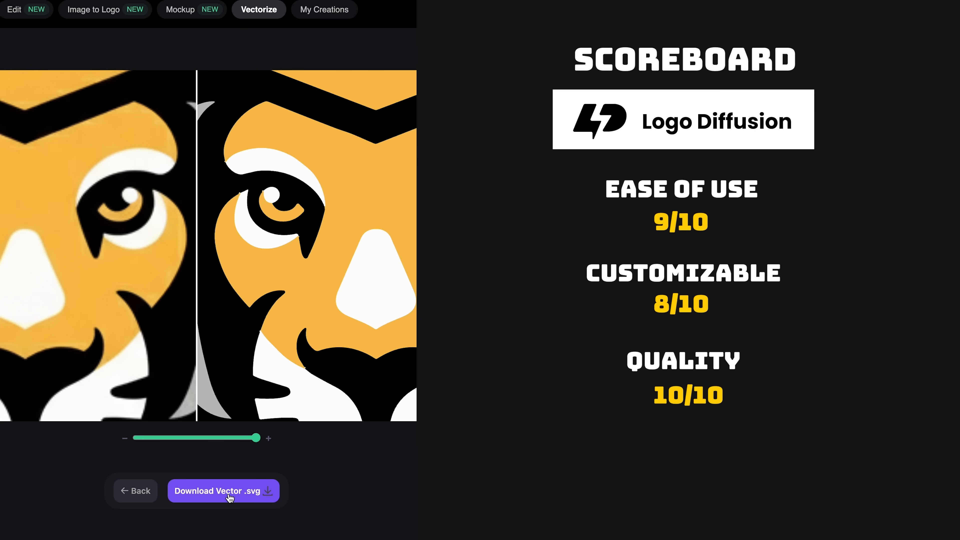
Download the vectorised lion logo again as an SVG file.
{"action": "left_click", "coordinate": [222, 490]}
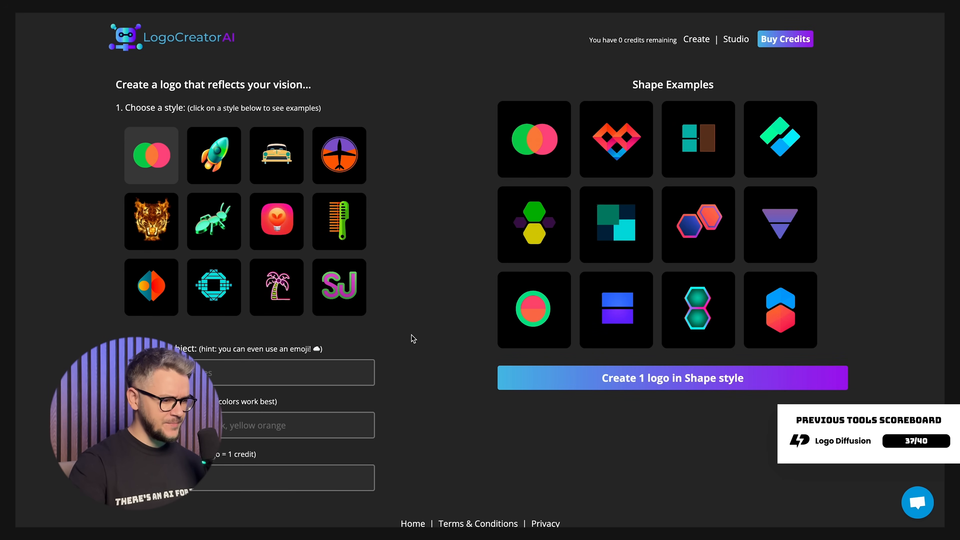
{"action": "mouse_move", "coordinate": [888, 66]}
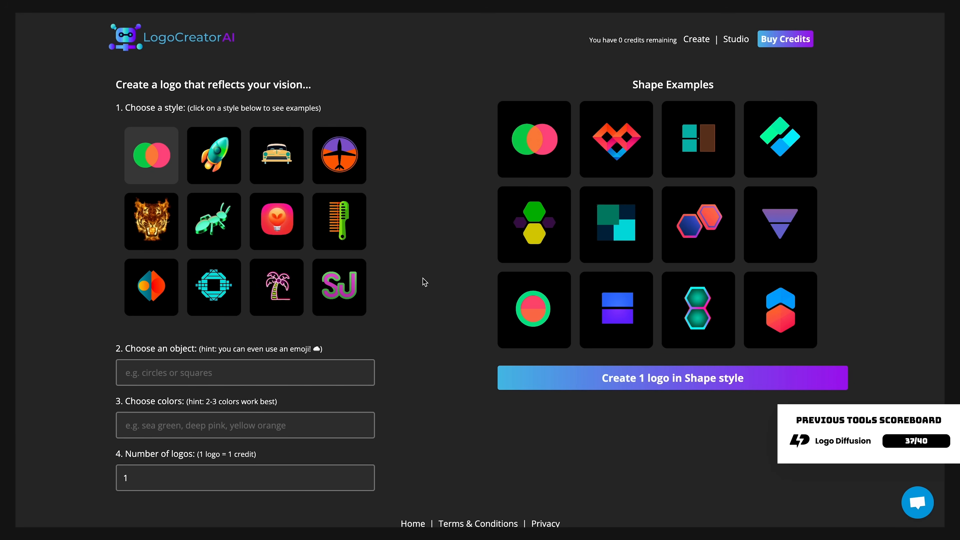
Choose the Modern style with object 'lion' and colour 'red', then bring up the Buy Credits plans.
{"action": "left_click", "coordinate": [214, 155]}
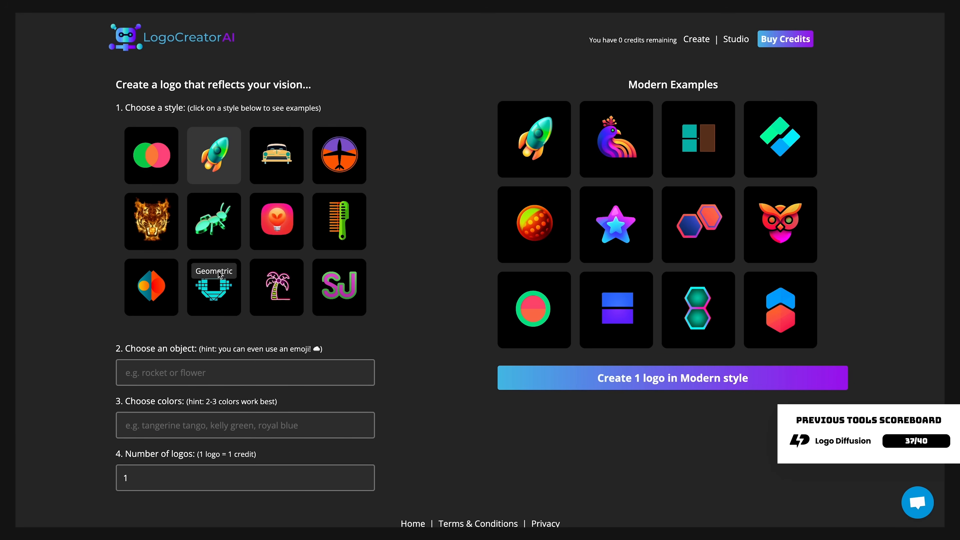
{"action": "left_click", "coordinate": [214, 287]}
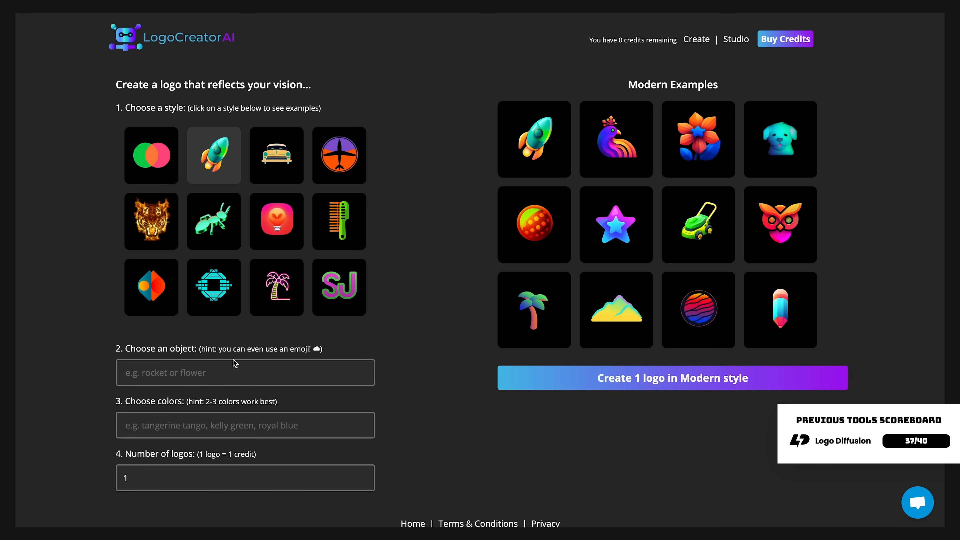
{"action": "mouse_move", "coordinate": [890, 195]}
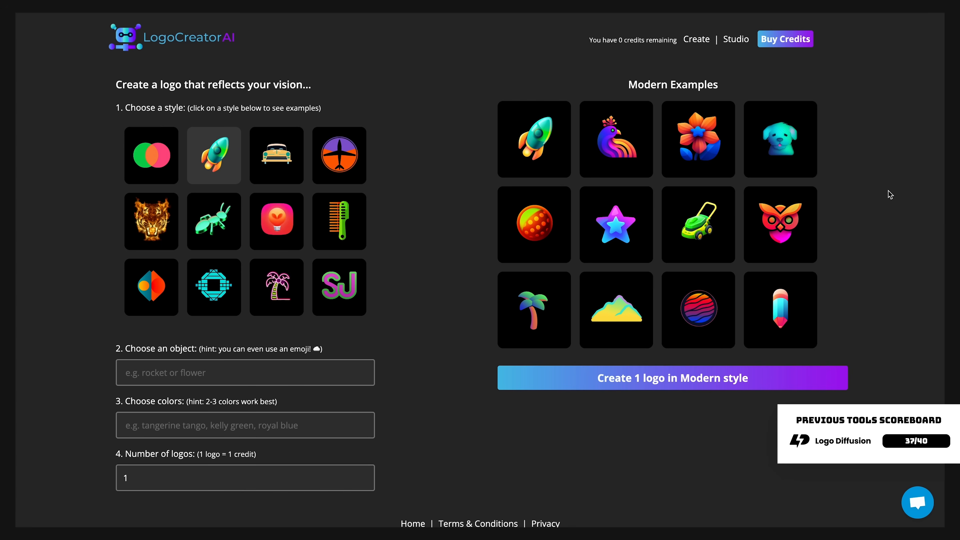
{"action": "mouse_move", "coordinate": [780, 139]}
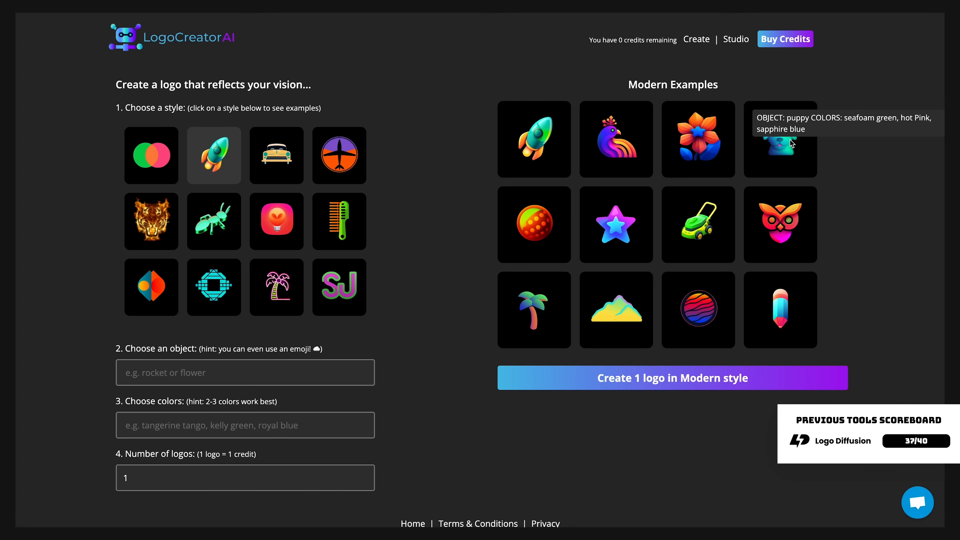
{"action": "type", "text": "lion"}
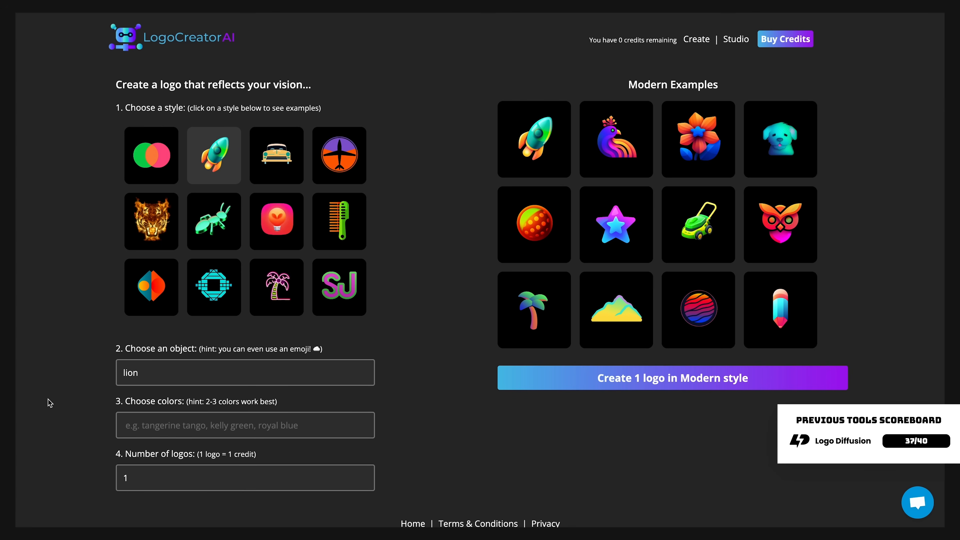
{"action": "type", "text": "red"}
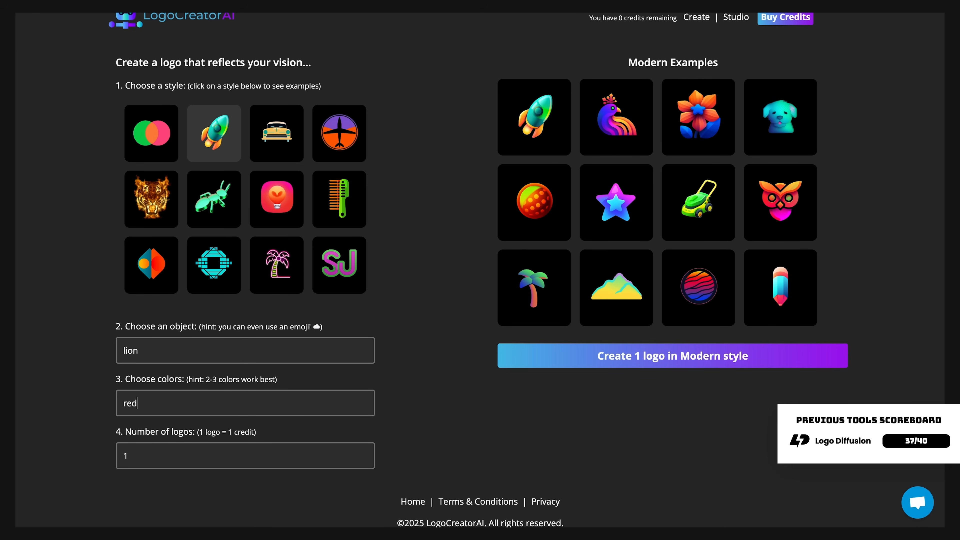
{"action": "left_click", "coordinate": [365, 452]}
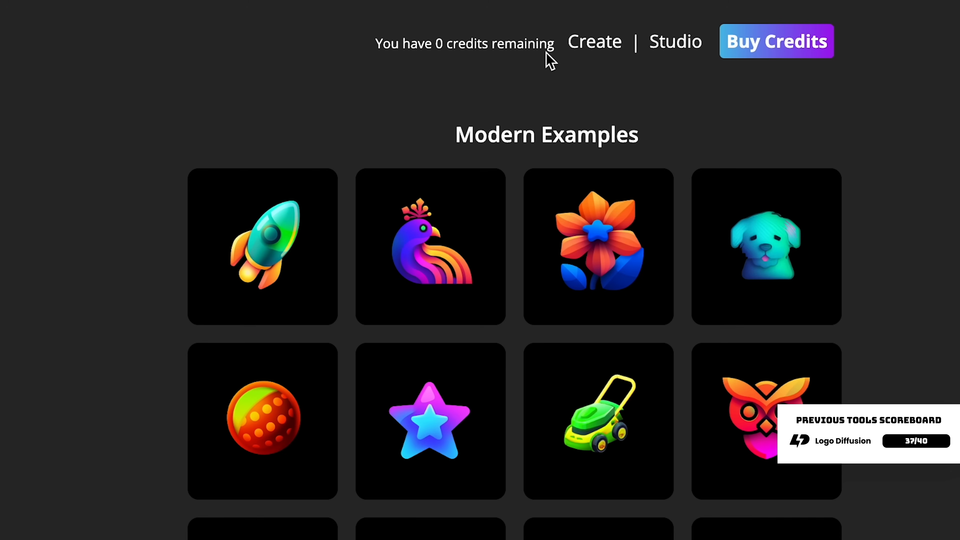
{"action": "left_click", "coordinate": [775, 41]}
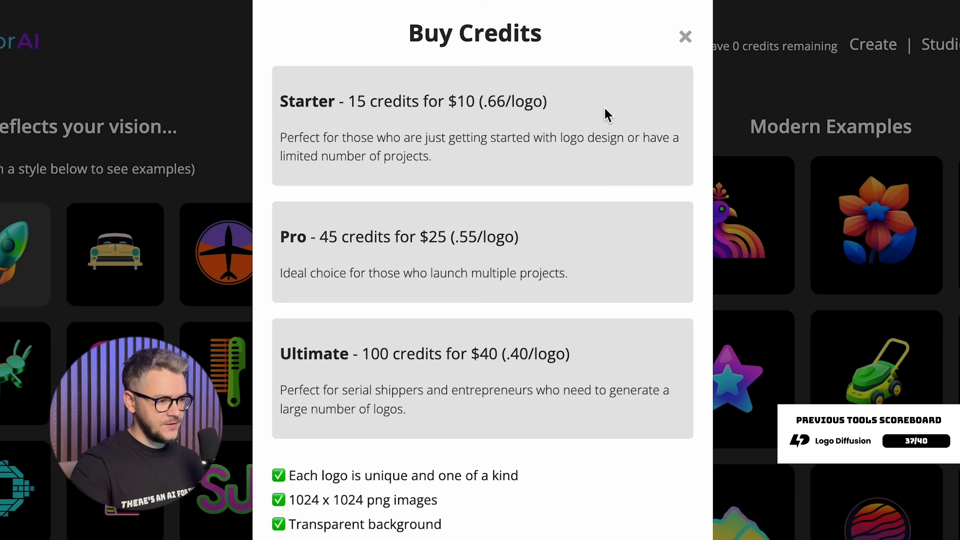
Select the 15-credit Starter pack to buy credits for generating the lion logos.
{"action": "left_click", "coordinate": [684, 36]}
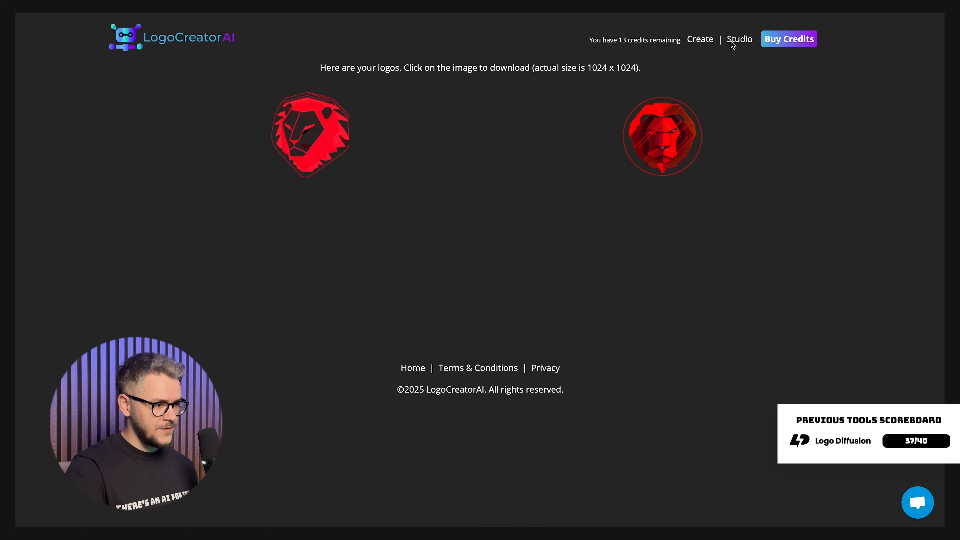
{"action": "mouse_move", "coordinate": [596, 305]}
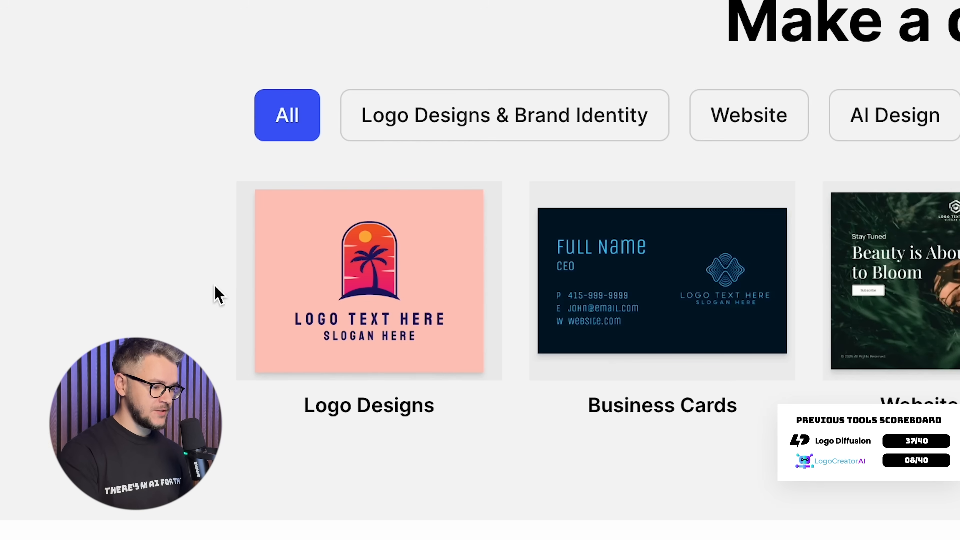
Start the Logo Maker with the business name 'Audio Kings'.
{"action": "scroll", "scroll_direction": "right", "scroll_amount": 3}
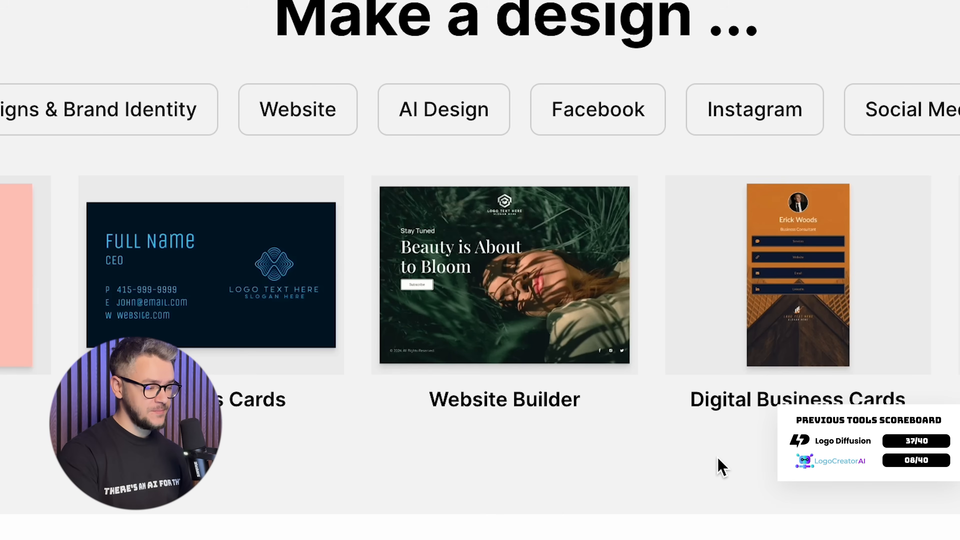
{"action": "scroll", "scroll_direction": "right", "scroll_amount": 3}
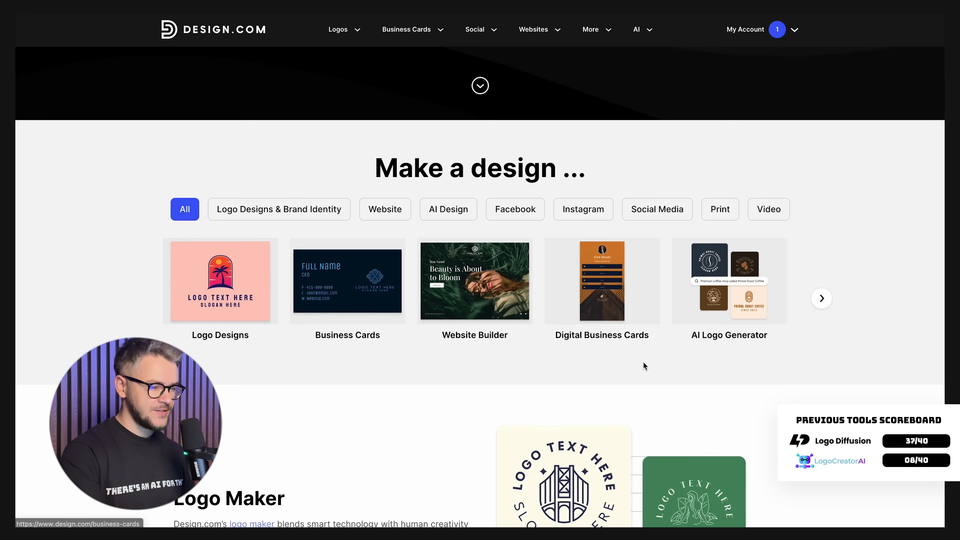
{"action": "mouse_move", "coordinate": [844, 385]}
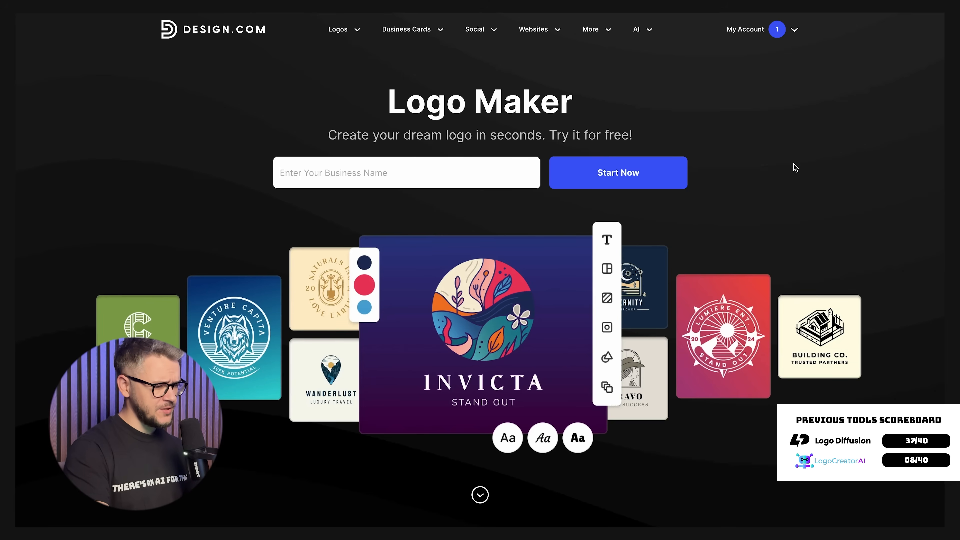
{"action": "type", "text": "Audio Kings"}
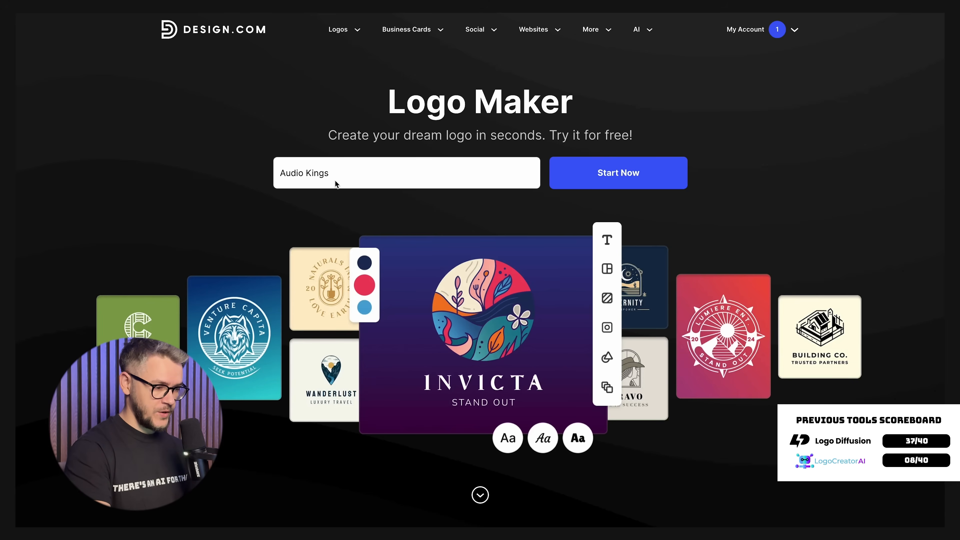
{"action": "left_click", "coordinate": [618, 173]}
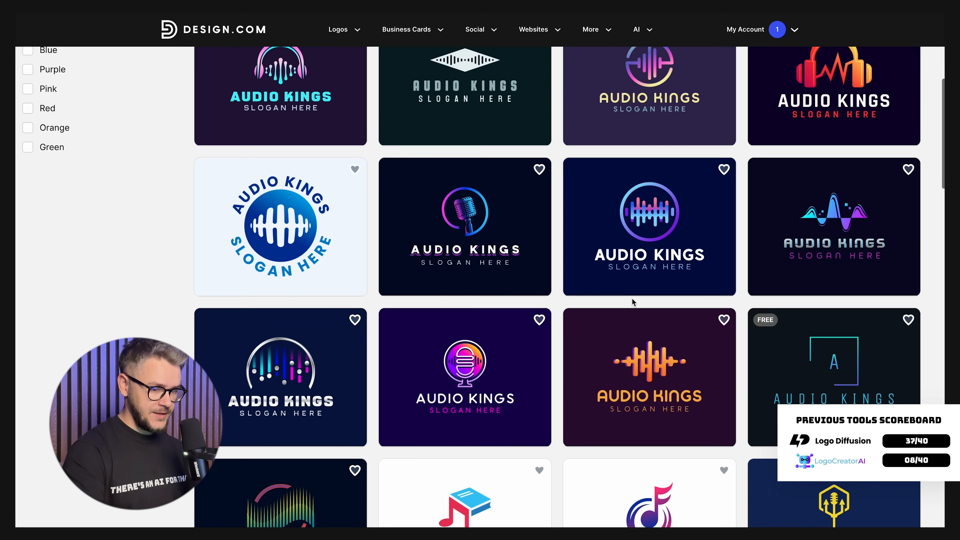
Browse the Audio Kings templates and narrow them to lion designs with the 'lion' keyword search.
{"action": "scroll", "scroll_direction": "down", "scroll_amount": 3}
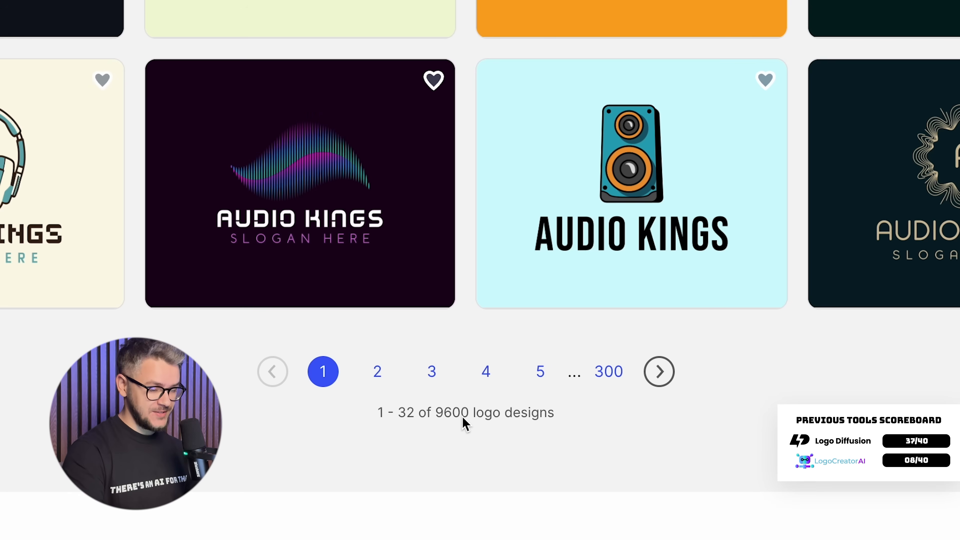
{"action": "scroll", "scroll_direction": "up", "scroll_amount": 3}
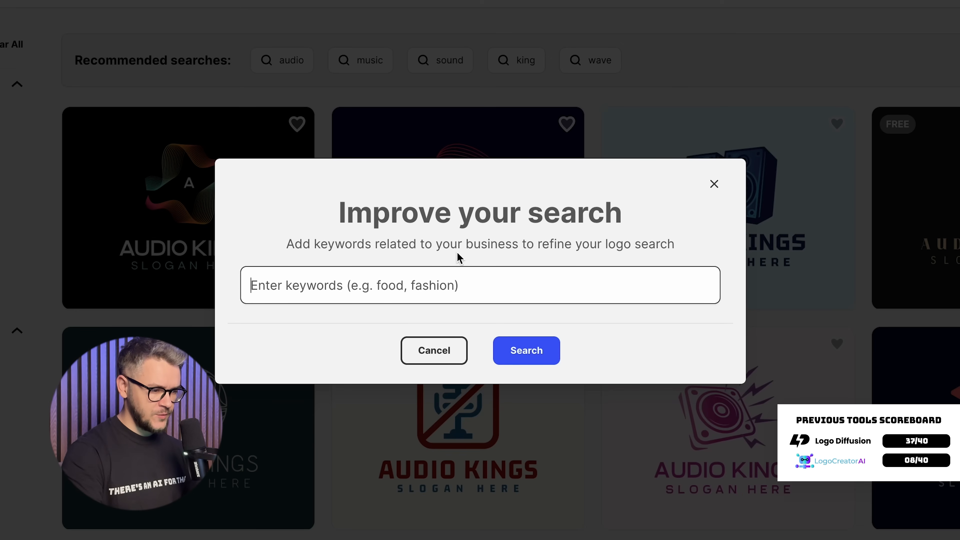
{"action": "mouse_move", "coordinate": [408, 298]}
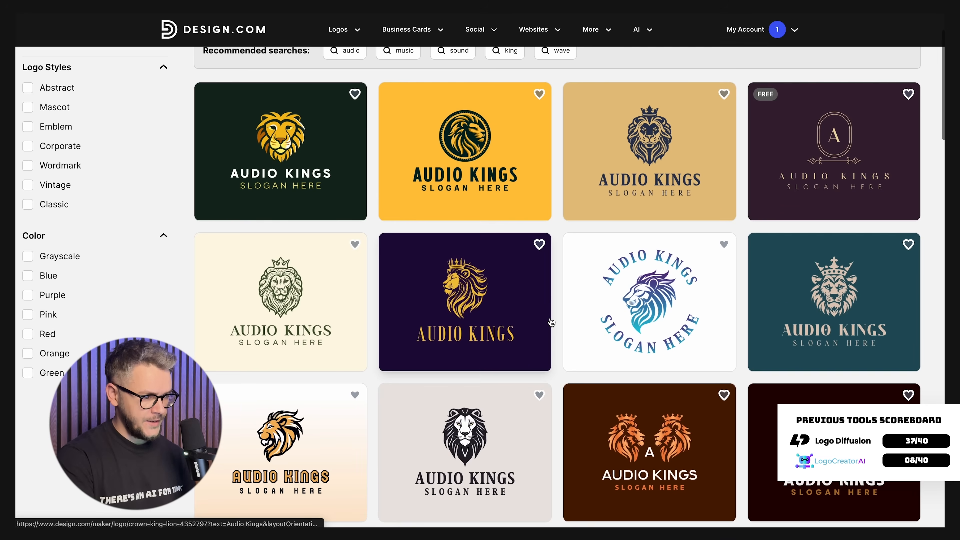
{"action": "scroll", "scroll_direction": "down", "scroll_amount": 3}
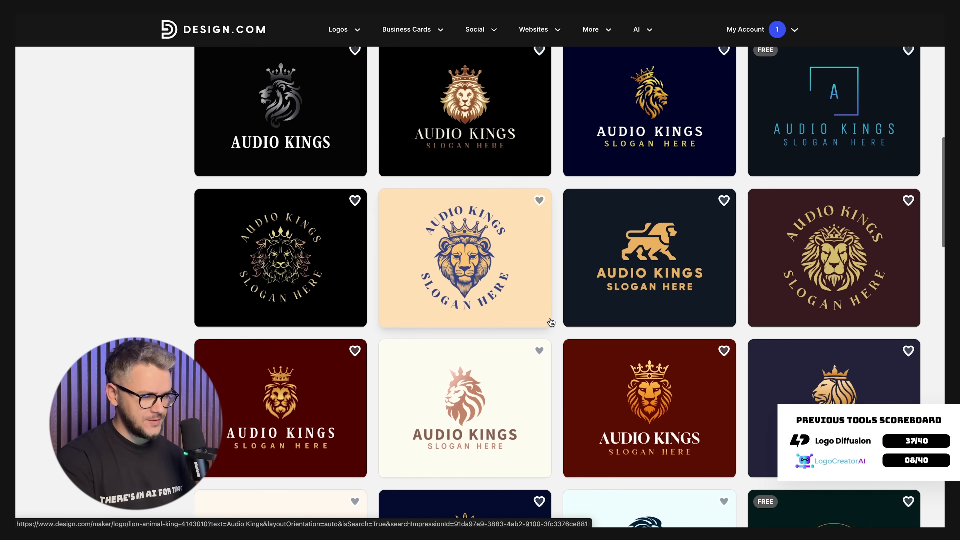
{"action": "scroll", "scroll_direction": "down", "scroll_amount": 3}
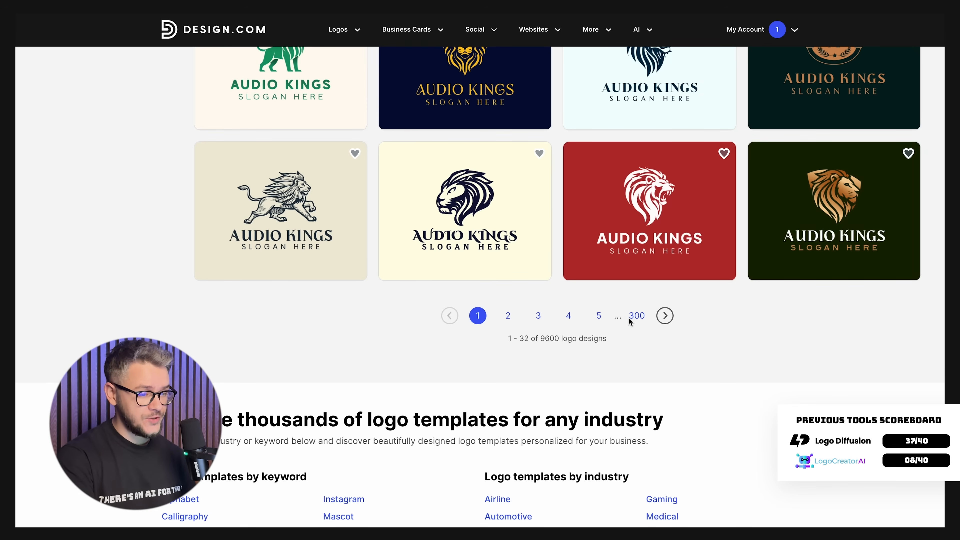
{"action": "mouse_move", "coordinate": [464, 317]}
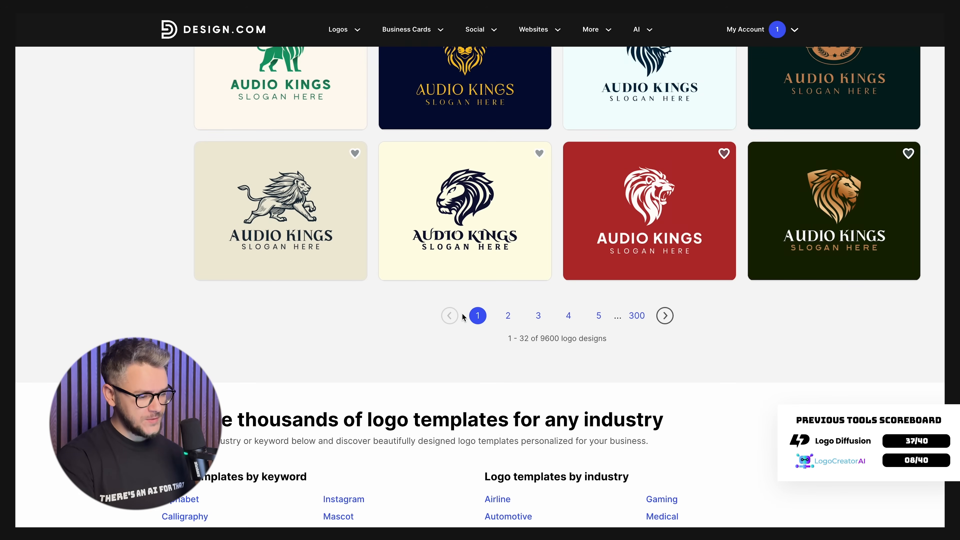
{"action": "mouse_move", "coordinate": [549, 354]}
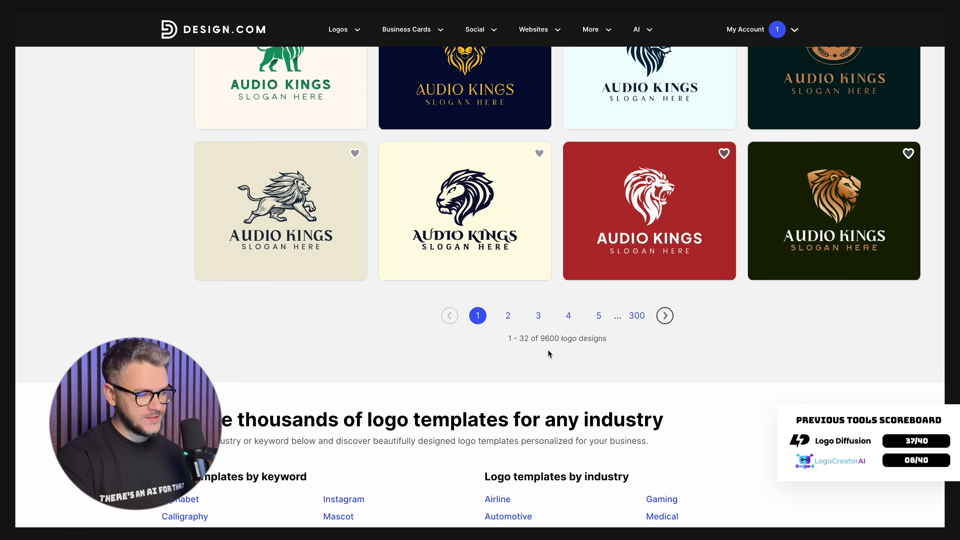
{"action": "mouse_move", "coordinate": [556, 348]}
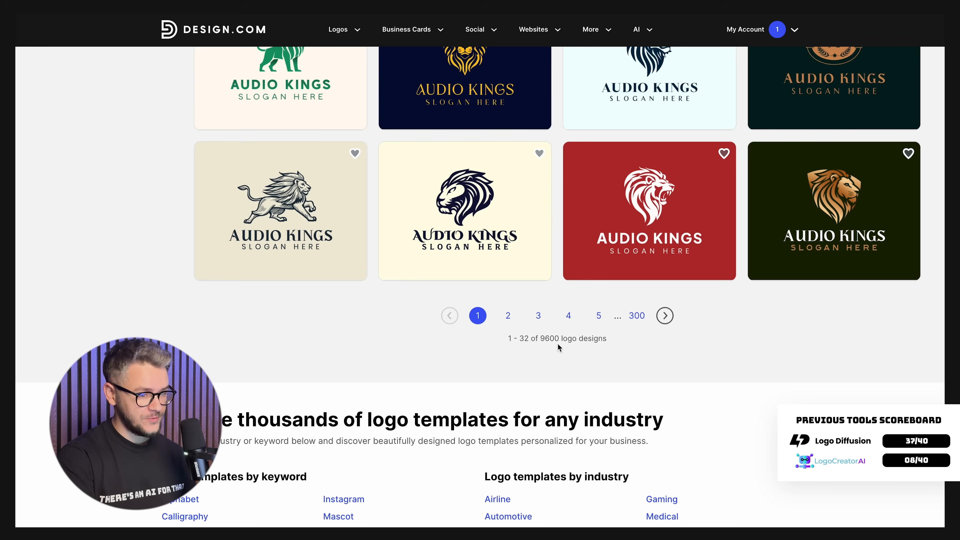
{"action": "scroll", "scroll_direction": "up", "scroll_amount": 3}
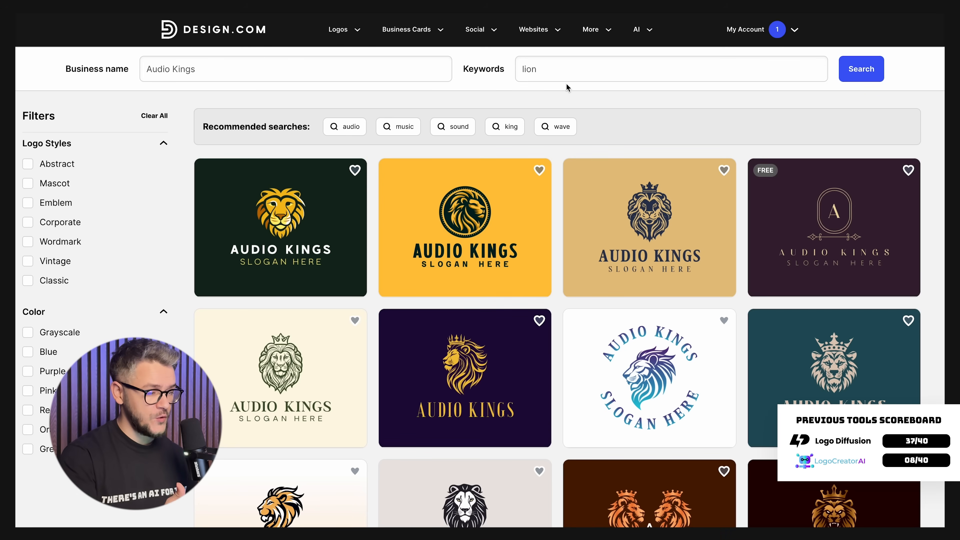
{"action": "scroll", "scroll_direction": "down", "scroll_amount": 3}
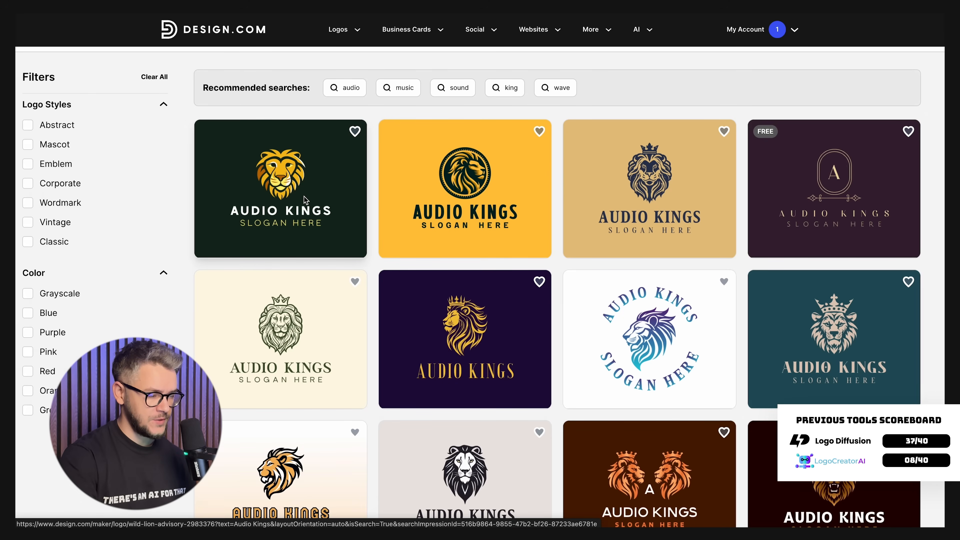
Open the golden lion Audio Kings template in the editor, then go back to the home page.
{"action": "left_click", "coordinate": [280, 188]}
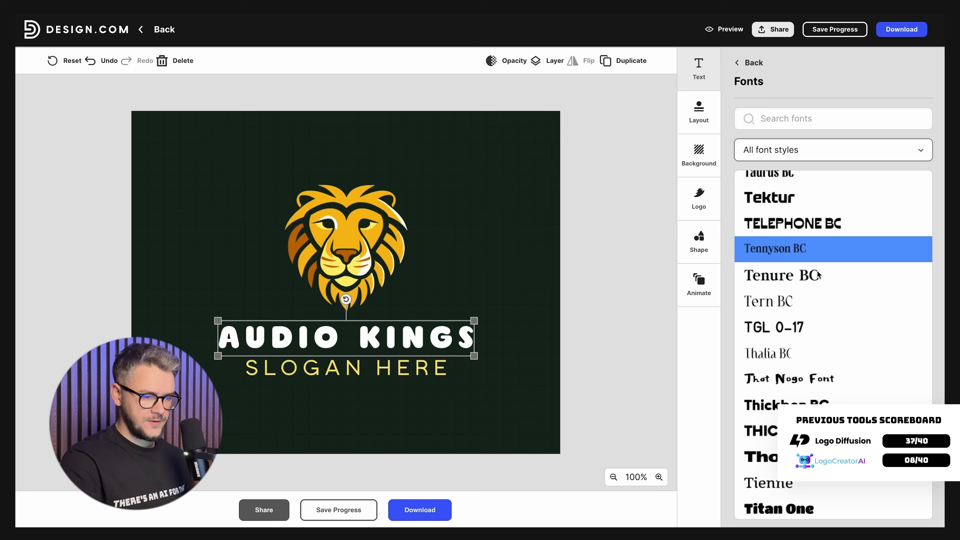
{"action": "scroll", "scroll_direction": "down", "scroll_amount": 3}
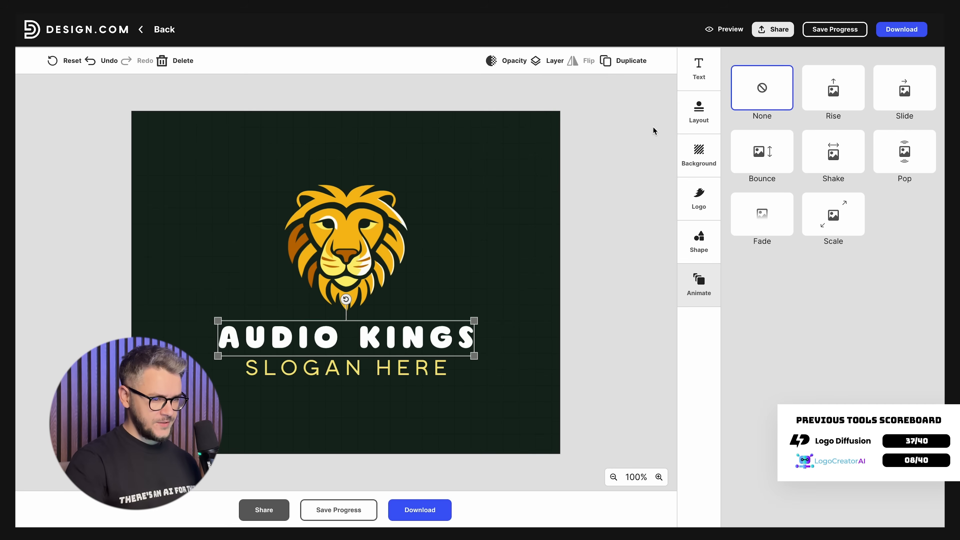
{"action": "mouse_move", "coordinate": [642, 219]}
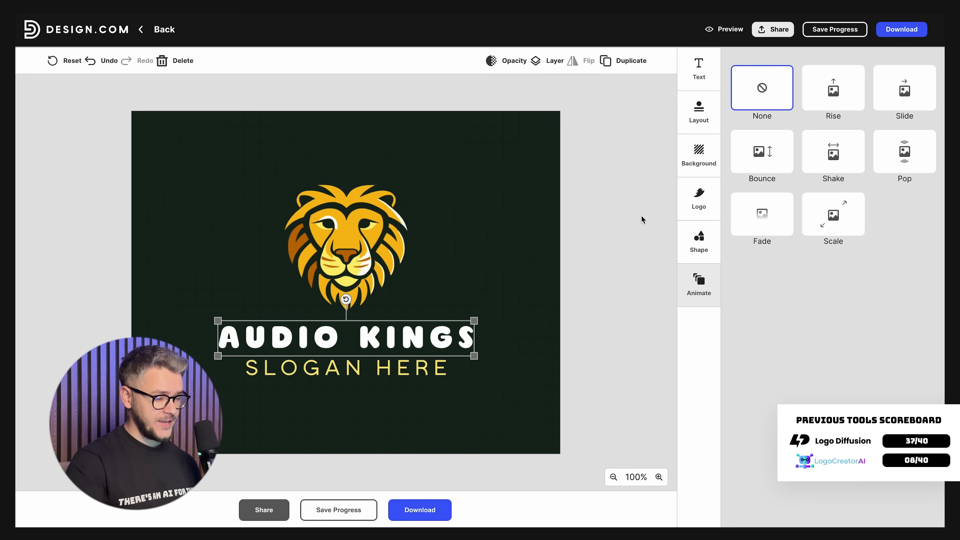
{"action": "mouse_move", "coordinate": [647, 403]}
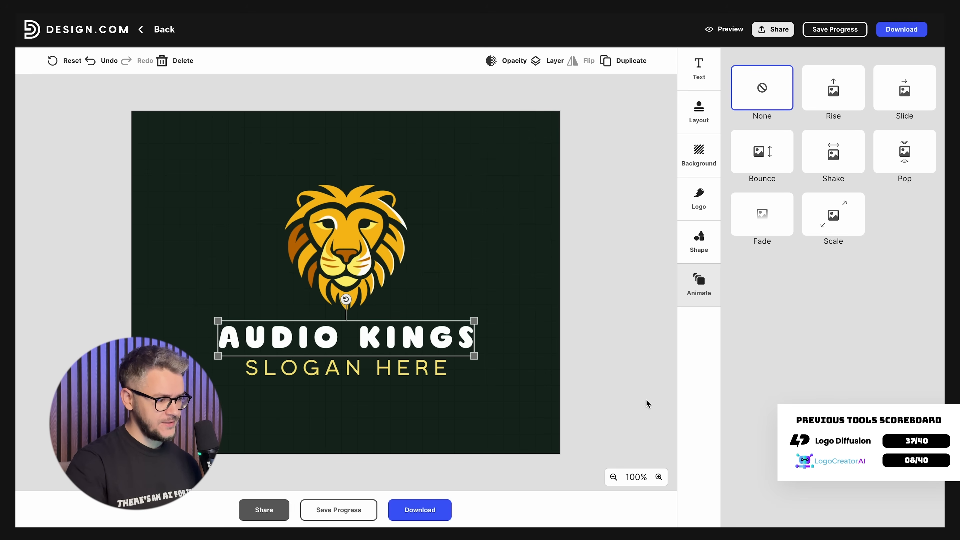
{"action": "left_click", "coordinate": [164, 29]}
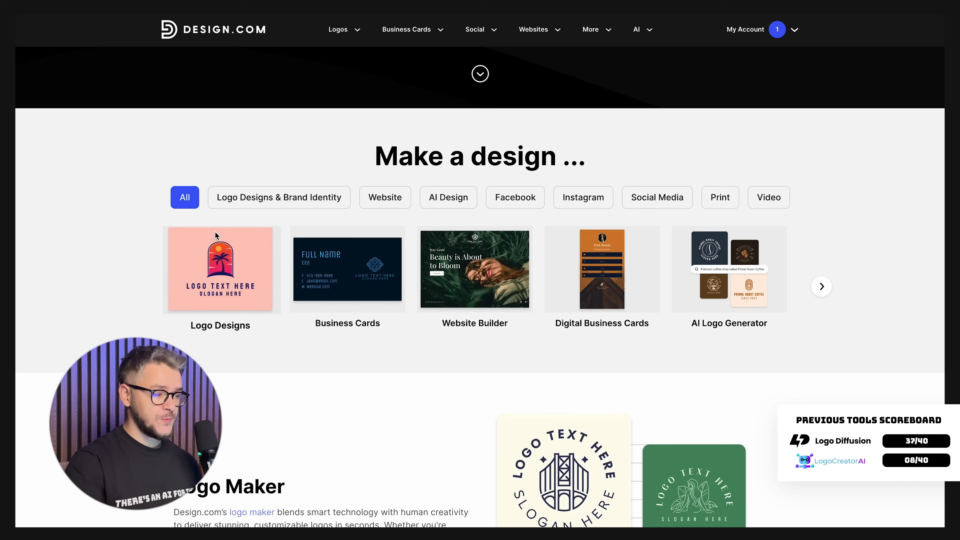
{"action": "mouse_move", "coordinate": [226, 366]}
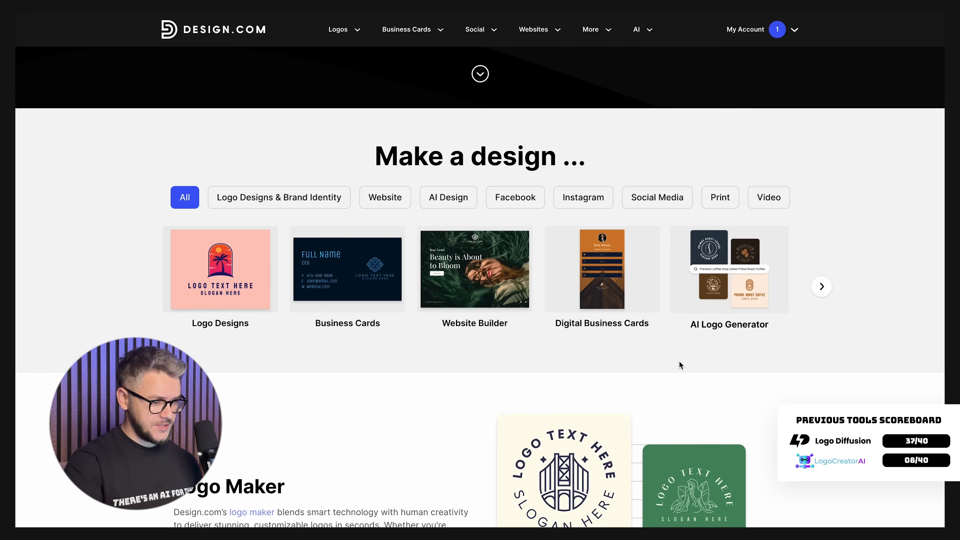
{"action": "mouse_move", "coordinate": [728, 269]}
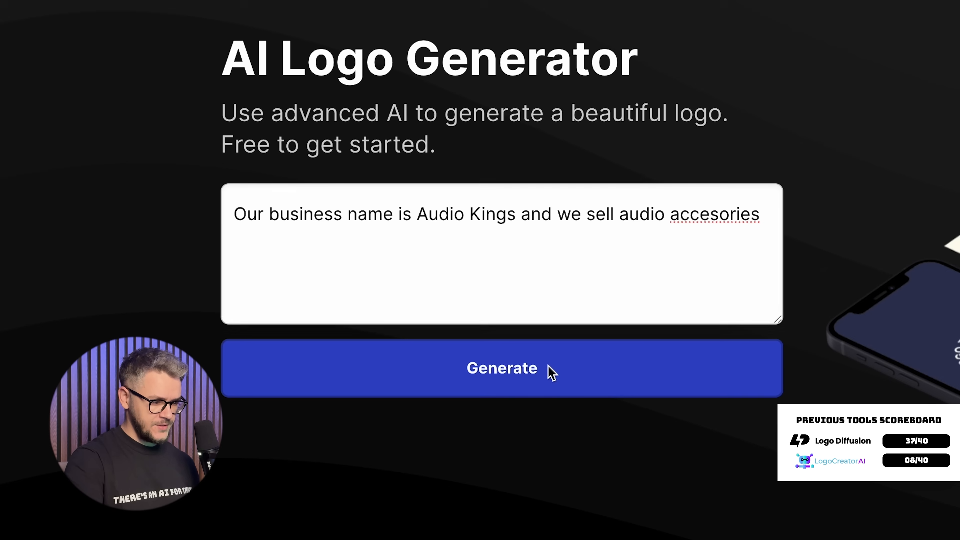
Generate Audio Kings logos and open the green microphone design for customising.
{"action": "left_click", "coordinate": [501, 368]}
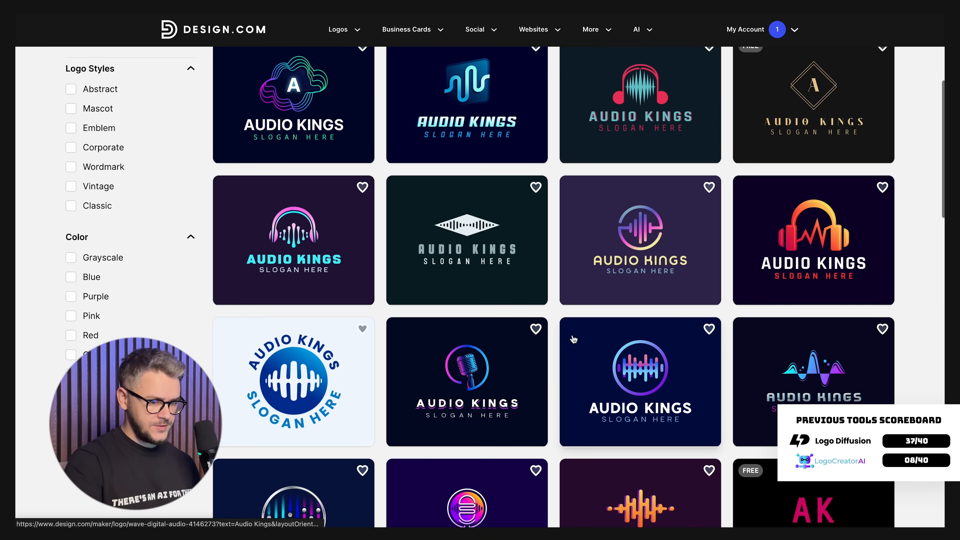
{"action": "scroll", "scroll_direction": "up", "scroll_amount": 3}
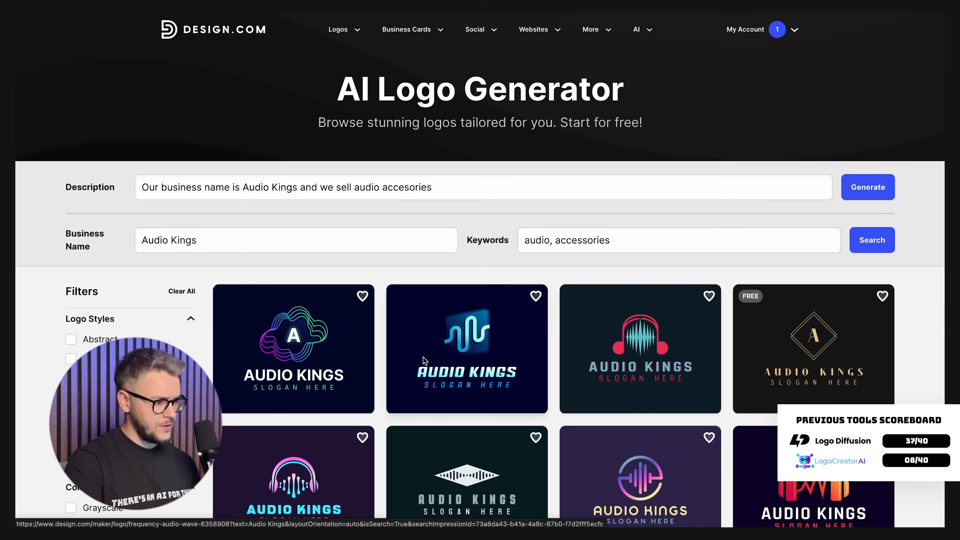
{"action": "left_click", "coordinate": [466, 349]}
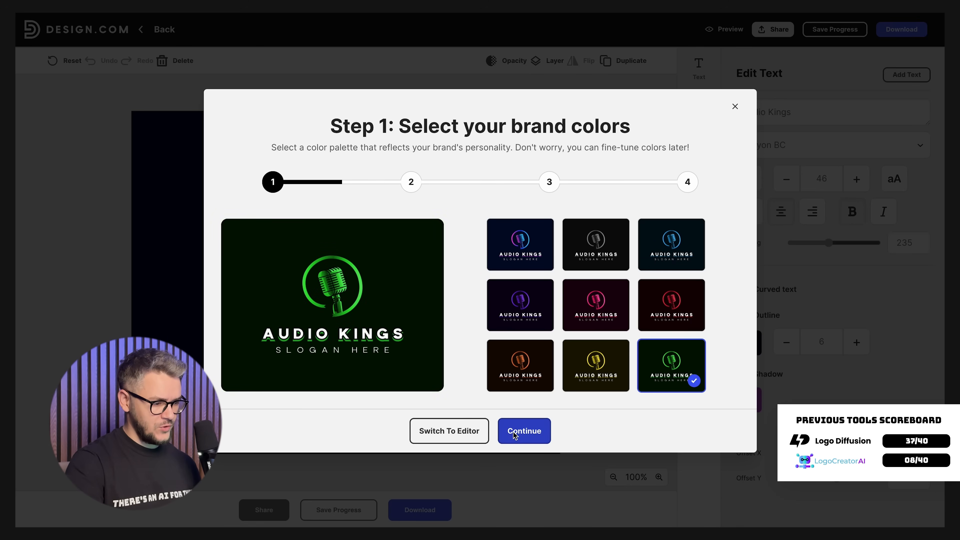
Accept the green palette, Audio Kings name and default slogan to finish customising.
{"action": "left_click", "coordinate": [523, 431]}
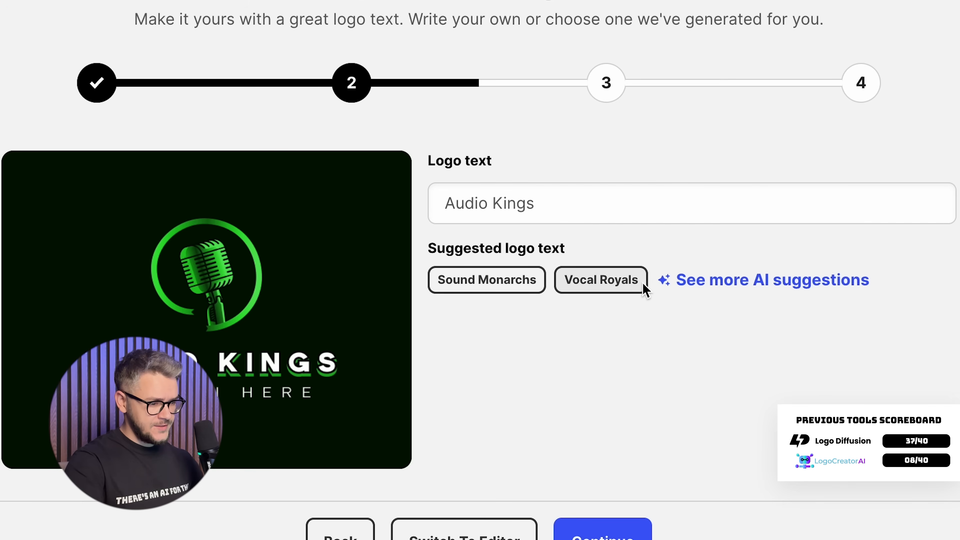
{"action": "mouse_move", "coordinate": [713, 308]}
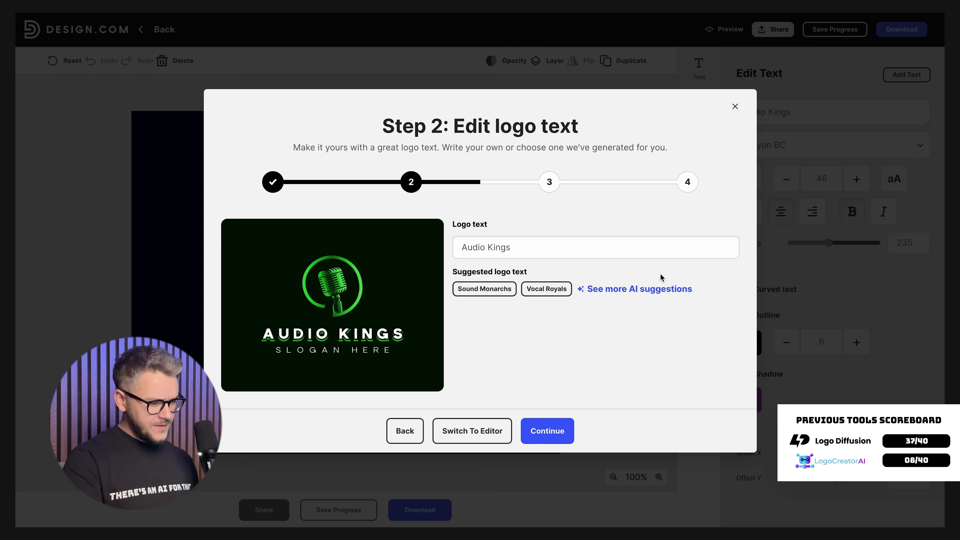
{"action": "mouse_move", "coordinate": [641, 283]}
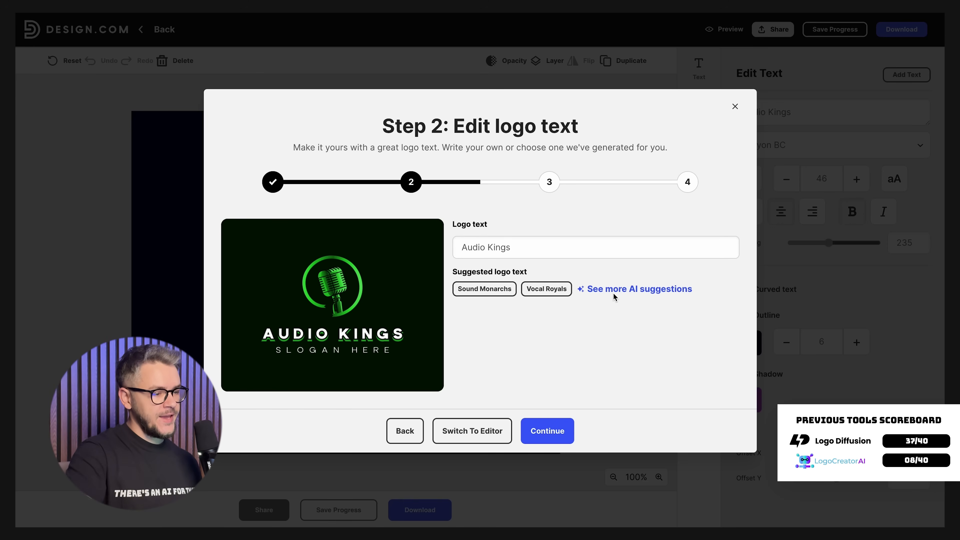
{"action": "mouse_move", "coordinate": [391, 368]}
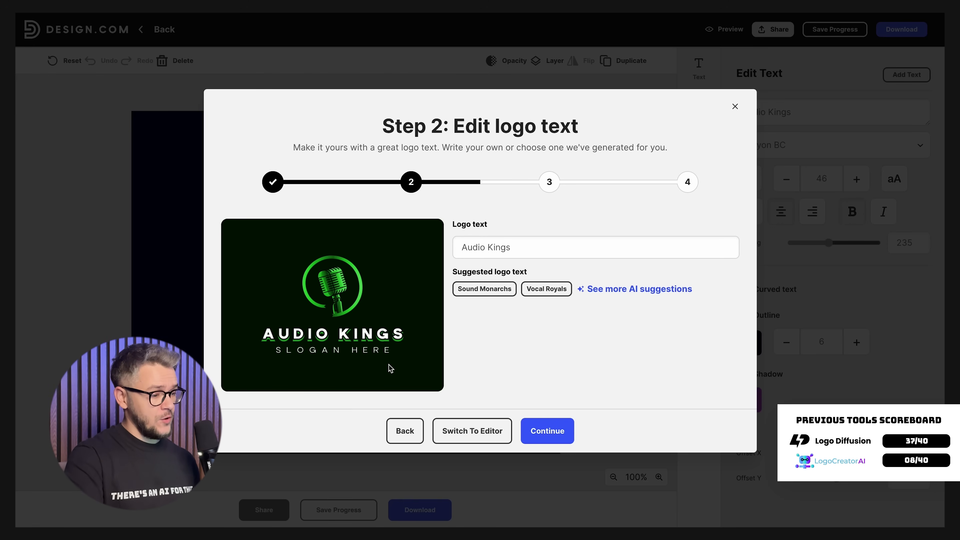
{"action": "left_click", "coordinate": [545, 430]}
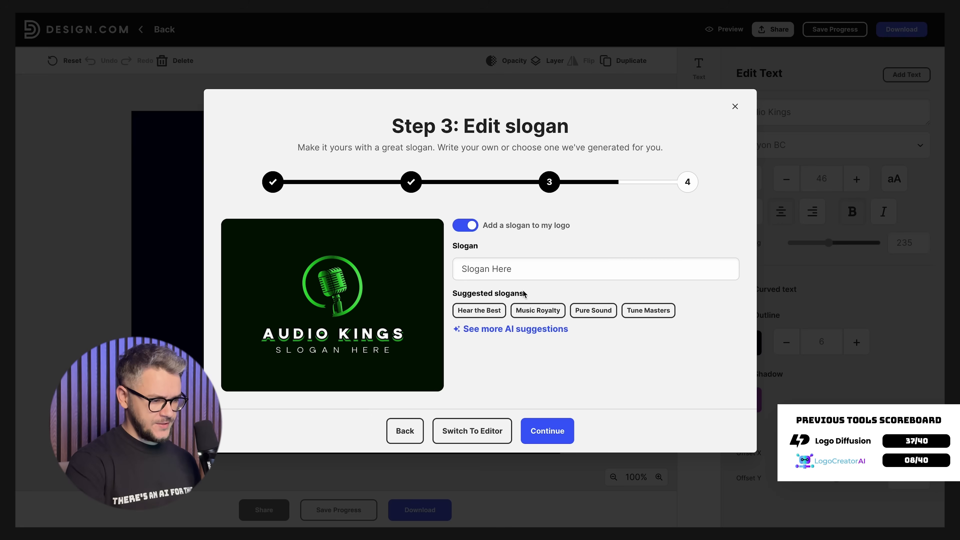
{"action": "left_click", "coordinate": [546, 431]}
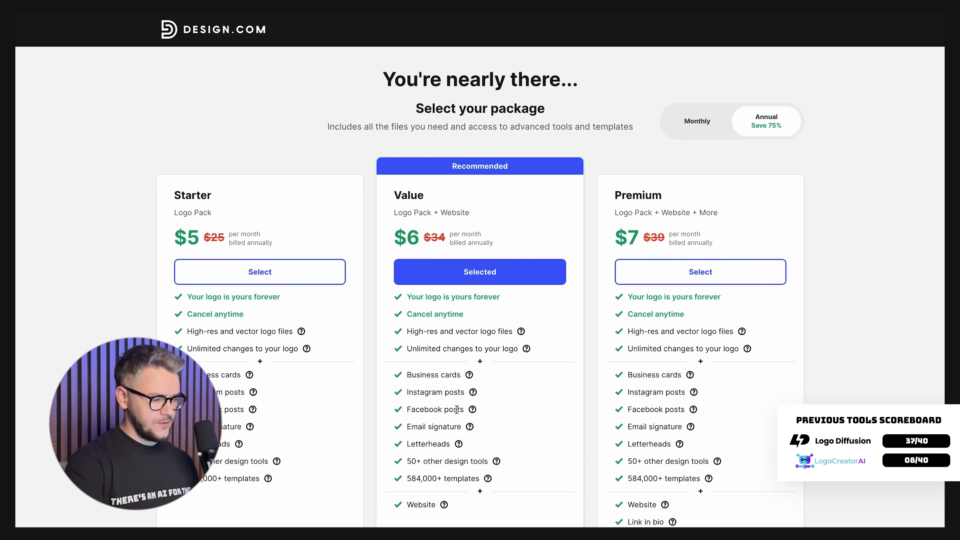
Choose the Starter package and switch pricing to monthly billing ($15/month).
{"action": "left_click", "coordinate": [259, 271]}
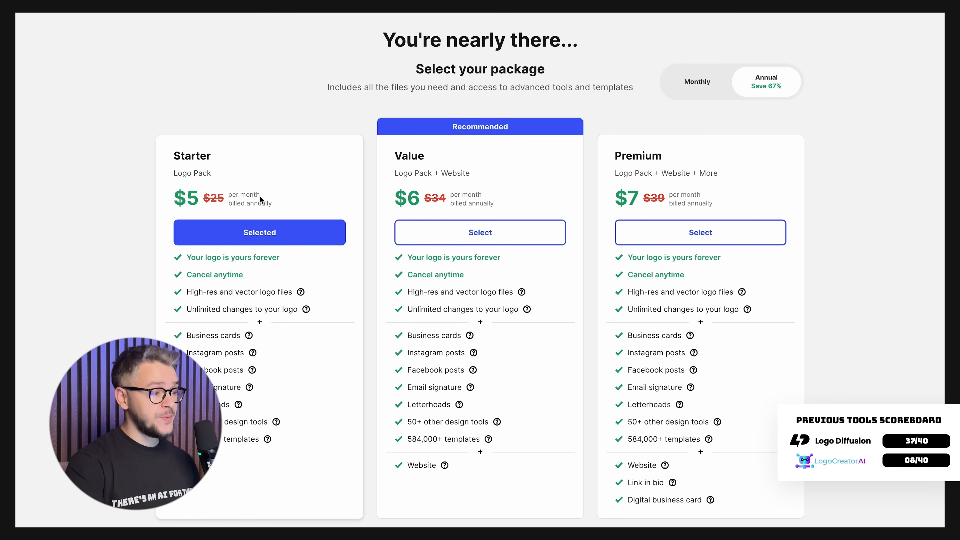
{"action": "left_click", "coordinate": [696, 81]}
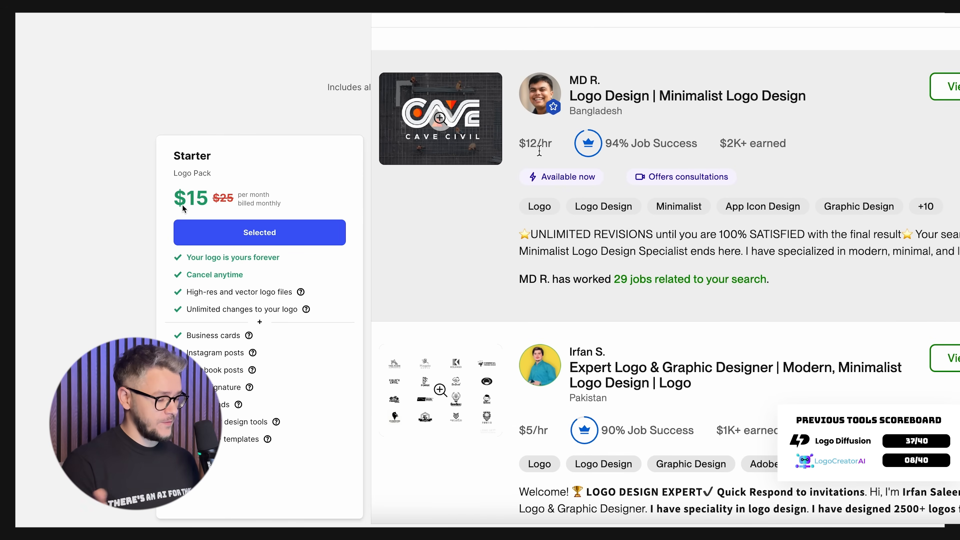
Scroll through the Pizza logo template gallery.
{"action": "scroll", "scroll_direction": "down", "scroll_amount": 3}
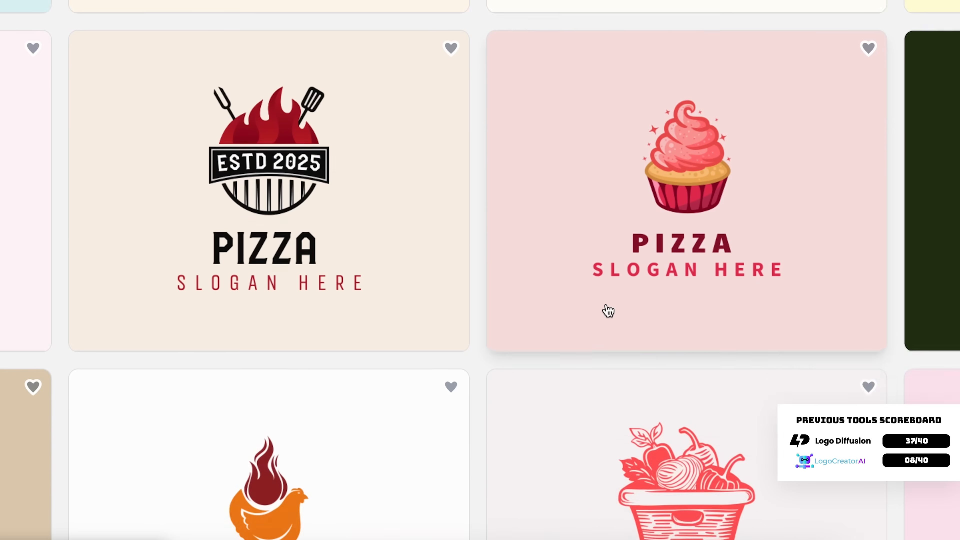
{"action": "scroll", "scroll_direction": "down", "scroll_amount": 3}
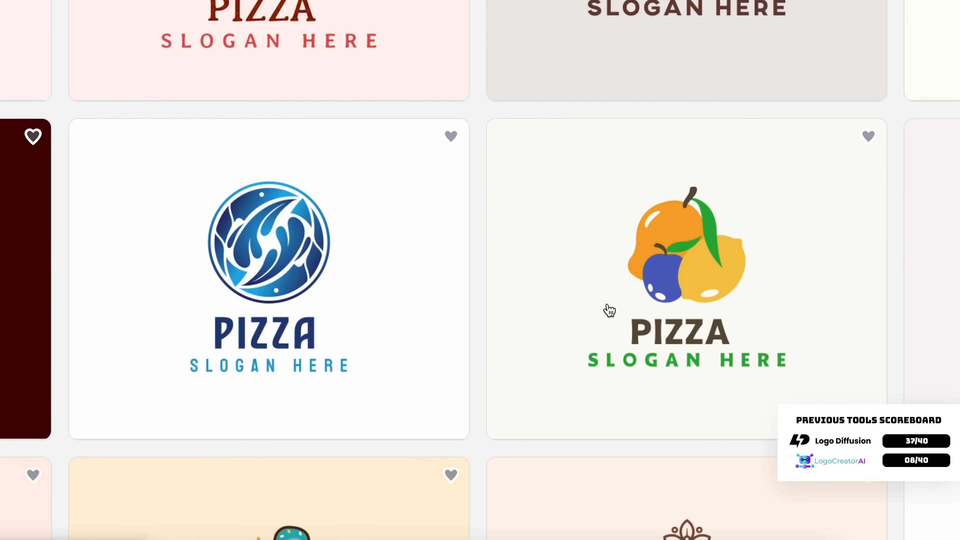
{"action": "scroll", "scroll_direction": "down", "scroll_amount": 3}
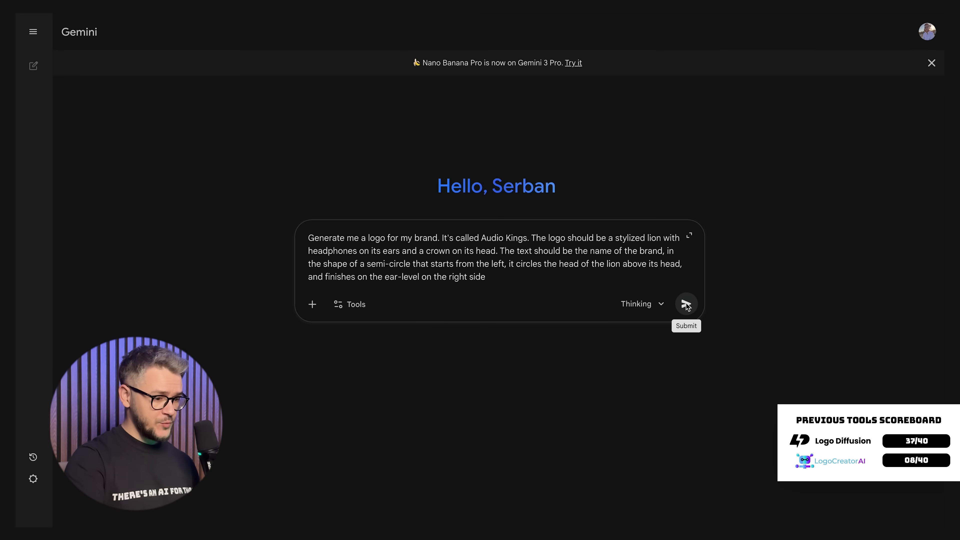
Send Gemini the prompt for a crowned, headphone-wearing lion Audio Kings logo.
{"action": "left_click", "coordinate": [685, 304]}
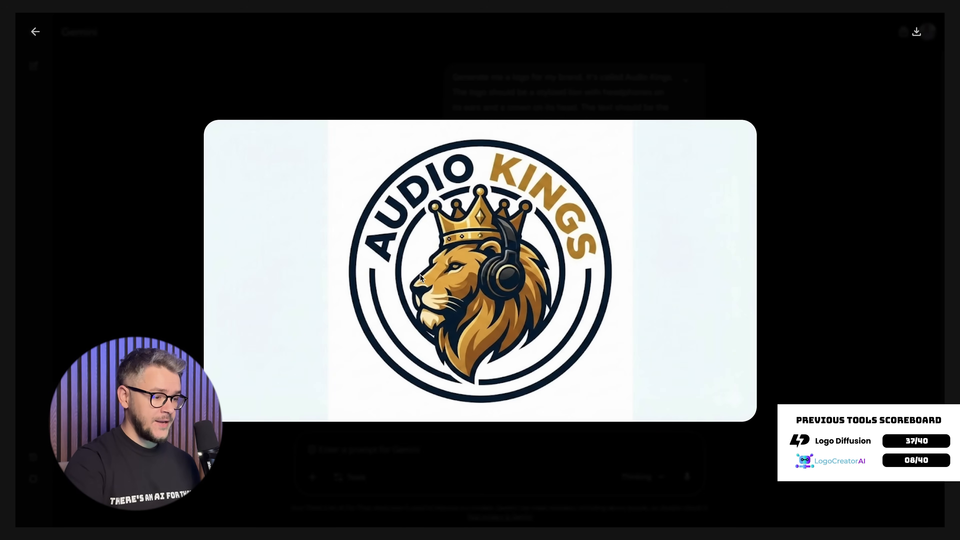
{"action": "mouse_move", "coordinate": [523, 323]}
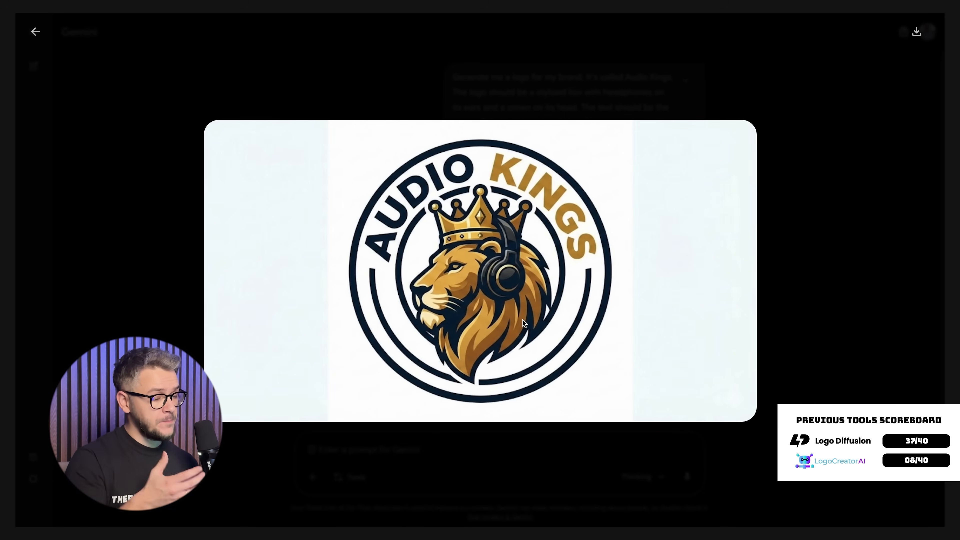
{"action": "mouse_move", "coordinate": [824, 244]}
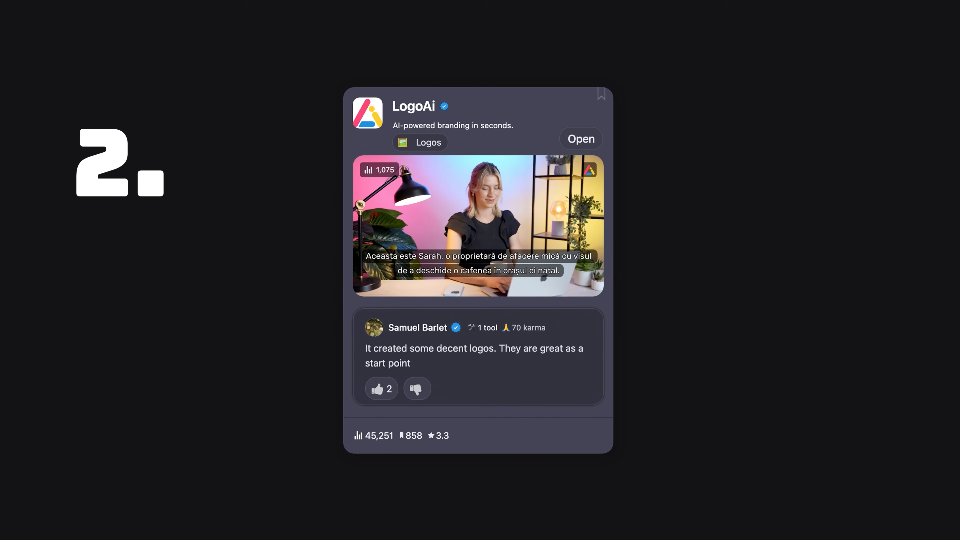
Open the LogoAI website from its listing and check its traffic stats.
{"action": "left_click", "coordinate": [580, 139]}
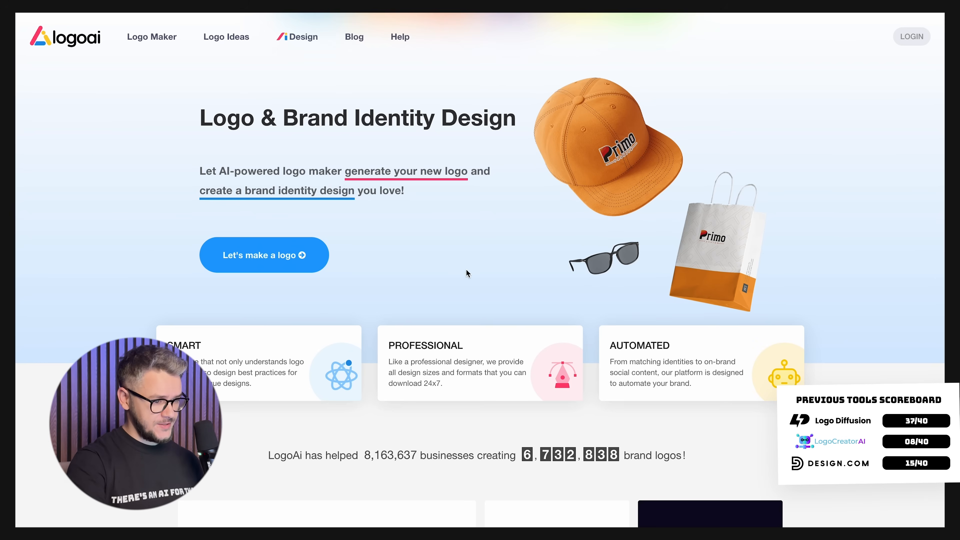
{"action": "scroll", "scroll_direction": "down", "scroll_amount": 3}
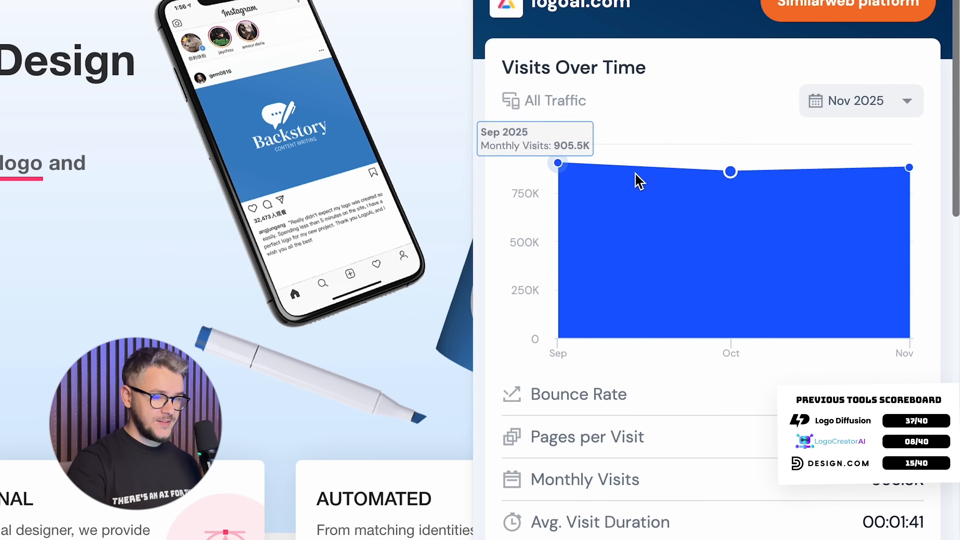
{"action": "mouse_move", "coordinate": [731, 172]}
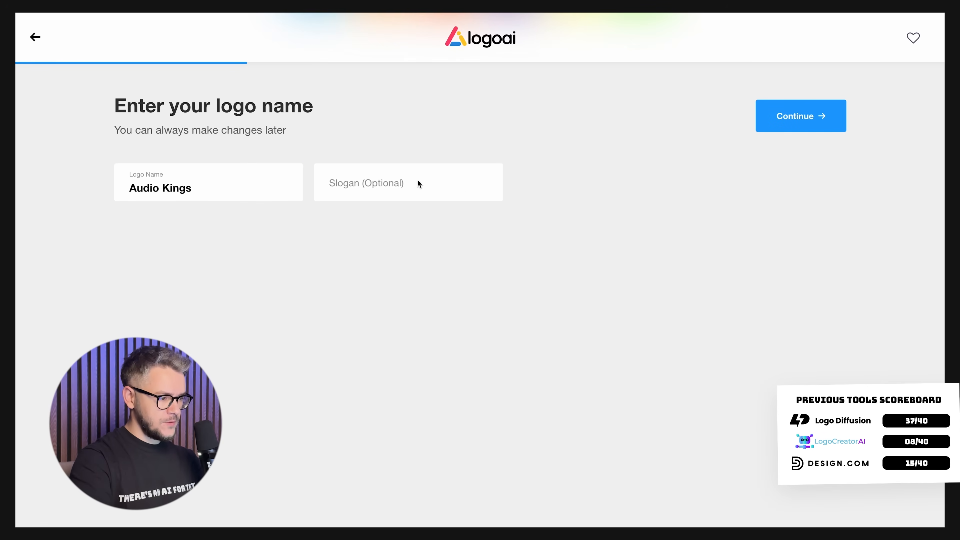
Generate Audio Kings logos with the Warm colour scheme and look through the results.
{"action": "left_click", "coordinate": [800, 116]}
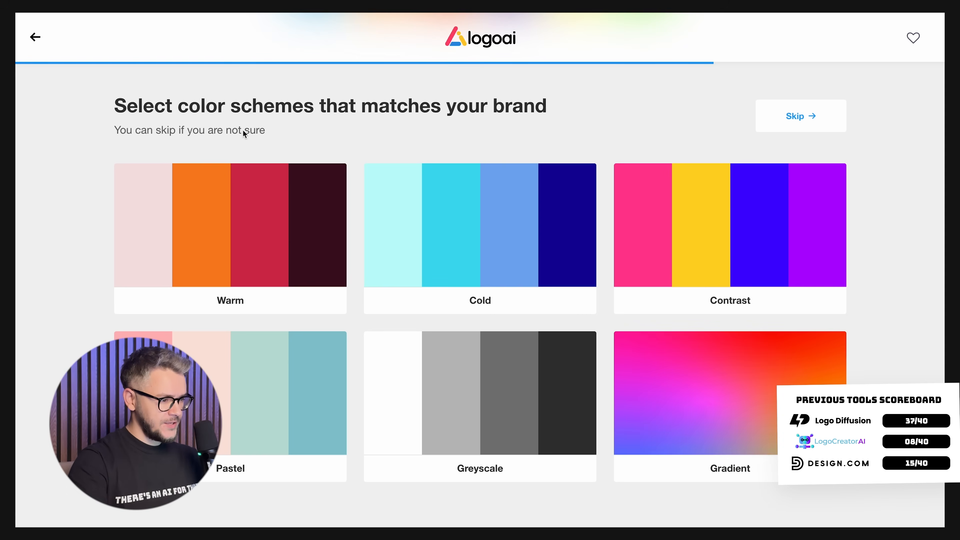
{"action": "left_click", "coordinate": [229, 225]}
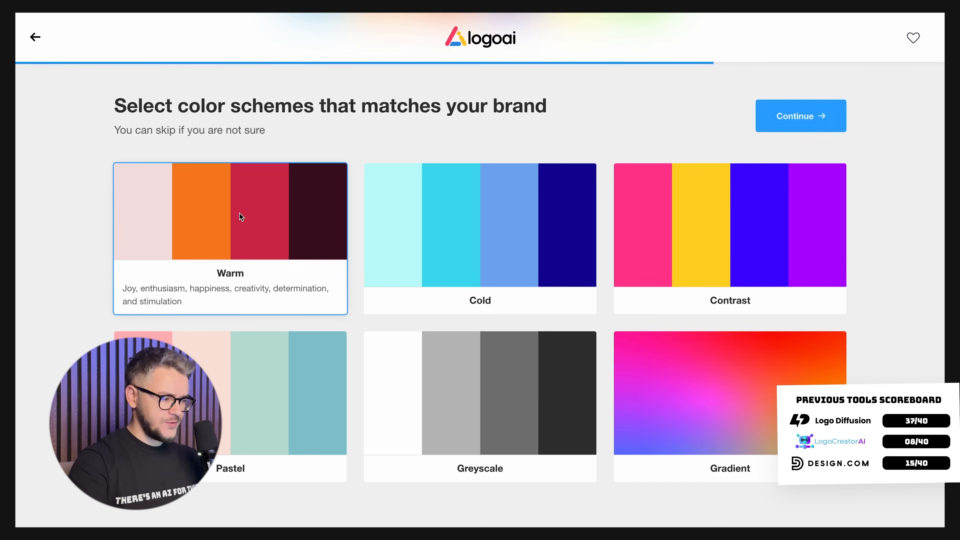
{"action": "left_click", "coordinate": [799, 116]}
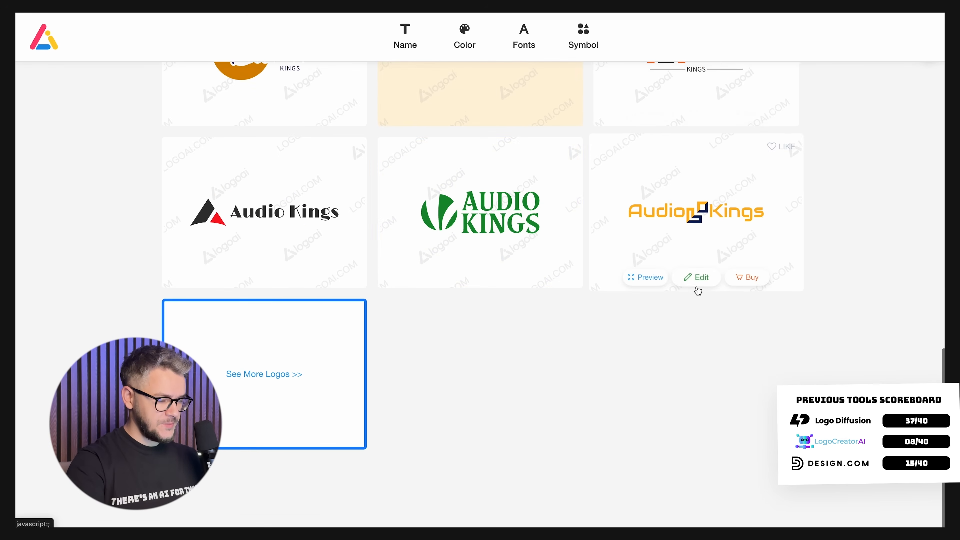
{"action": "scroll", "scroll_direction": "down", "scroll_amount": 3}
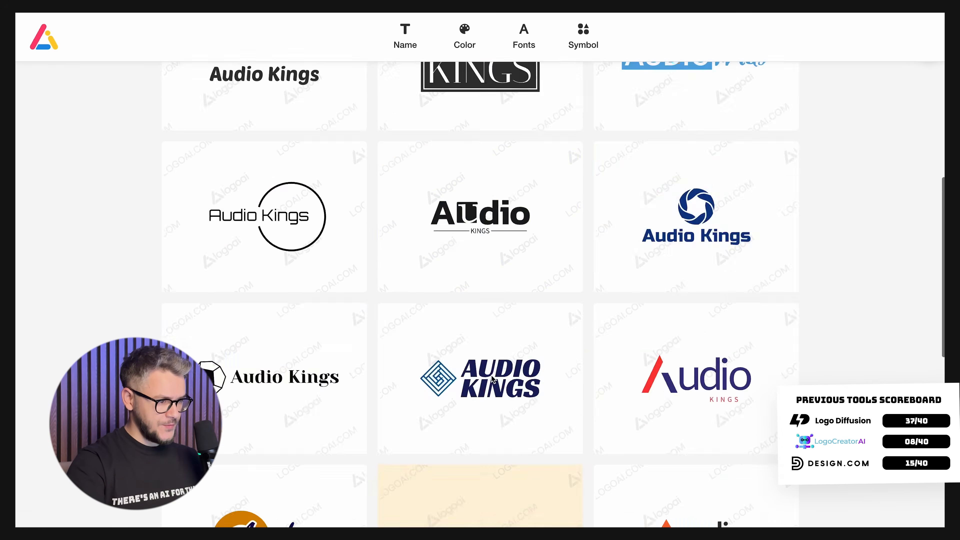
{"action": "scroll", "scroll_direction": "down", "scroll_amount": 3}
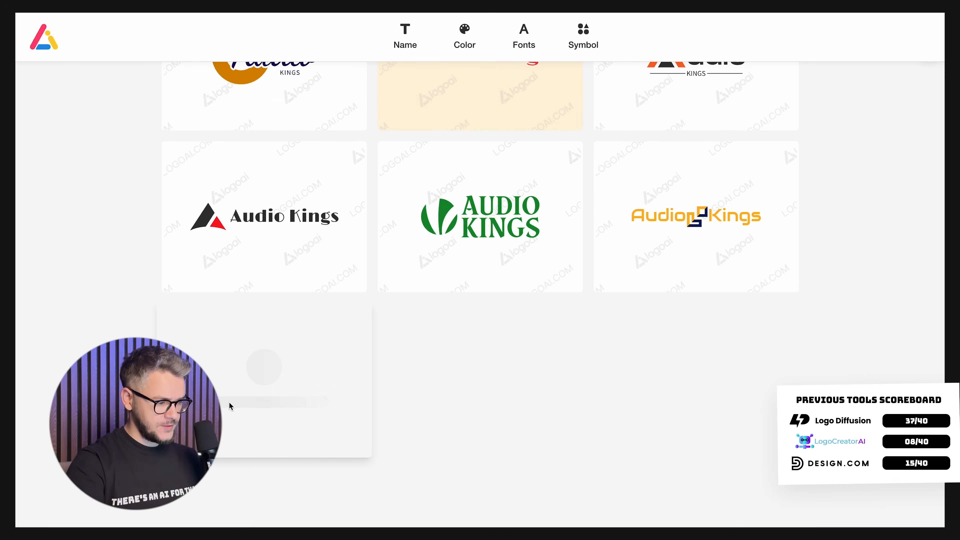
{"action": "scroll", "scroll_direction": "down", "scroll_amount": 3}
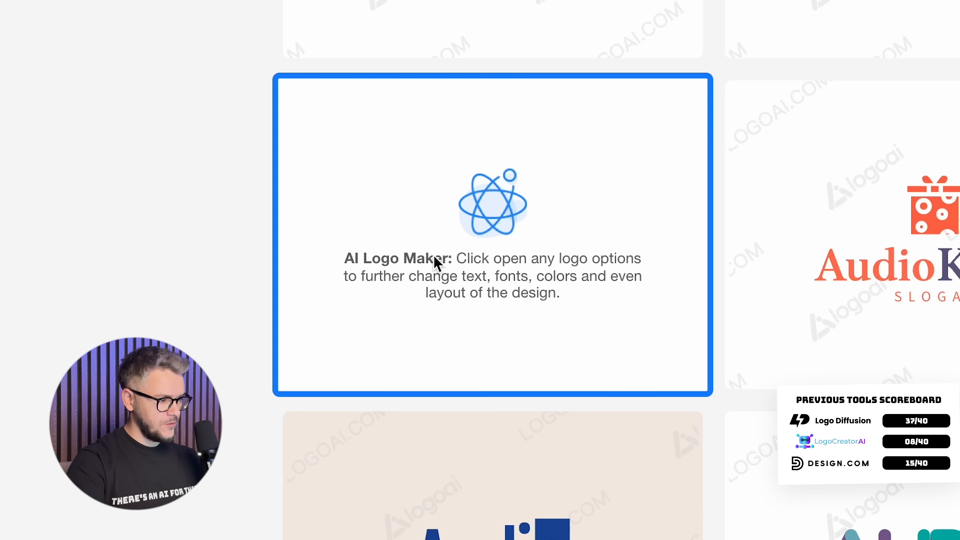
{"action": "mouse_move", "coordinate": [374, 305]}
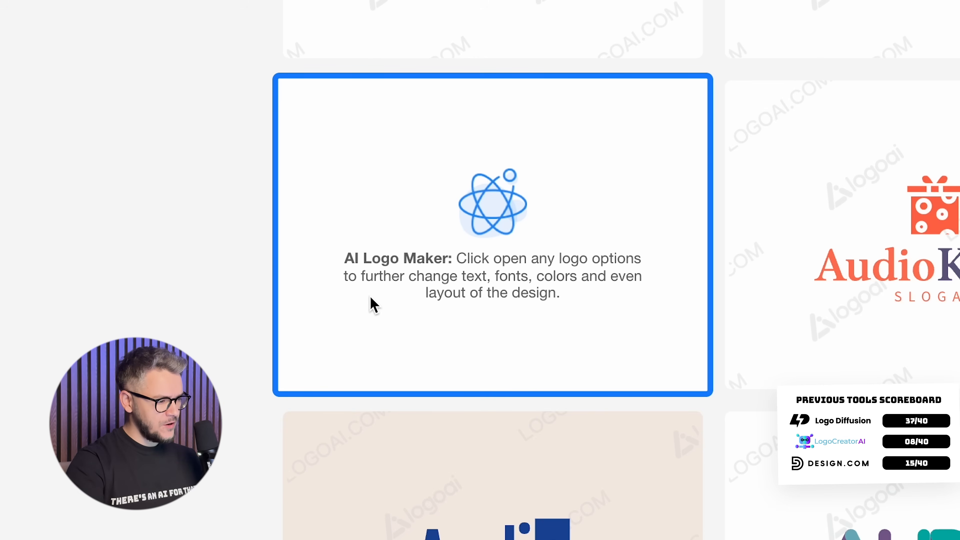
{"action": "mouse_move", "coordinate": [573, 288]}
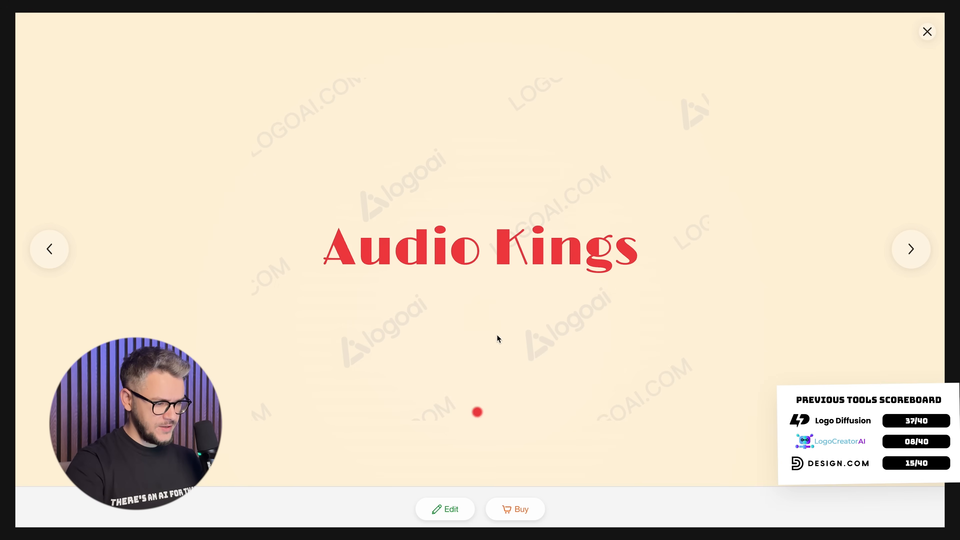
{"action": "left_click", "coordinate": [444, 509]}
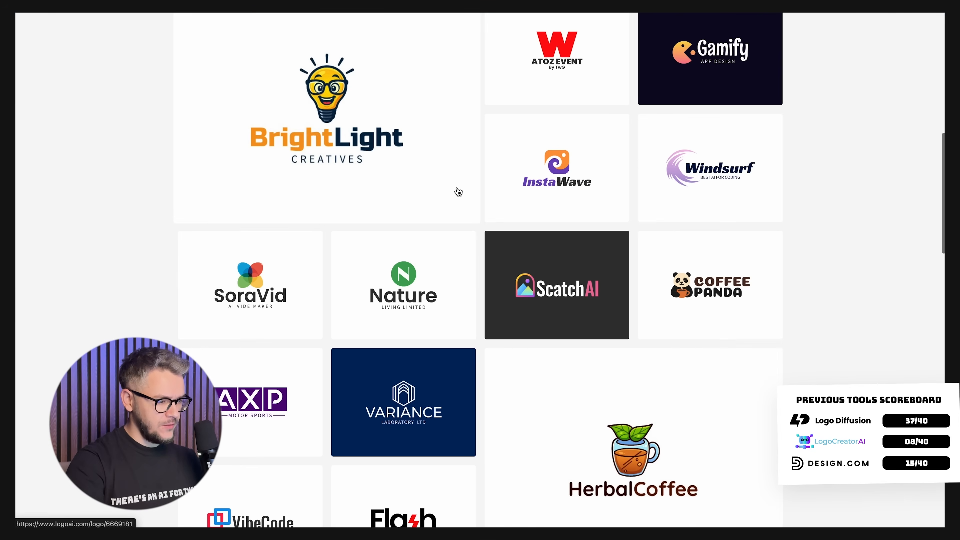
Relaunch the AI logo maker and generate a fresh batch with warm colours.
{"action": "scroll", "scroll_direction": "down", "scroll_amount": 3}
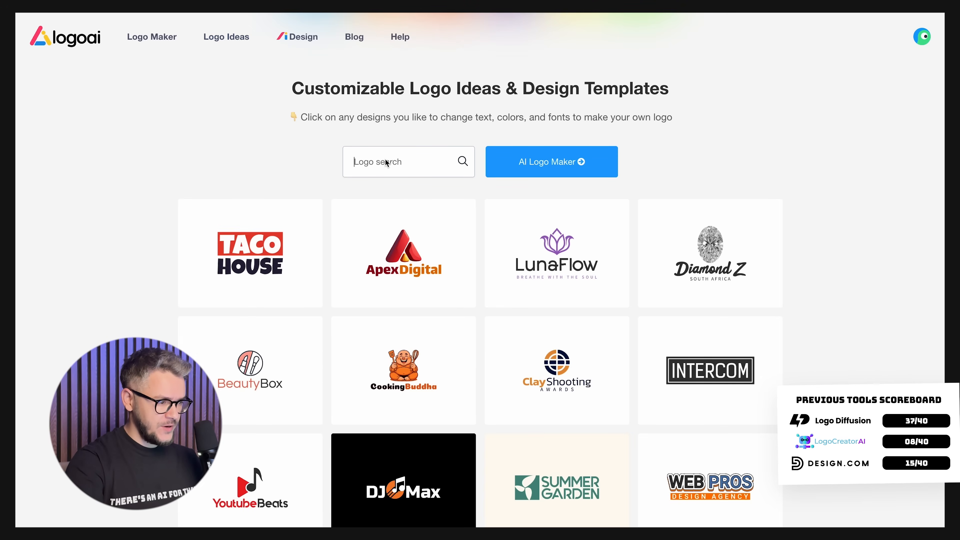
{"action": "left_click", "coordinate": [551, 161]}
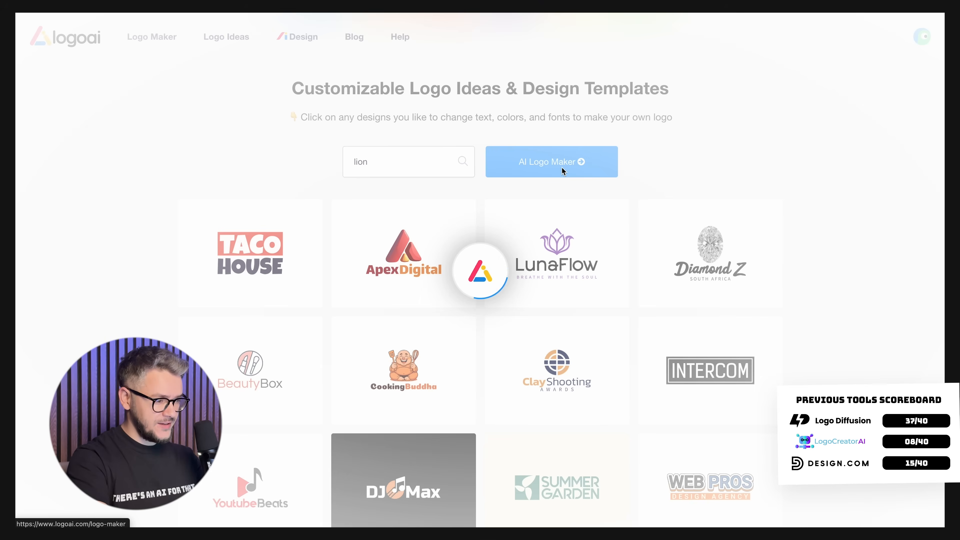
{"action": "left_click", "coordinate": [550, 162]}
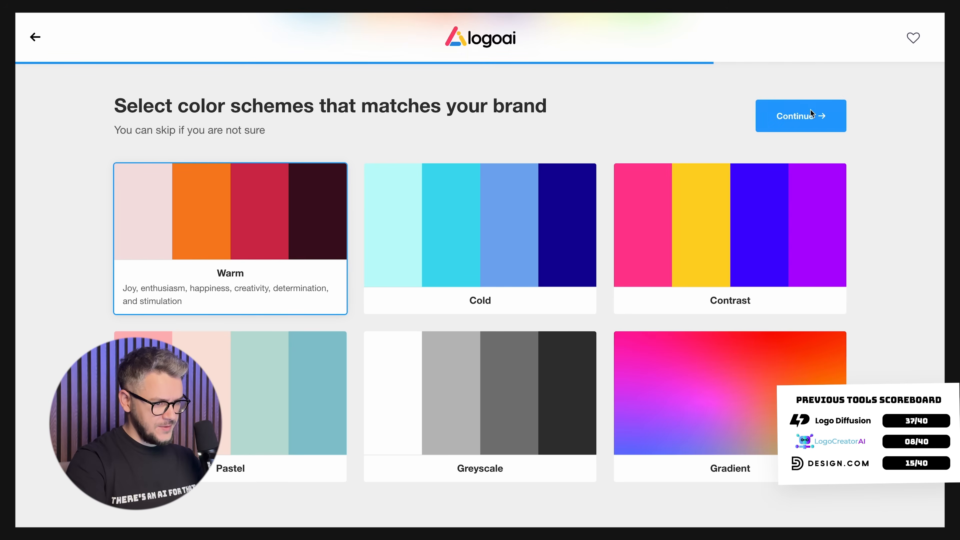
{"action": "left_click", "coordinate": [800, 115]}
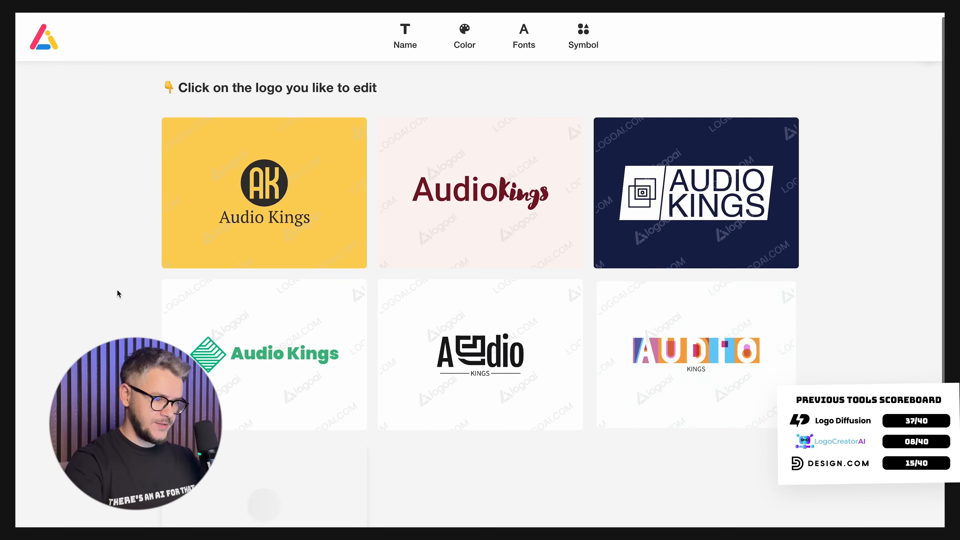
Scroll through the LogoAI homepage gallery, templates and brand design section.
{"action": "scroll", "scroll_direction": "down", "scroll_amount": 3}
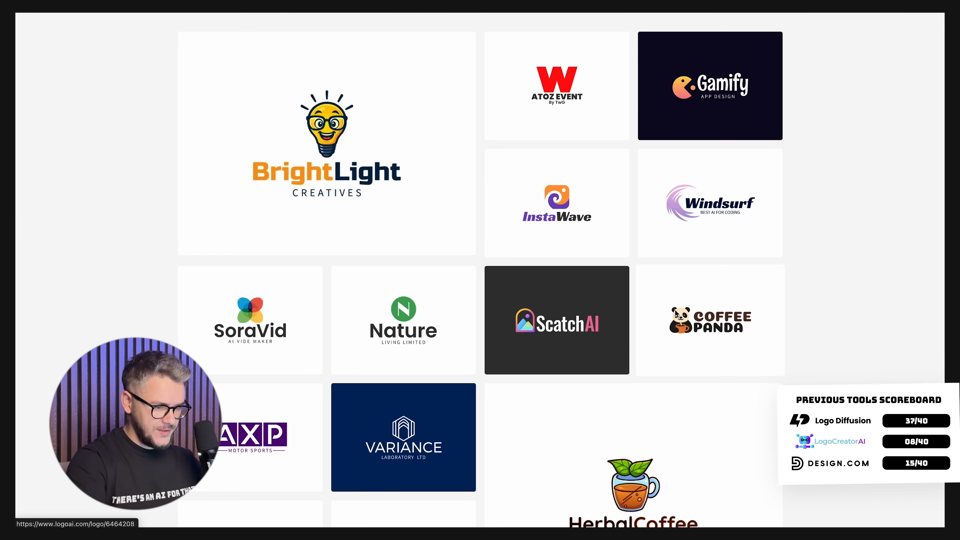
{"action": "scroll", "scroll_direction": "down", "scroll_amount": 3}
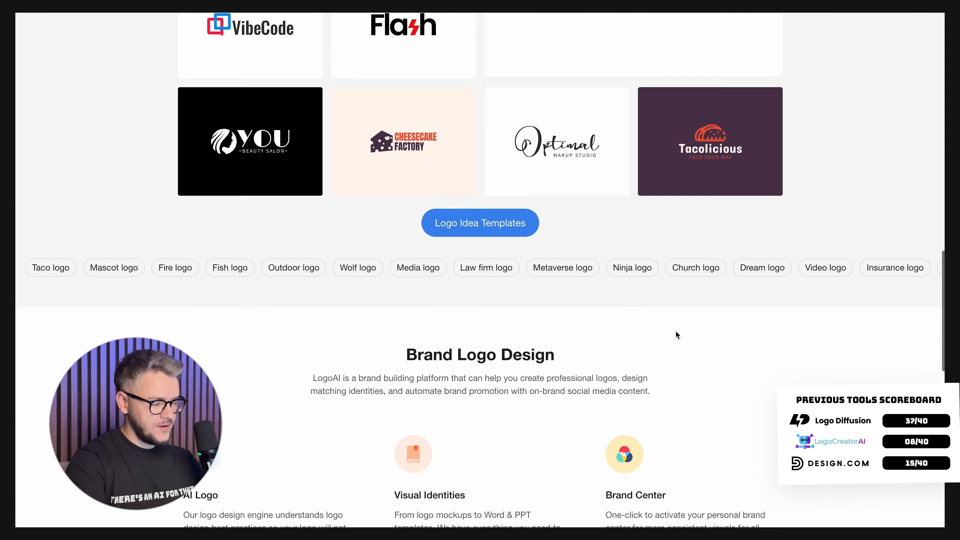
{"action": "scroll", "scroll_direction": "up", "scroll_amount": 3}
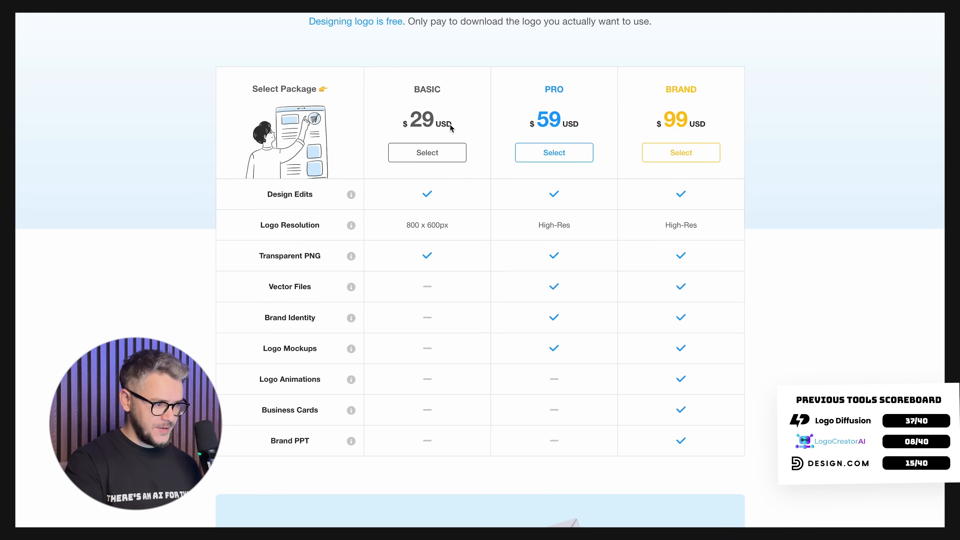
{"action": "mouse_move", "coordinate": [403, 236]}
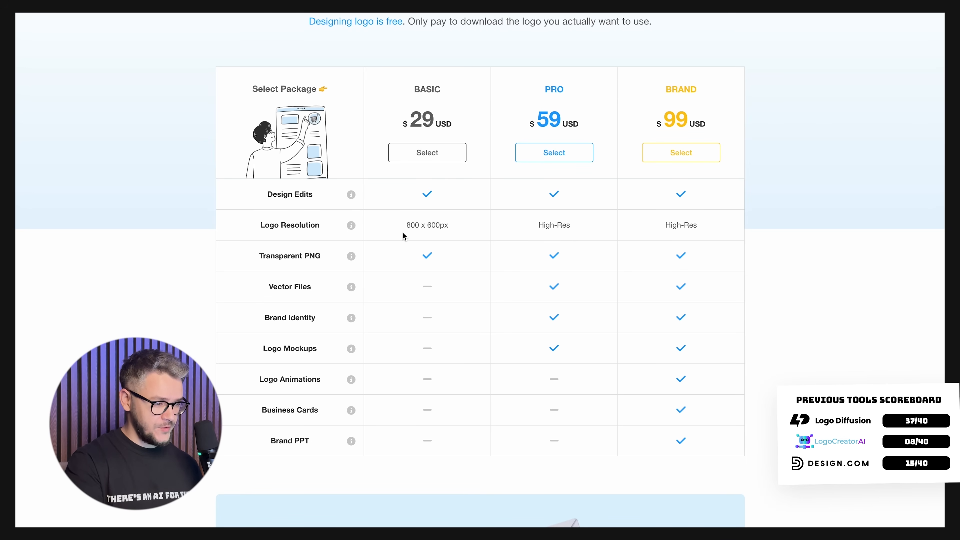
{"action": "mouse_move", "coordinate": [529, 231]}
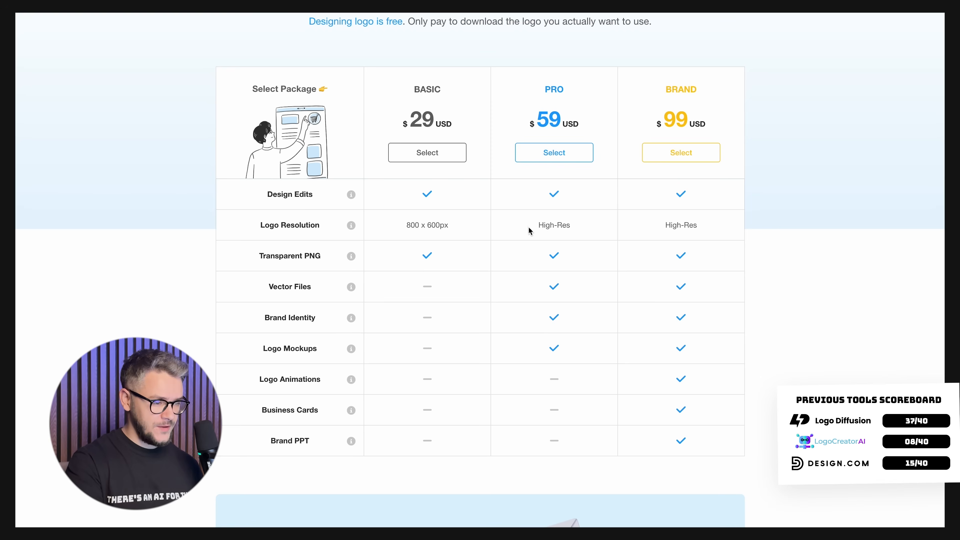
{"action": "mouse_move", "coordinate": [569, 130]}
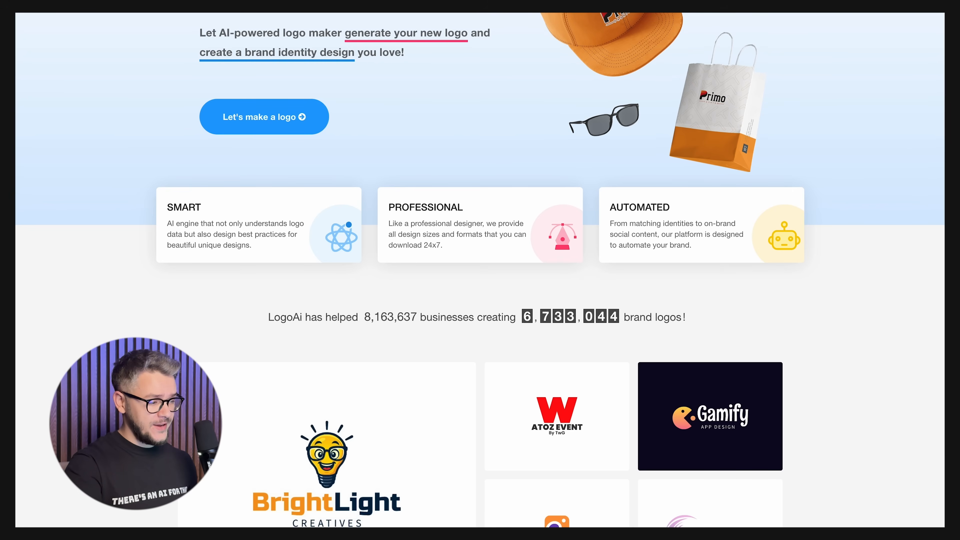
{"action": "mouse_move", "coordinate": [272, 325]}
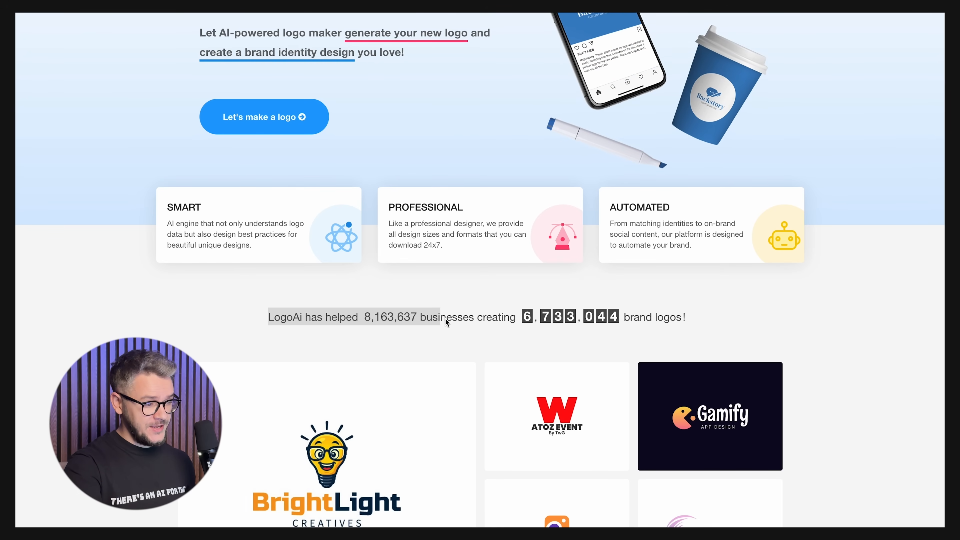
Scroll the remaining LogoAI homepage stats before moving on to Looka.
{"action": "scroll", "scroll_direction": "down", "scroll_amount": 3}
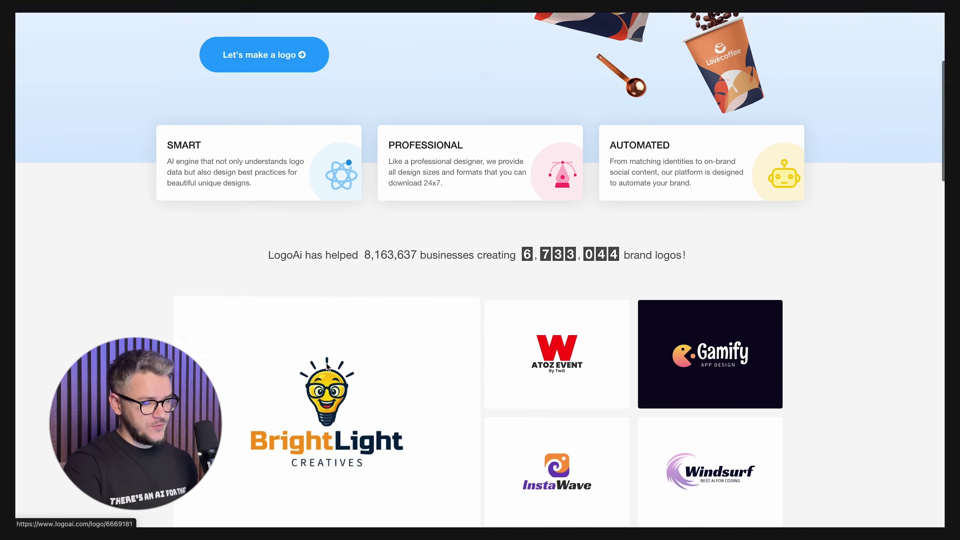
{"action": "scroll", "scroll_direction": "down", "scroll_amount": 3}
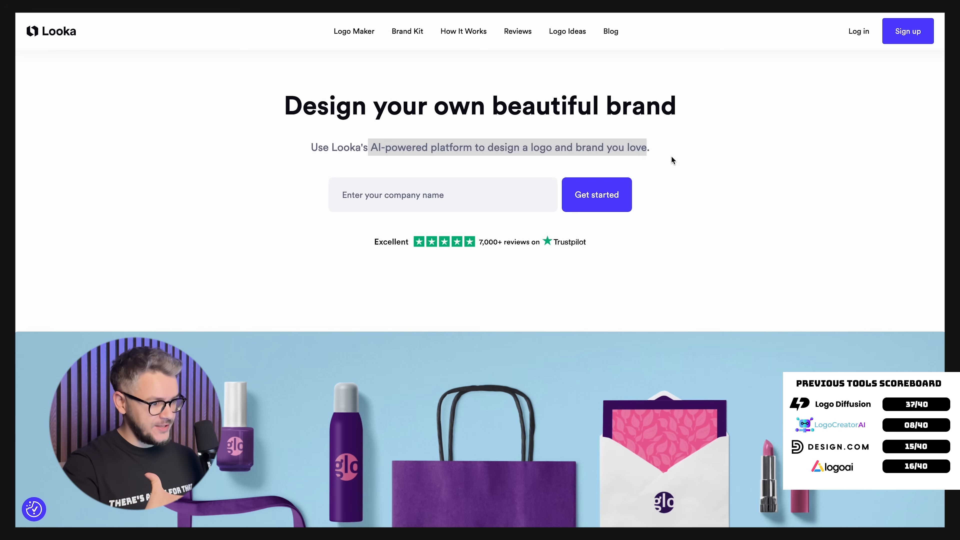
Start a Looka logo with Audio industry, sample inspiration, Purple colour and Audio Kings name.
{"action": "left_click", "coordinate": [595, 194]}
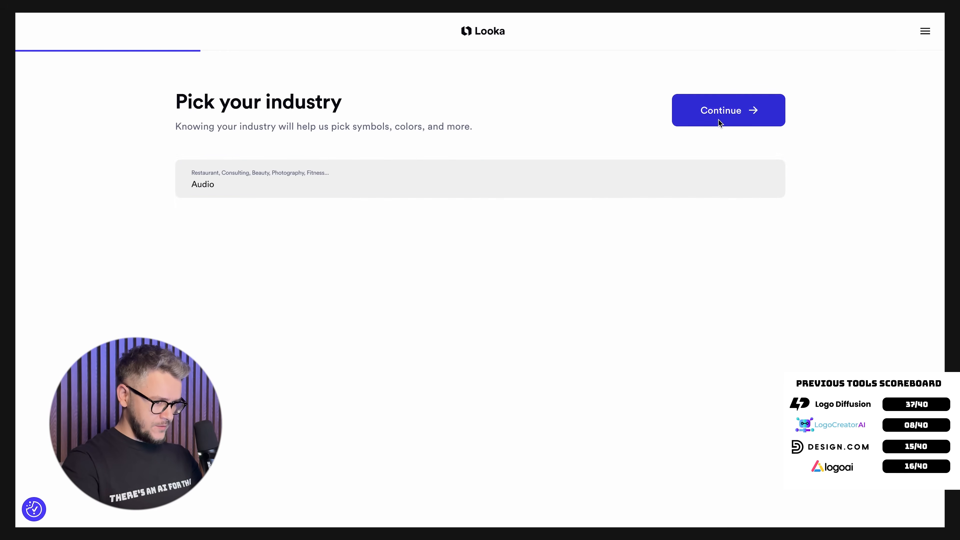
{"action": "left_click", "coordinate": [728, 110]}
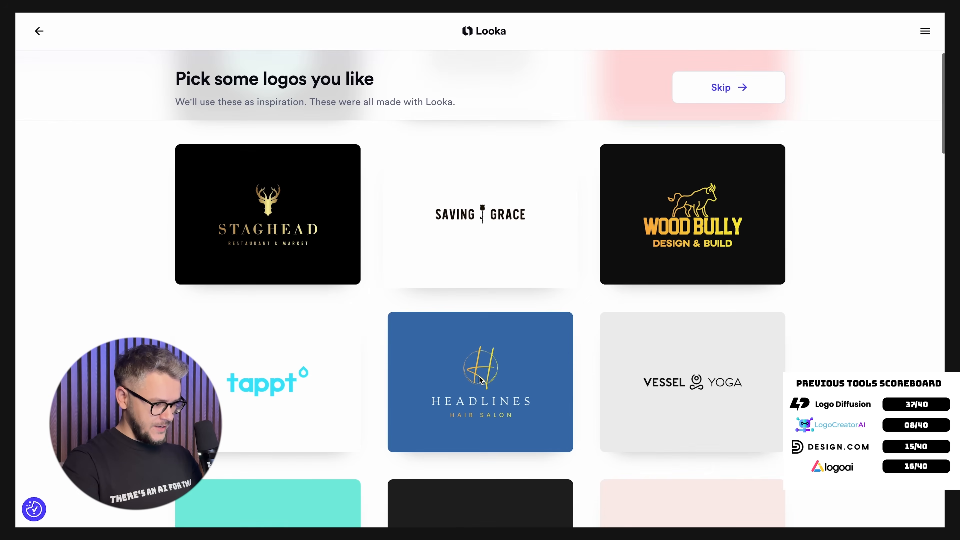
{"action": "left_click", "coordinate": [727, 87]}
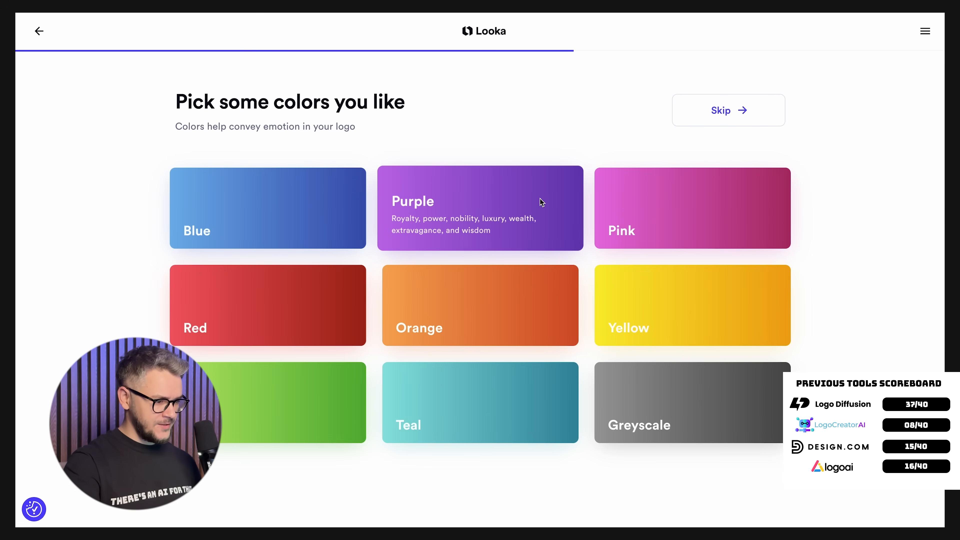
{"action": "left_click", "coordinate": [728, 110]}
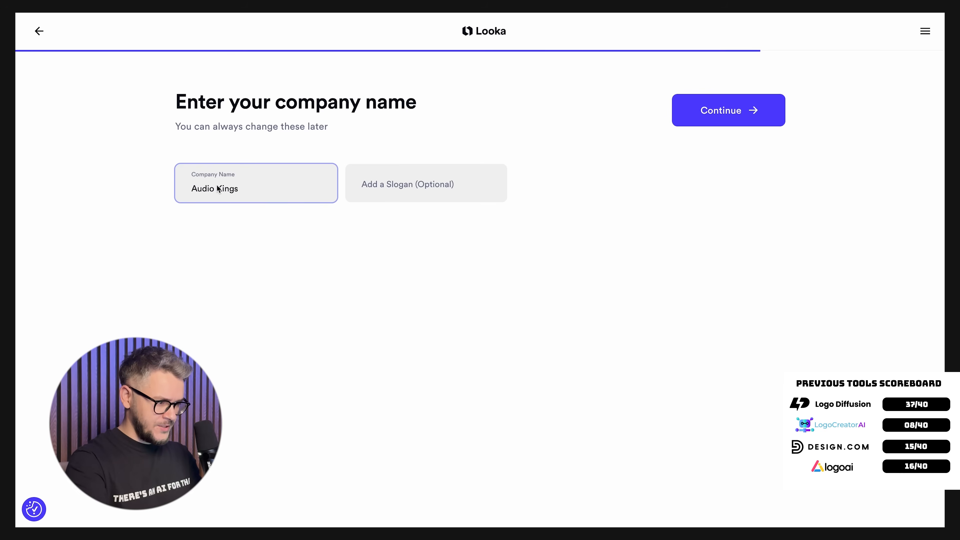
{"action": "left_click", "coordinate": [728, 110]}
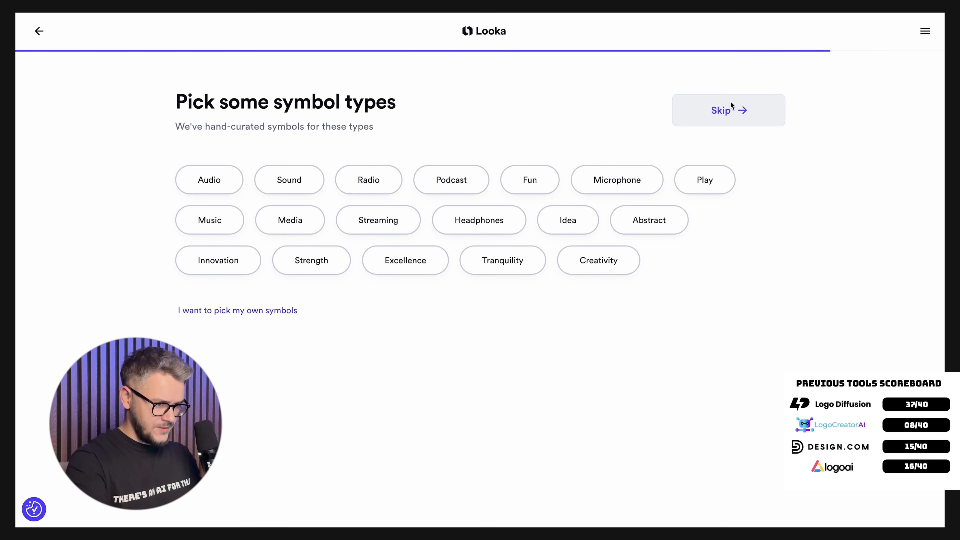
Generate logos using the Audio, Sound and Headphones symbol types.
{"action": "left_click", "coordinate": [209, 179]}
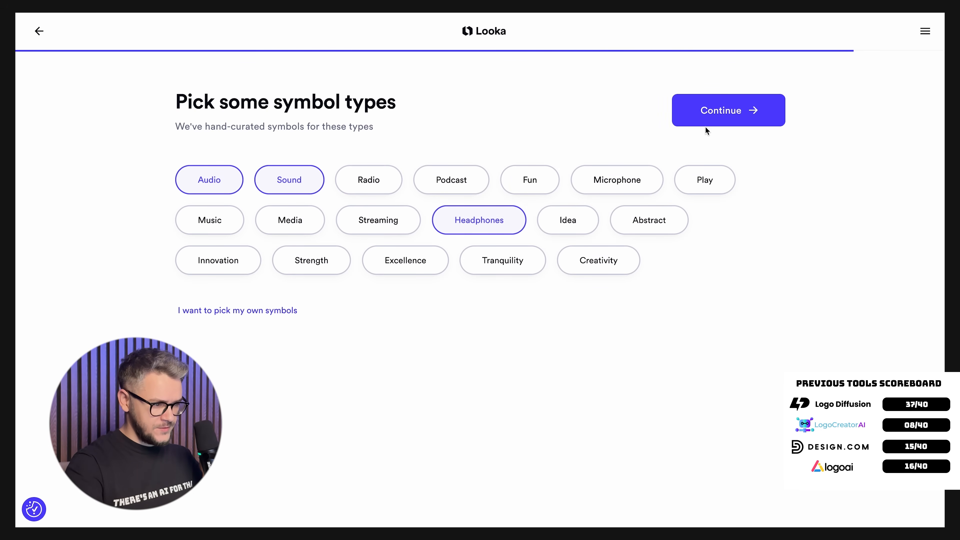
{"action": "left_click", "coordinate": [728, 110]}
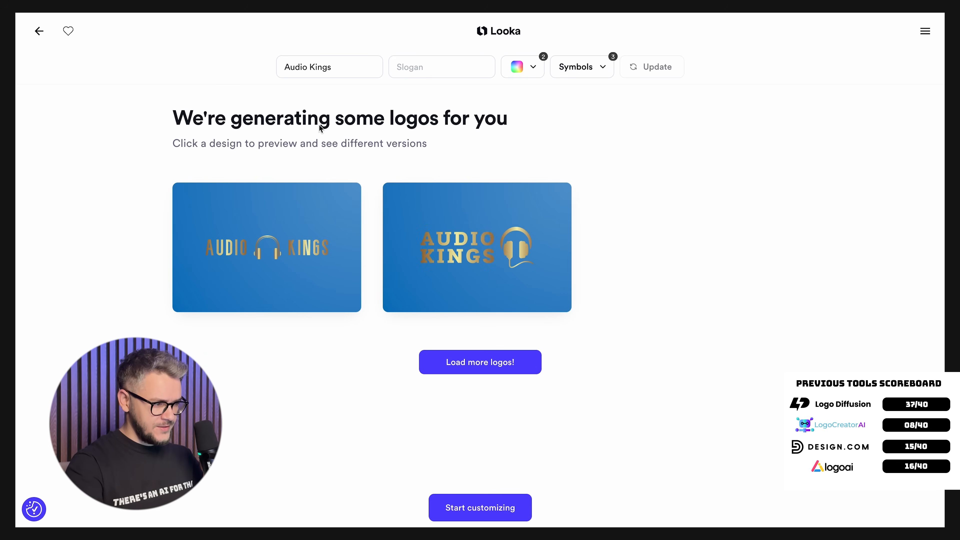
Scroll the generated logos toward the gold-on-blue Audio Kings headphones design.
{"action": "scroll", "scroll_direction": "down", "scroll_amount": 3}
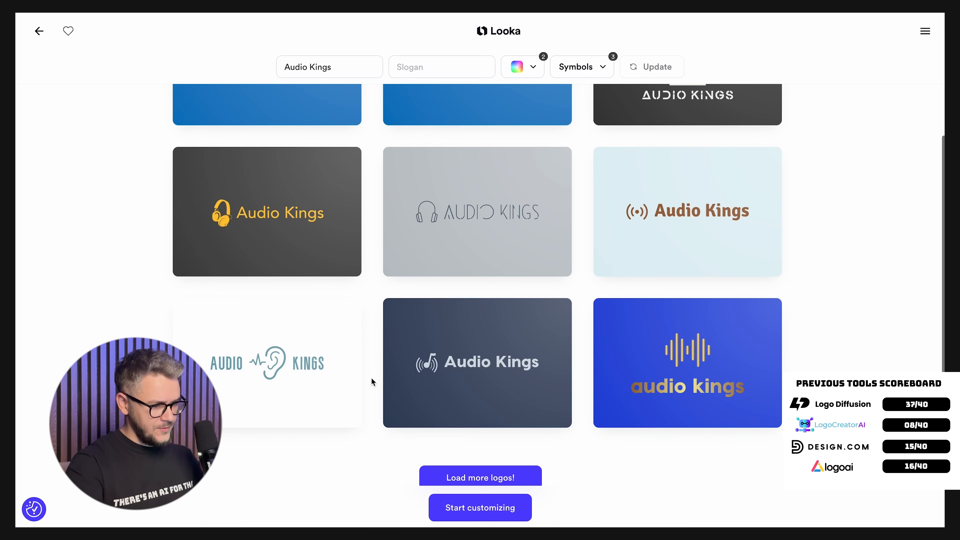
{"action": "scroll", "scroll_direction": "up", "scroll_amount": 3}
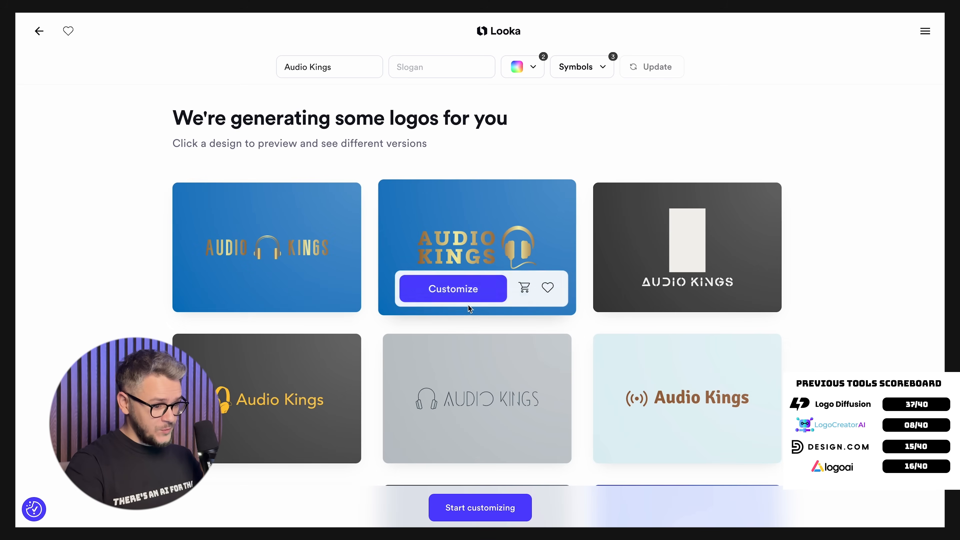
{"action": "scroll", "scroll_direction": "down", "scroll_amount": 3}
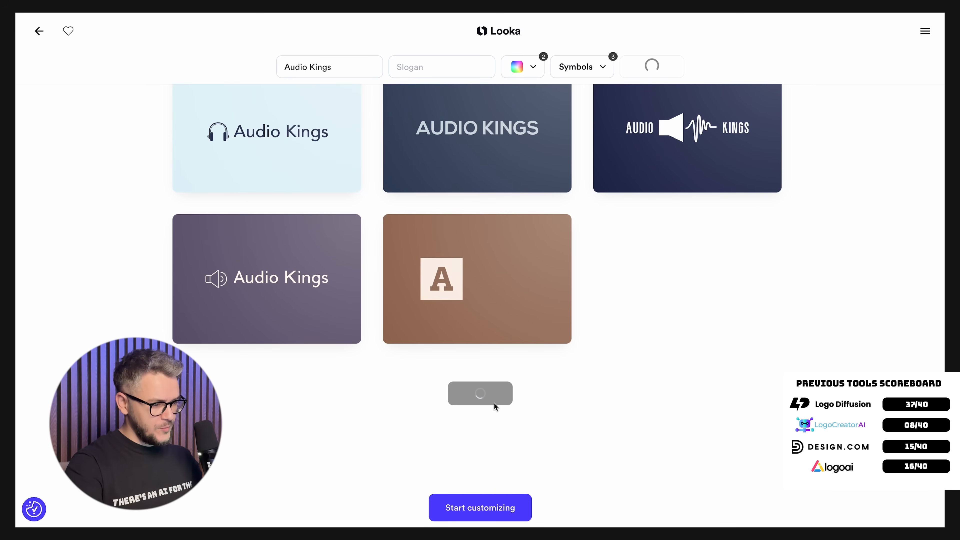
{"action": "scroll", "scroll_direction": "down", "scroll_amount": 3}
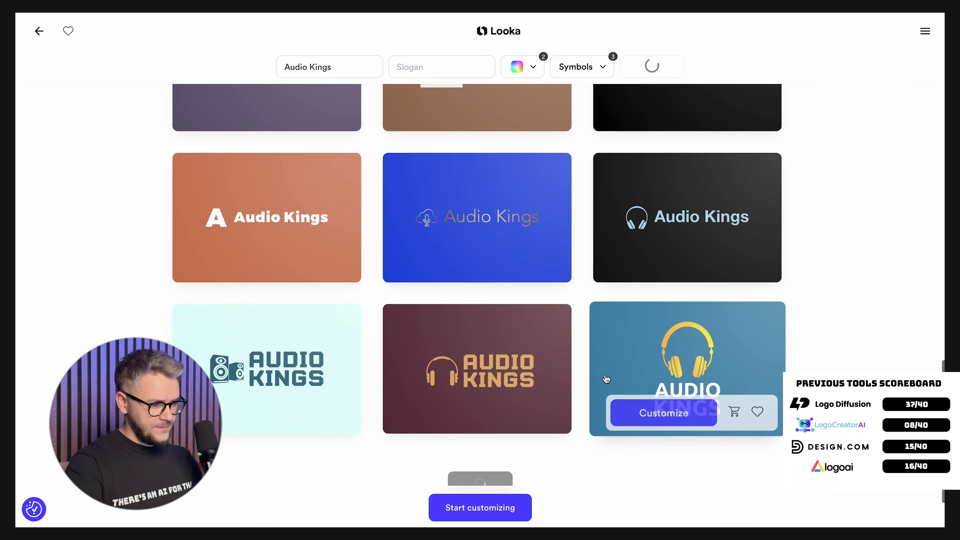
{"action": "scroll", "scroll_direction": "down", "scroll_amount": 3}
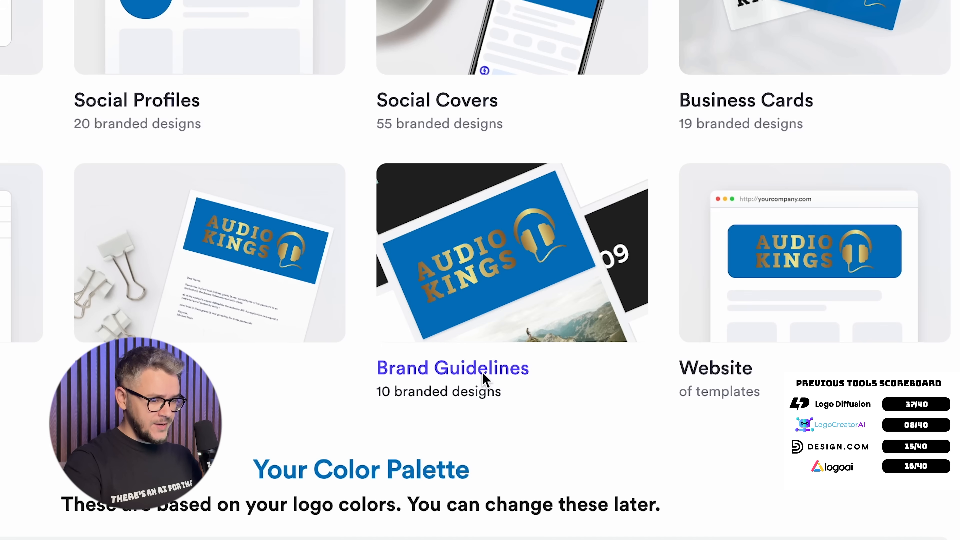
Move the More variety slider so suggested logos stay closer to the chosen Audio Kings logo.
{"action": "scroll", "scroll_direction": "up", "scroll_amount": 3}
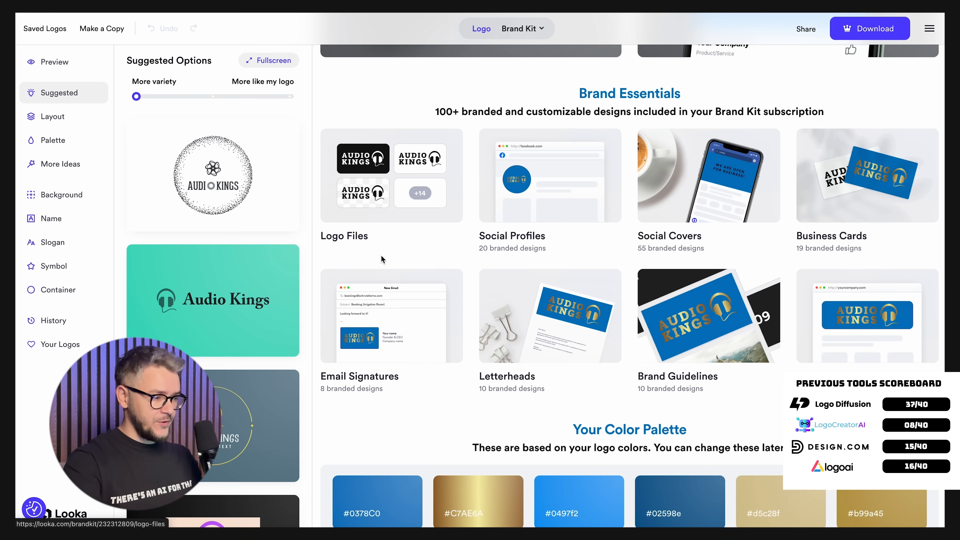
{"action": "mouse_move", "coordinate": [351, 264]}
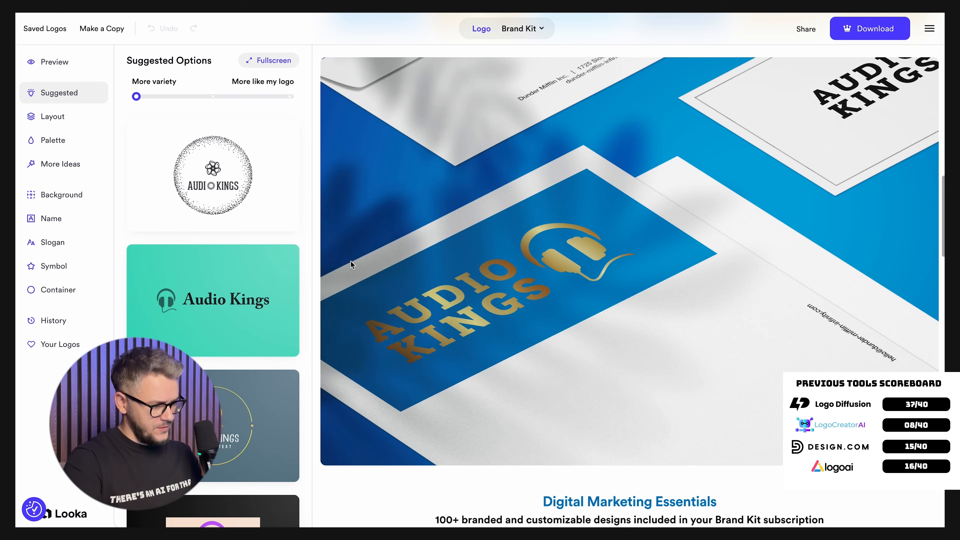
{"action": "left_click_drag", "start_coordinate": [137, 96], "coordinate": [212, 96]}
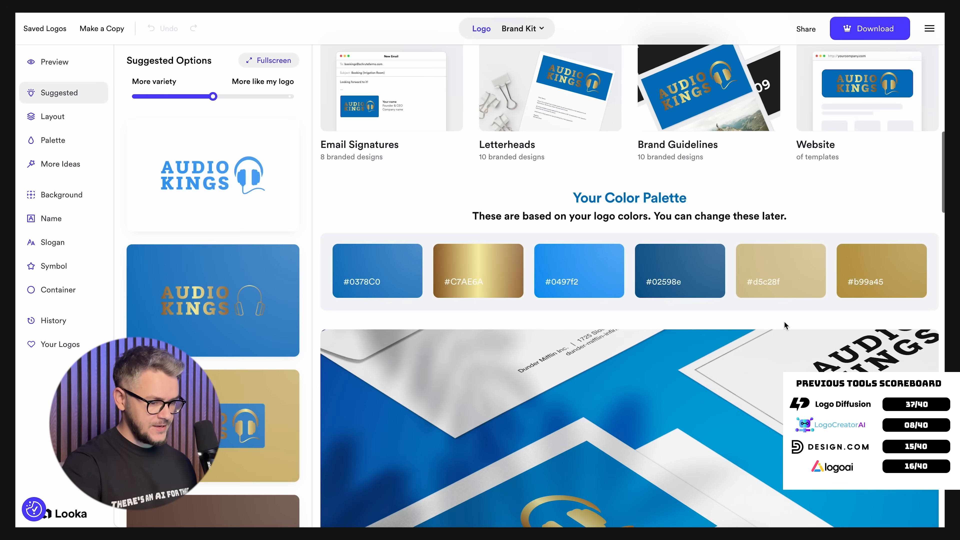
{"action": "scroll", "scroll_direction": "down", "scroll_amount": 3}
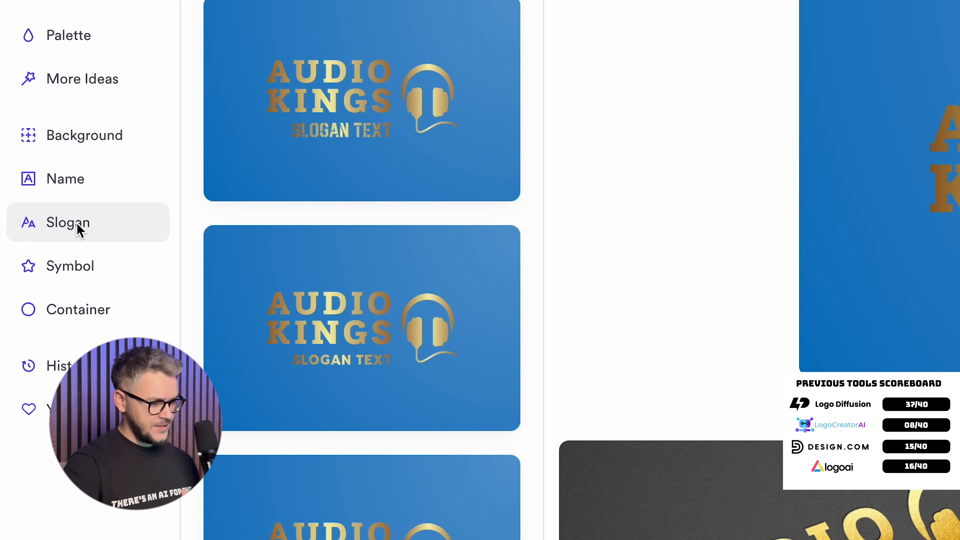
{"action": "mouse_move", "coordinate": [770, 180]}
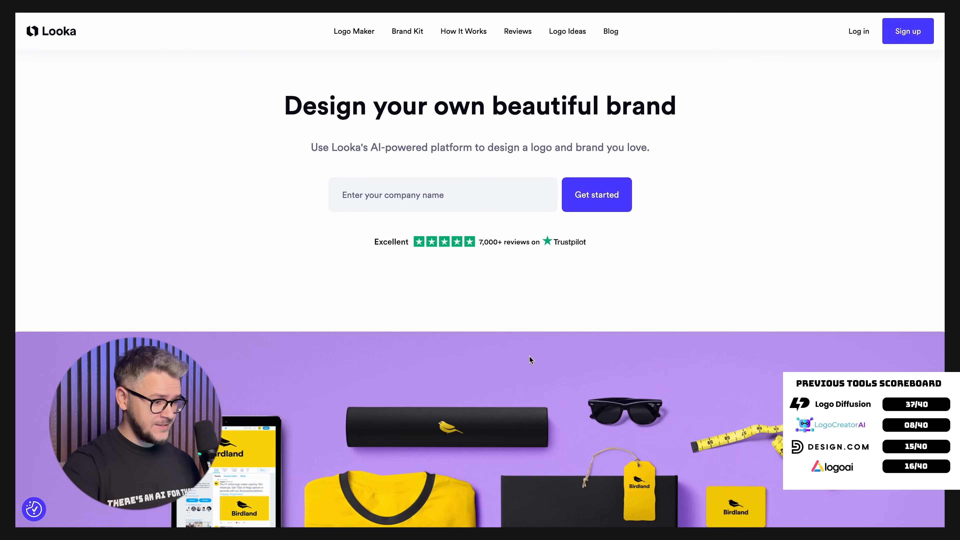
Skim the Looka home page down to its footer and back up.
{"action": "scroll", "scroll_direction": "down", "scroll_amount": 3}
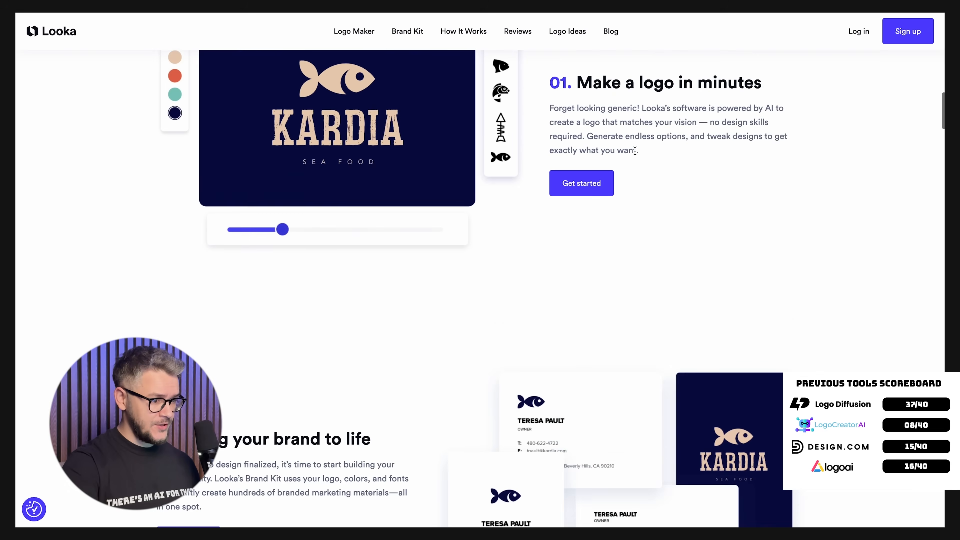
{"action": "scroll", "scroll_direction": "down", "scroll_amount": 3}
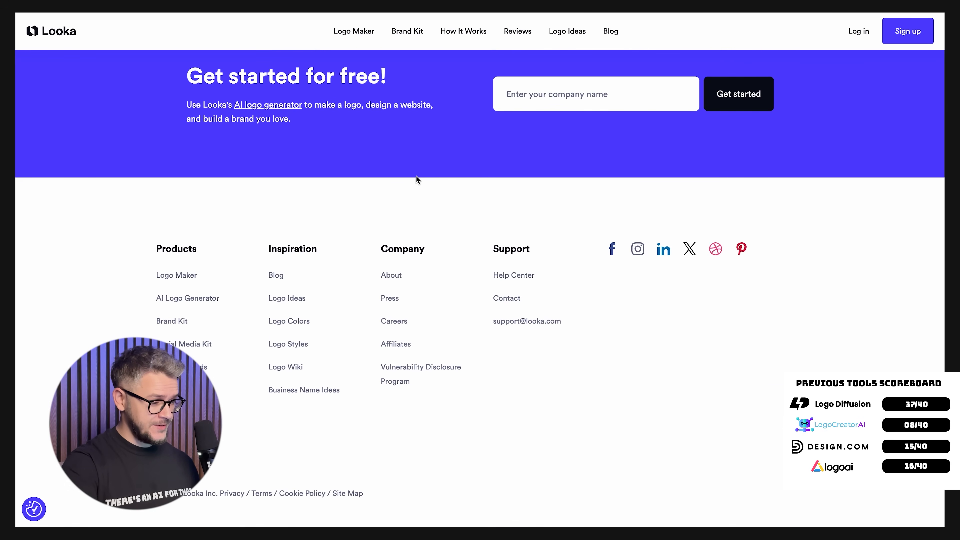
{"action": "scroll", "scroll_direction": "up", "scroll_amount": 3}
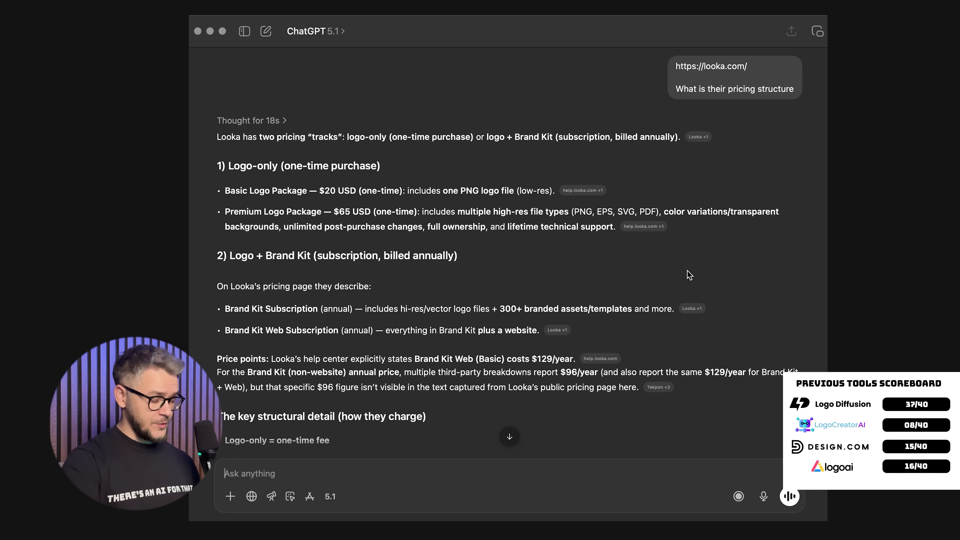
{"action": "mouse_move", "coordinate": [736, 139]}
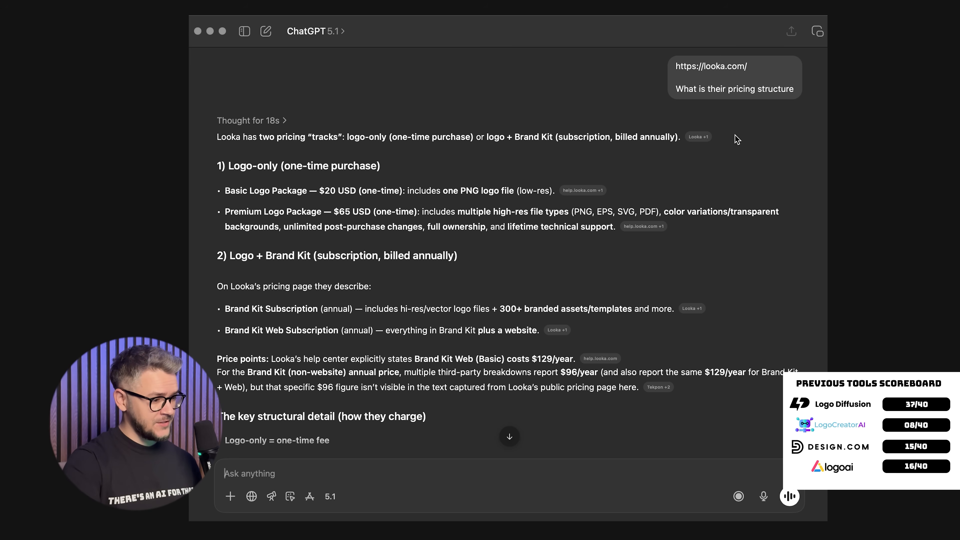
{"action": "mouse_move", "coordinate": [383, 203]}
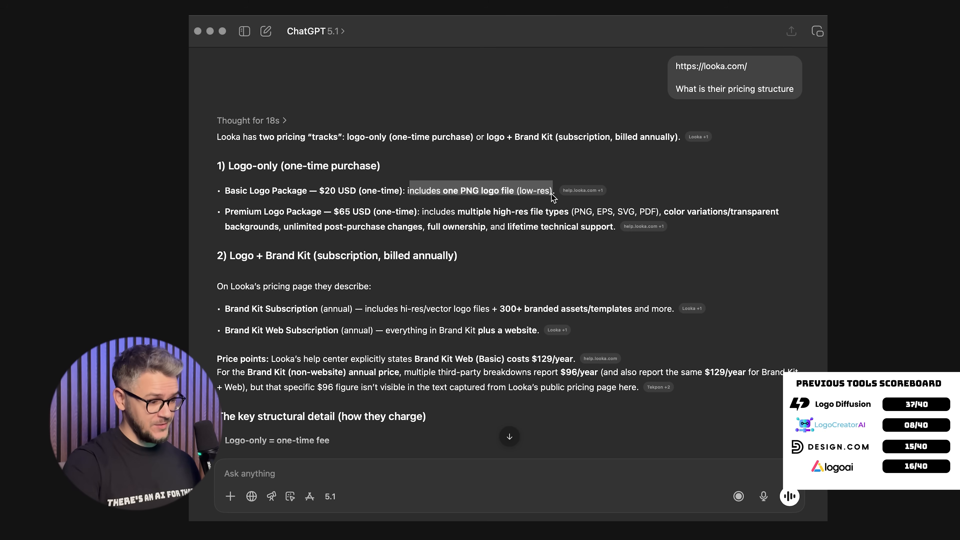
{"action": "mouse_move", "coordinate": [339, 215]}
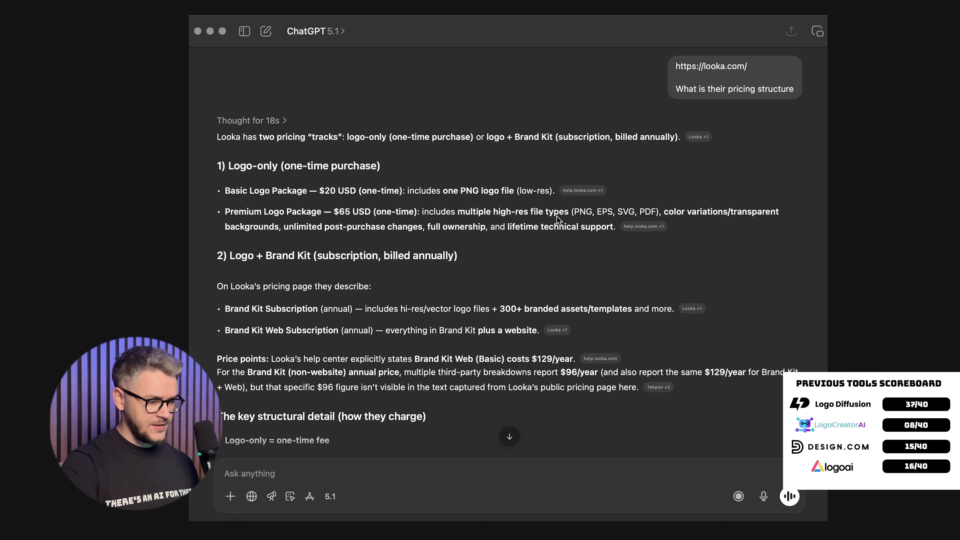
Scroll up through ChatGPT's summary of Looka's $20, $65 and $129/year pricing tiers.
{"action": "scroll", "scroll_direction": "up", "scroll_amount": 3}
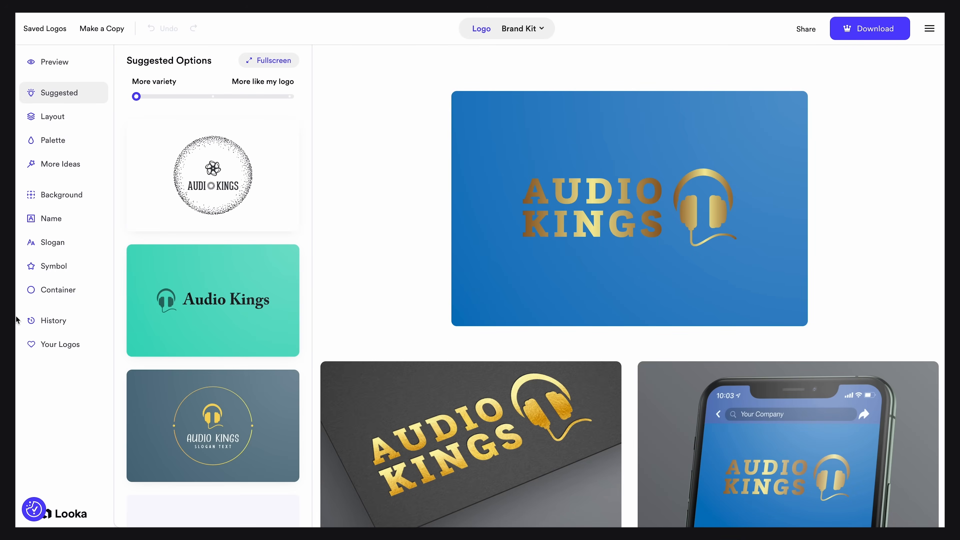
Scroll Looka's Audio Kings logo and mockups while comparing against Logo Diffusion's lion logo.
{"action": "scroll", "scroll_direction": "down", "scroll_amount": 3}
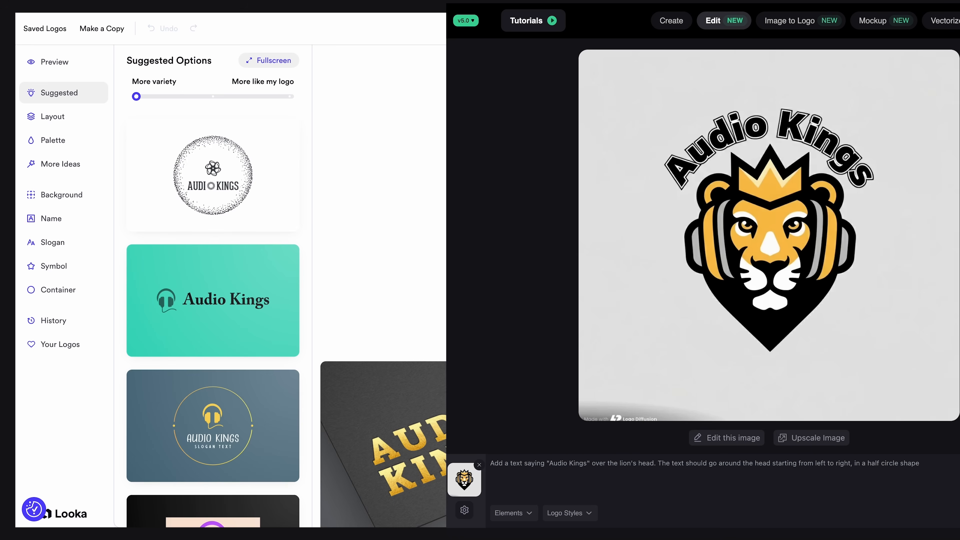
{"action": "scroll", "scroll_direction": "down", "scroll_amount": 3}
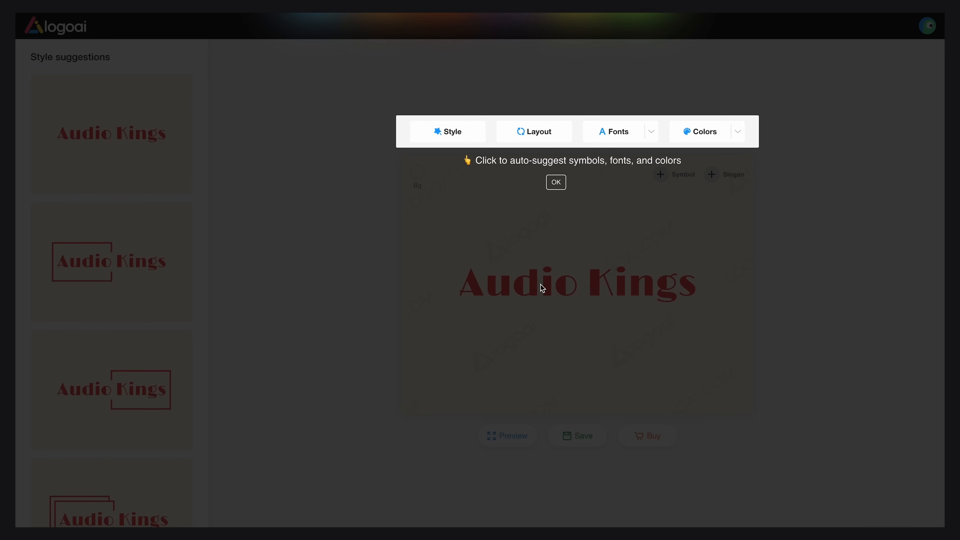
Dismiss the LogoAI tip and view LogoCreatorAI's Buy Credits packages.
{"action": "left_click", "coordinate": [647, 436]}
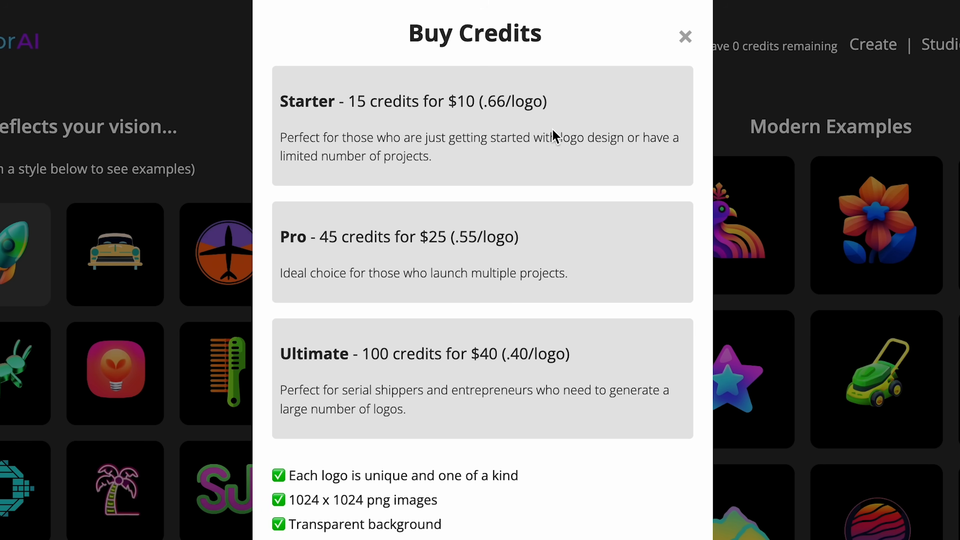
{"action": "left_click", "coordinate": [685, 36]}
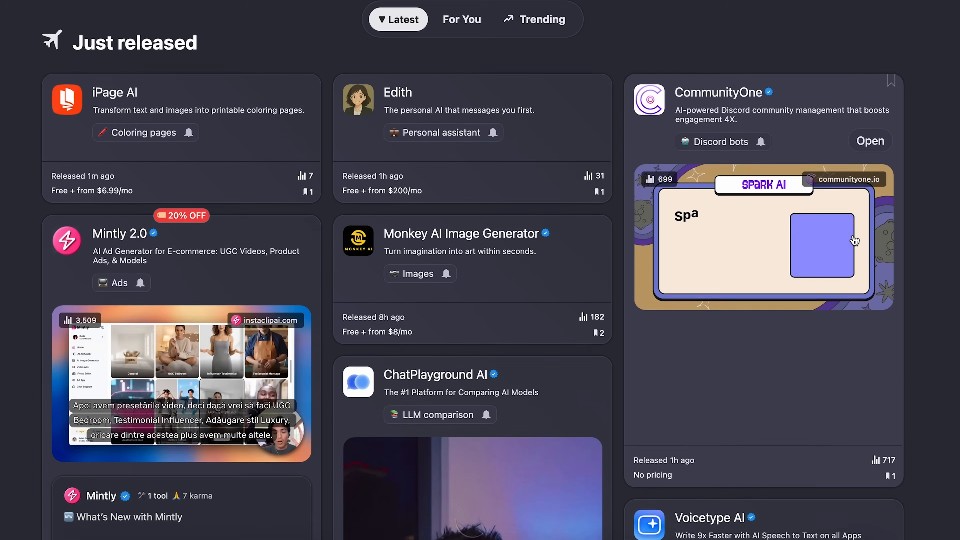
Skim the Just released feed, then go to the There's An AI For That newsletter signup page.
{"action": "scroll", "scroll_direction": "down", "scroll_amount": 3}
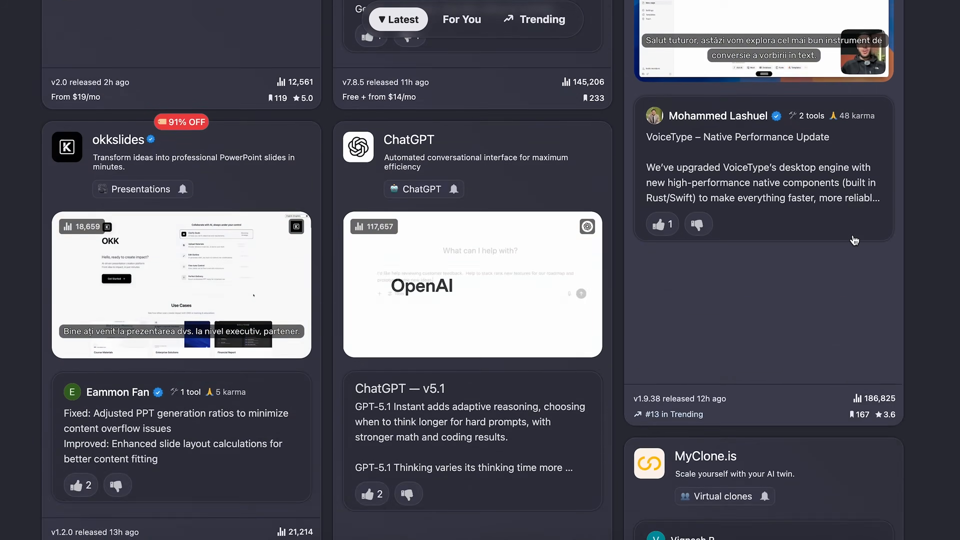
{"action": "scroll", "scroll_direction": "up", "scroll_amount": 3}
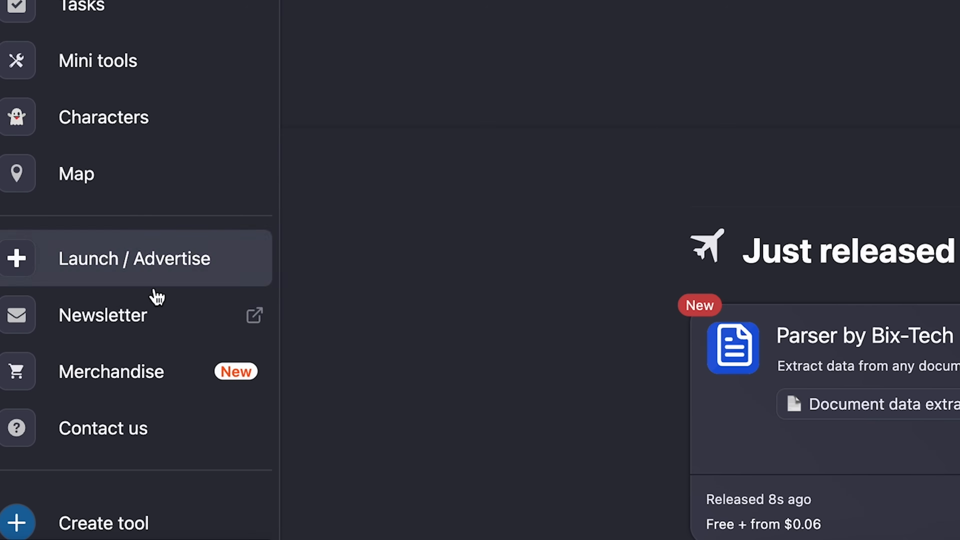
{"action": "left_click", "coordinate": [103, 314]}
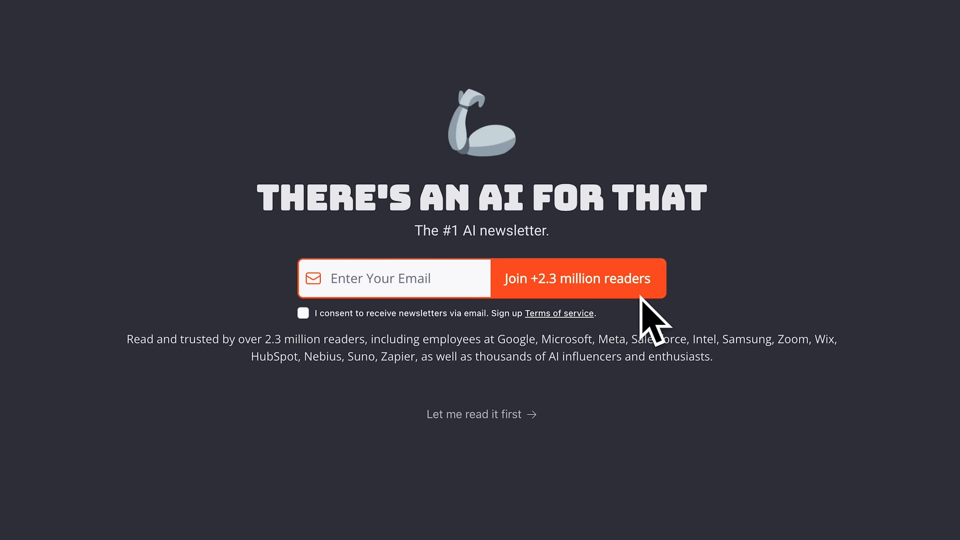
{"action": "mouse_move", "coordinate": [501, 251]}
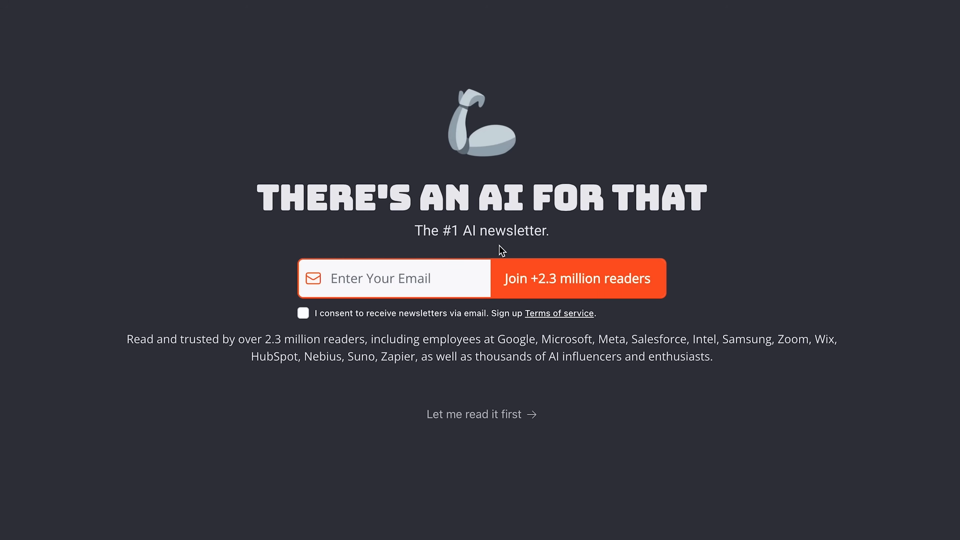